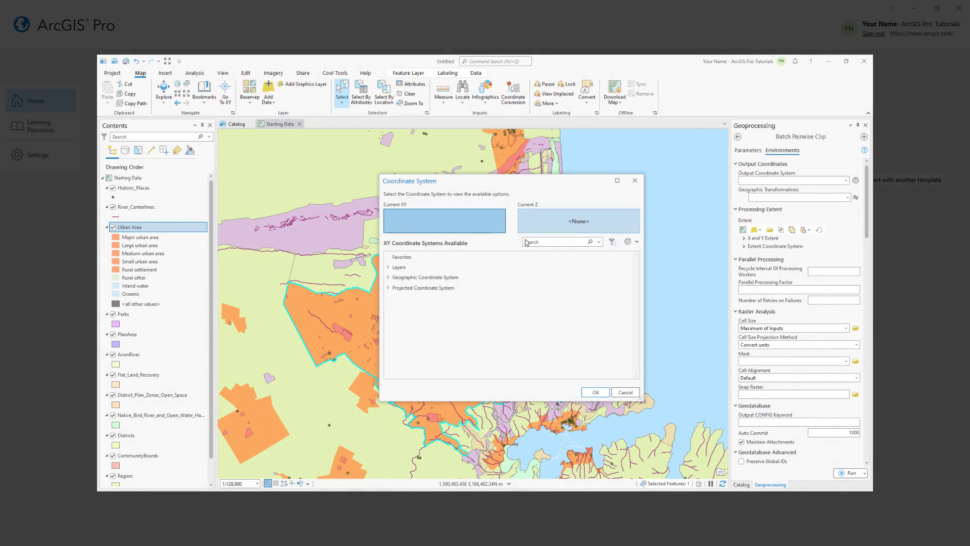
- Show the Final Data map, then switch to the Manage data tutorial in the browser
left_click(594, 391)
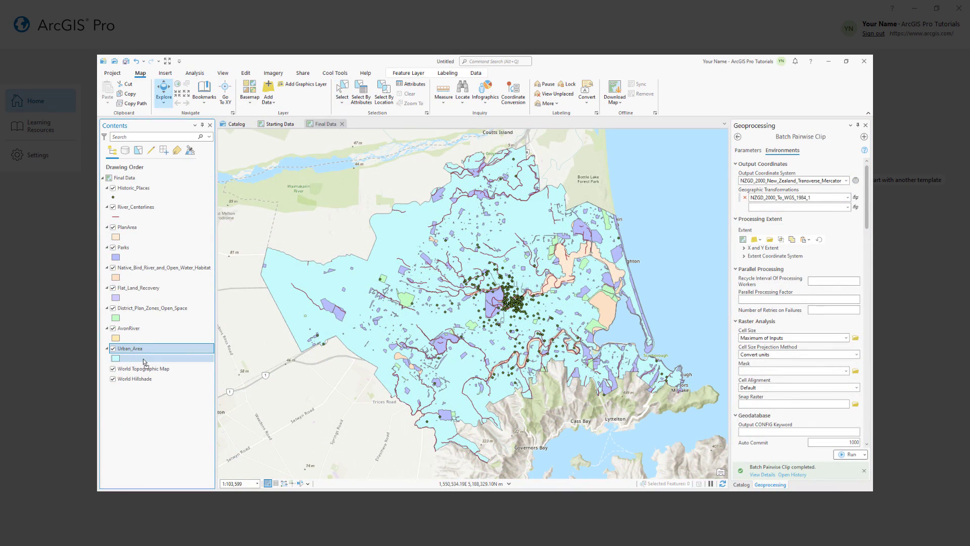
left_click(235, 124)
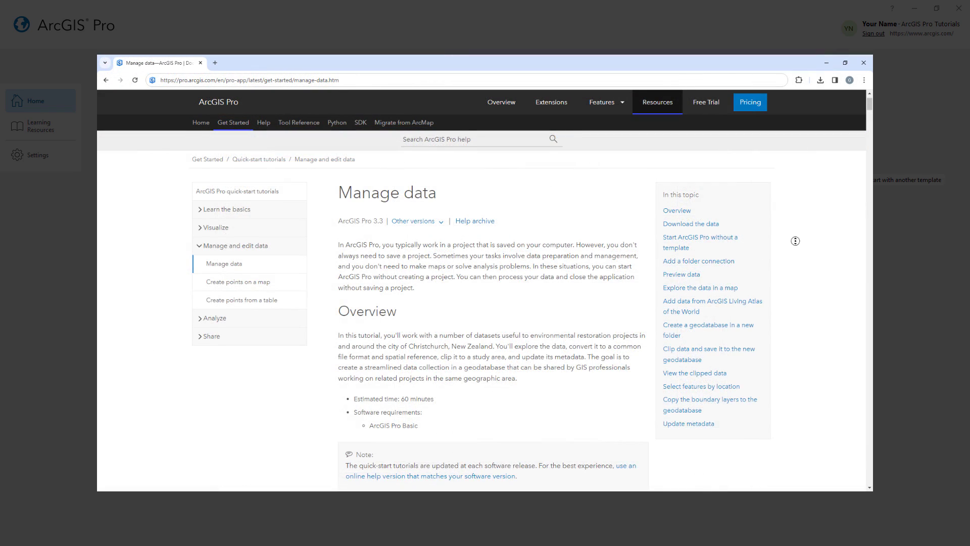
- Scroll the Manage data tutorial down to Preview data, then return to ArcGIS Pro
scroll("down", 3)
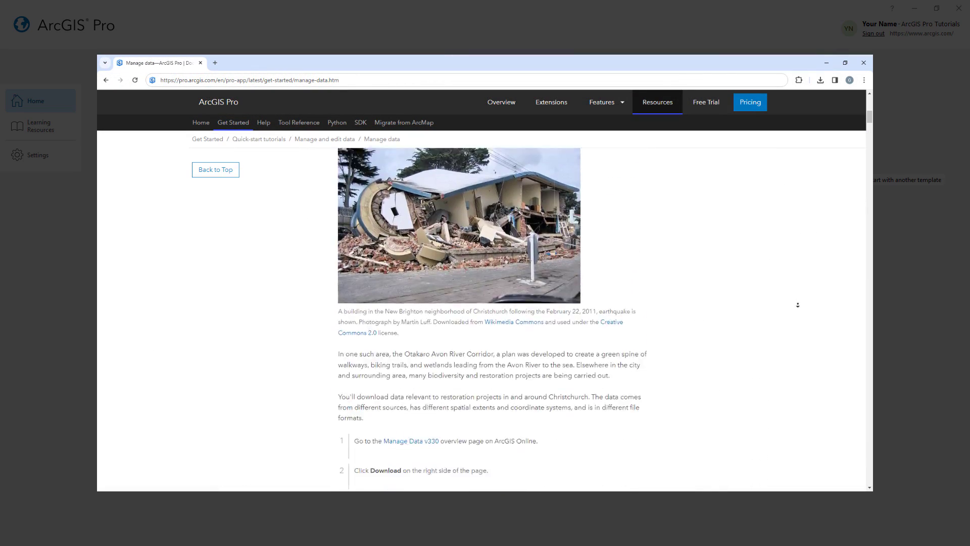
scroll("down", 3)
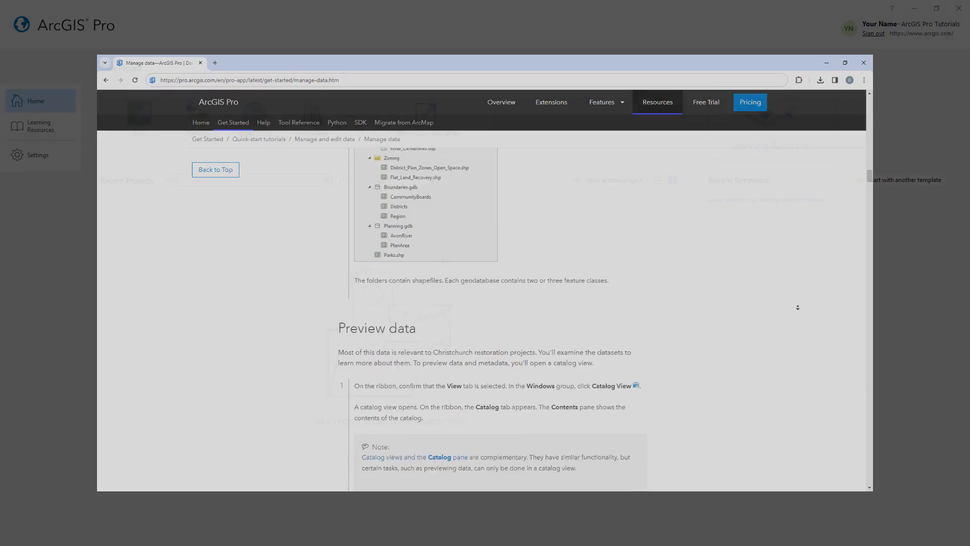
left_click(863, 63)
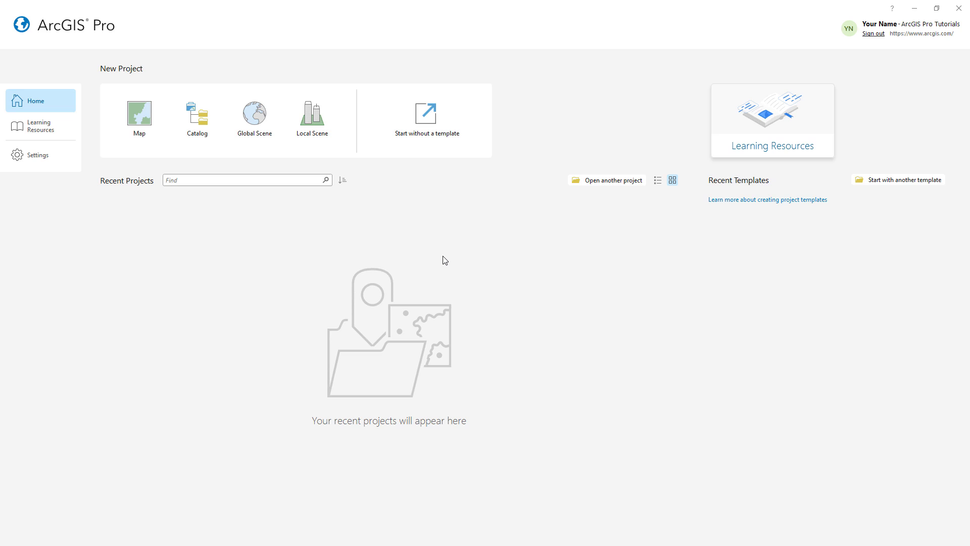
mouse_move(441, 181)
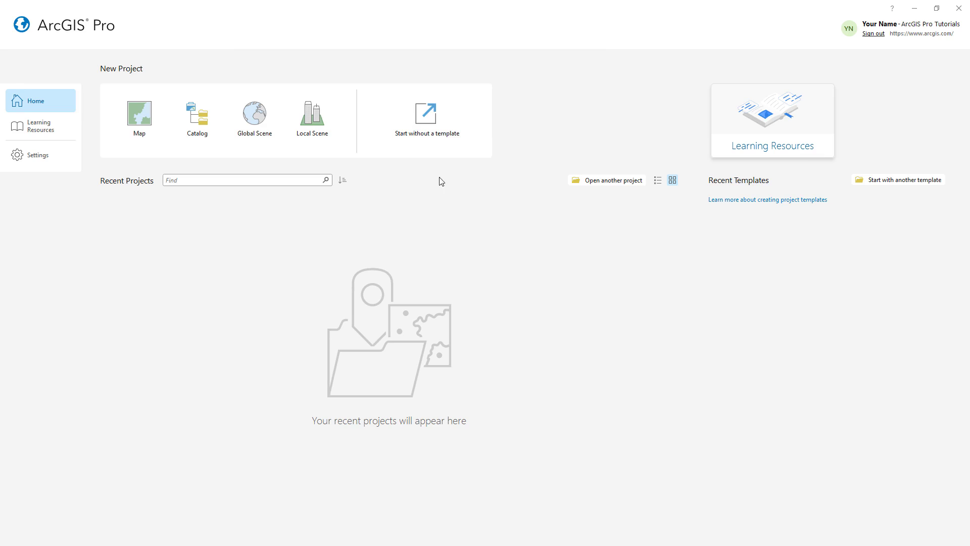
- Create an untitled ArcGIS Pro project using Start without a template
left_click(426, 116)
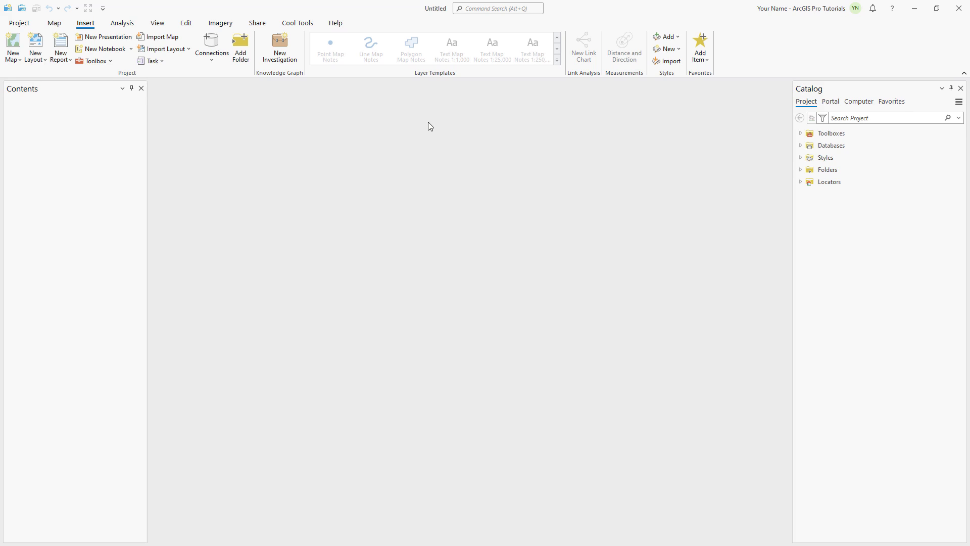
mouse_move(329, 90)
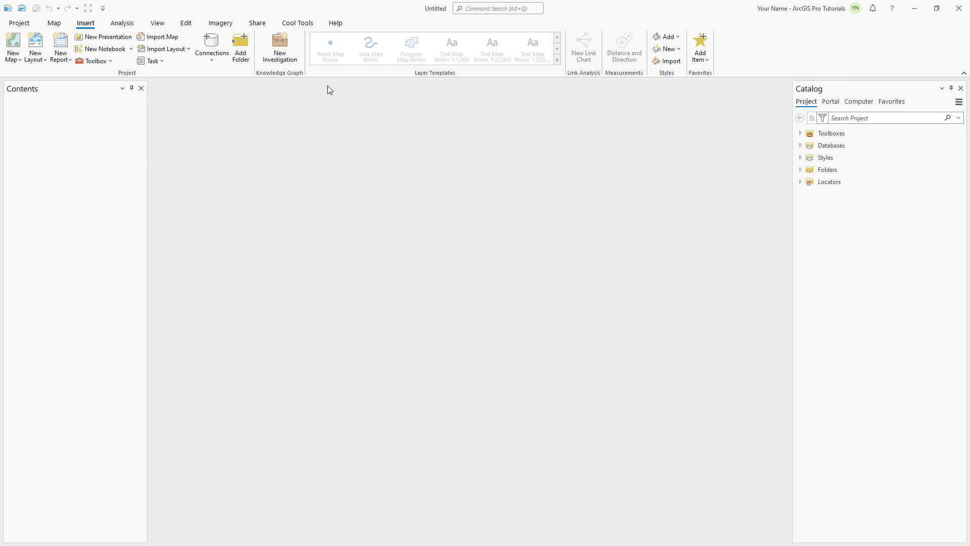
- Reset the panes for geoprocessing and bring the Catalog pane back to the front
left_click(157, 23)
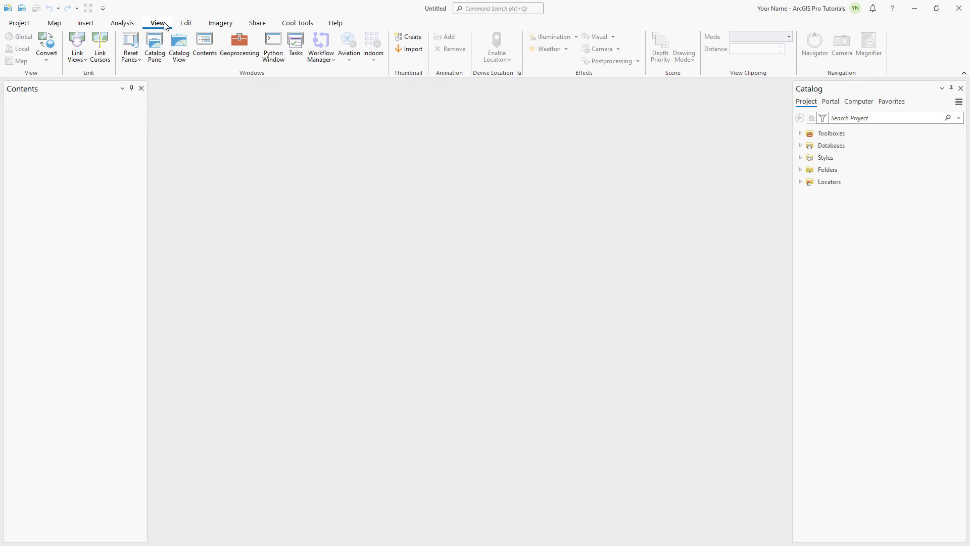
left_click(130, 48)
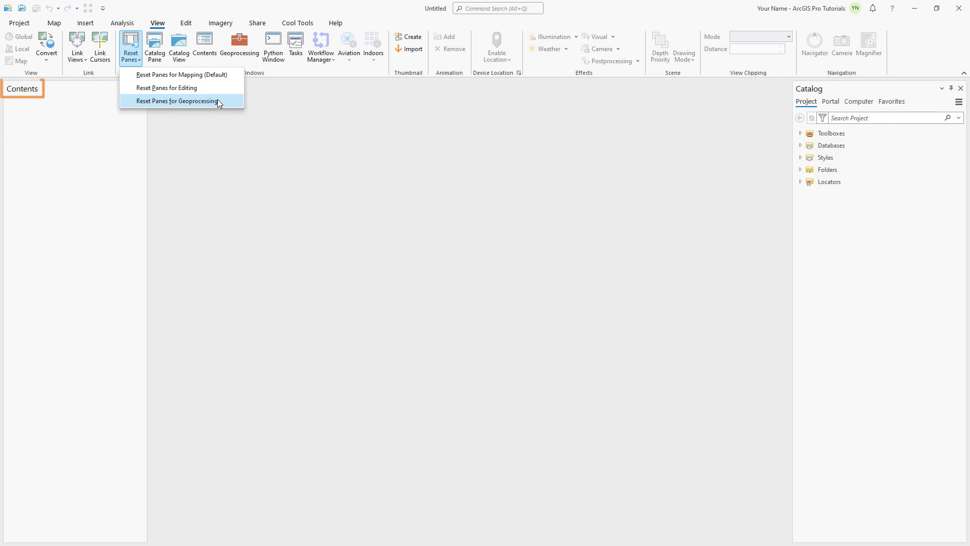
left_click(176, 101)
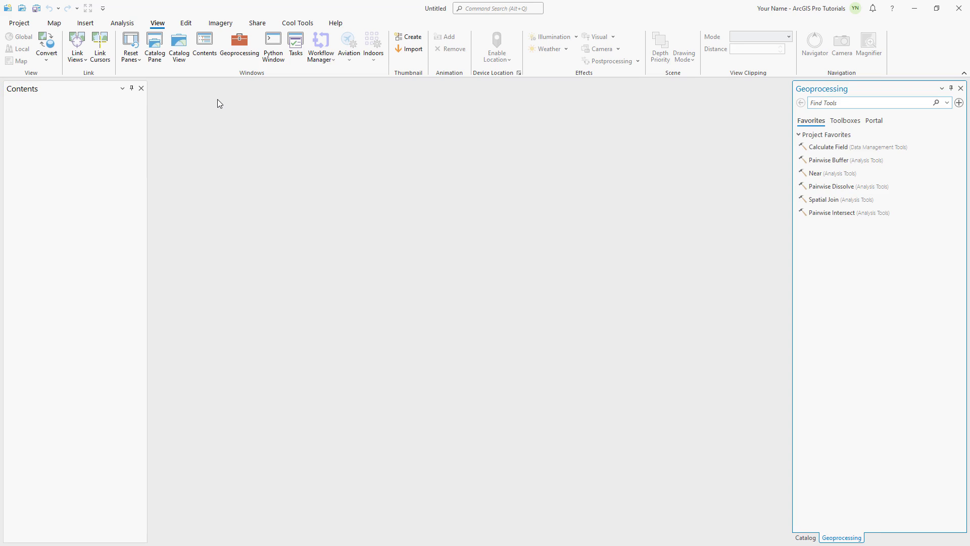
mouse_move(719, 432)
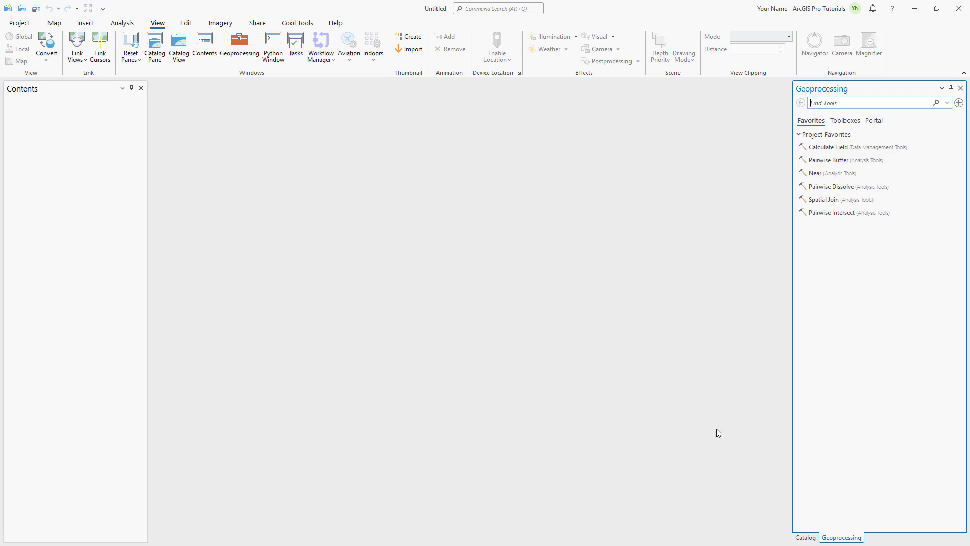
left_click(804, 537)
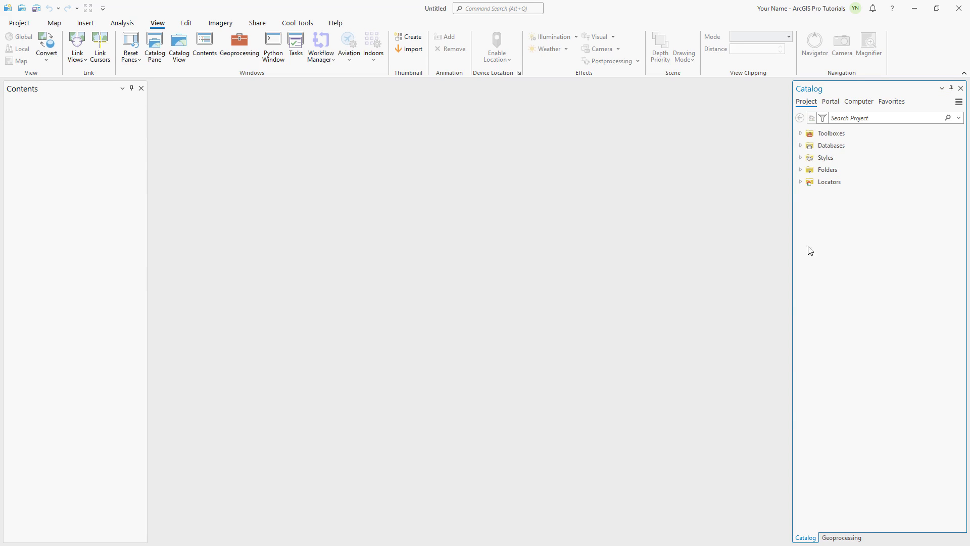
- Expand Databases and Folders, then add a folder connection to Manage_Data
left_click(800, 145)
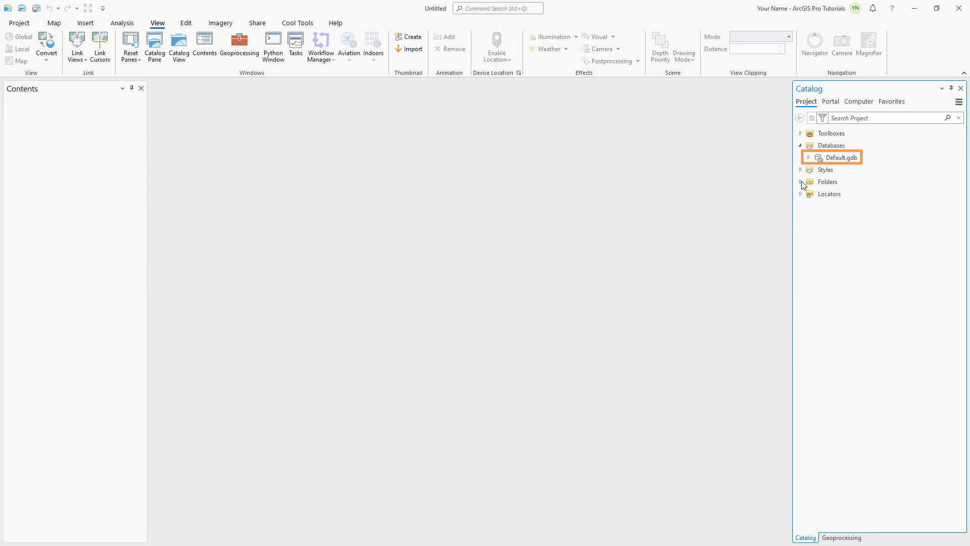
left_click(802, 182)
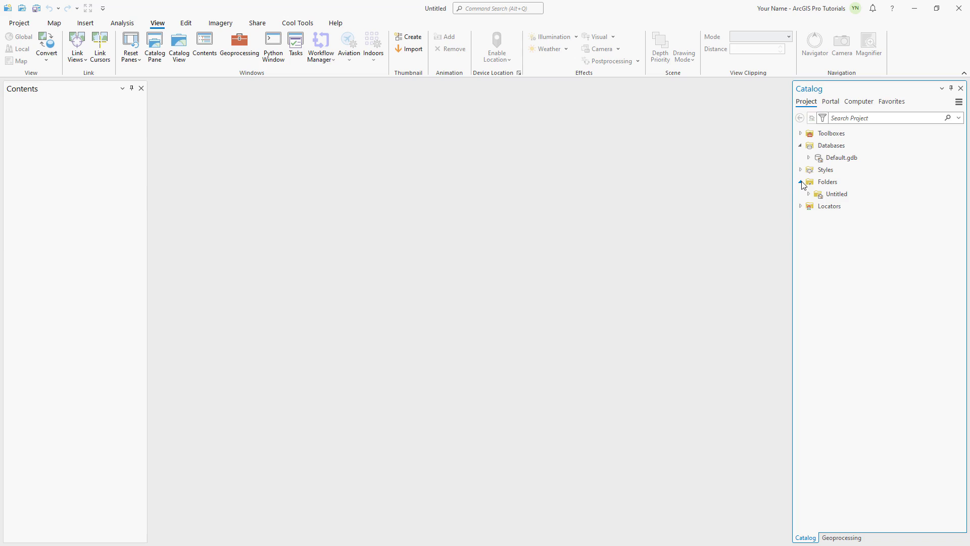
left_click(827, 181)
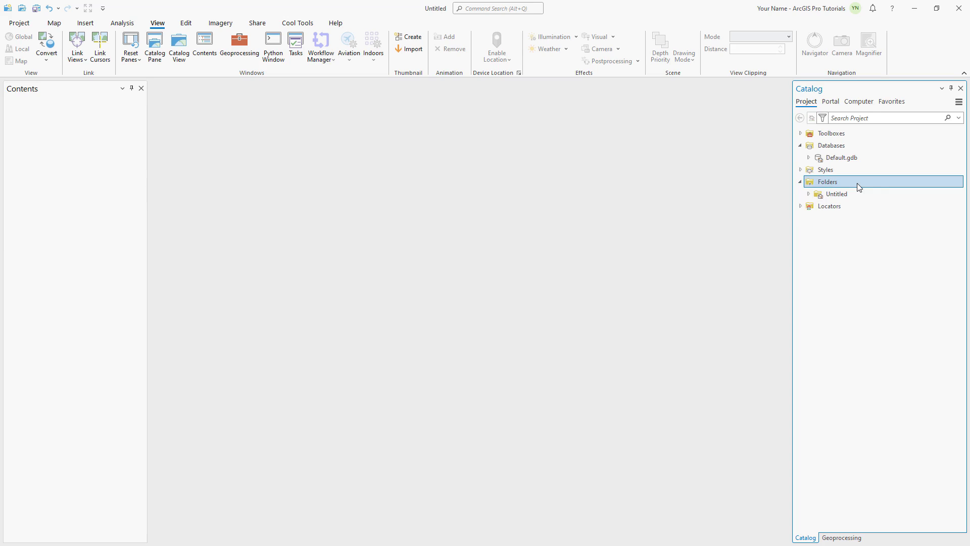
right_click(827, 182)
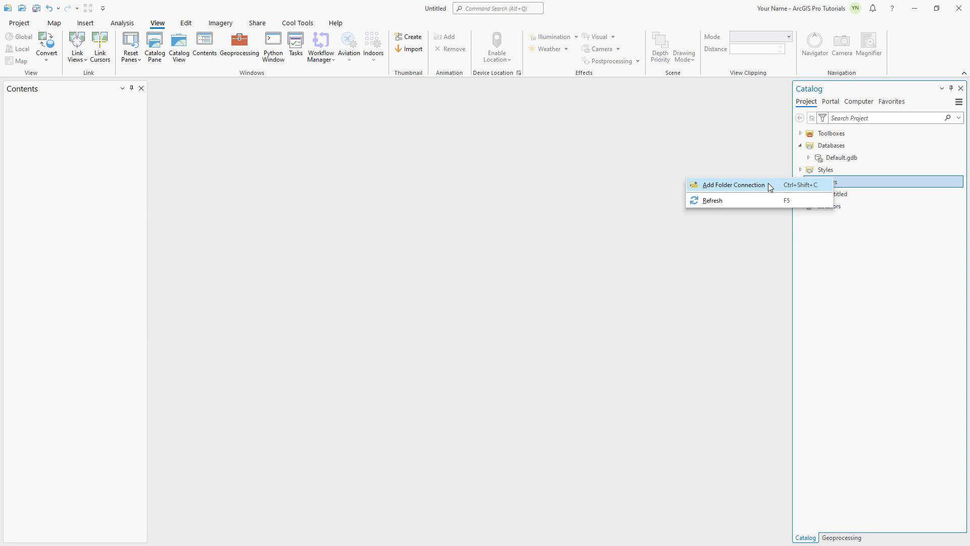
left_click(734, 184)
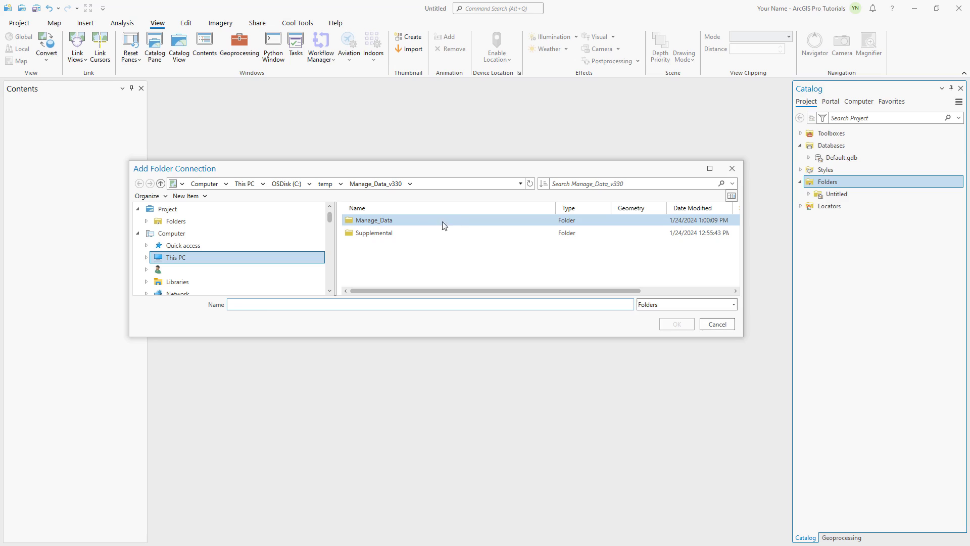
left_click(374, 220)
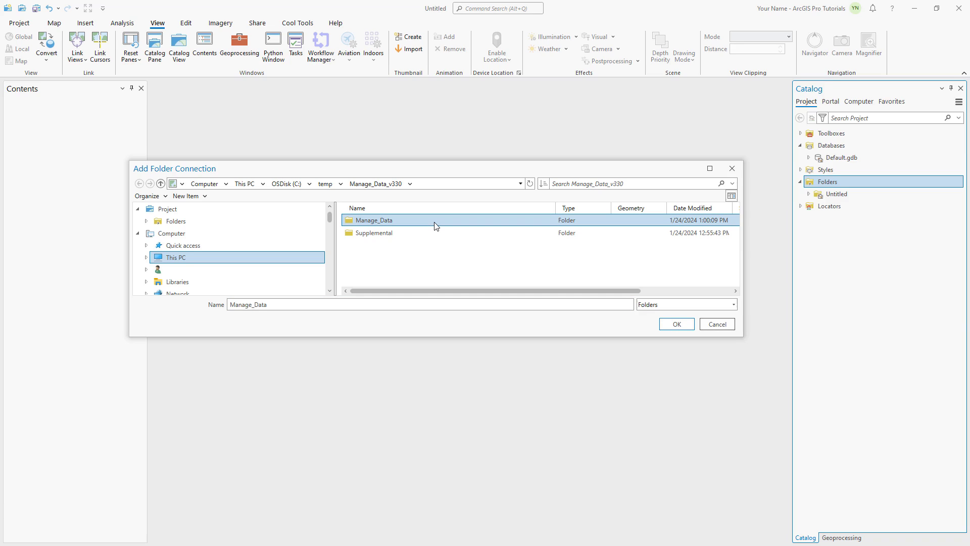
mouse_move(460, 236)
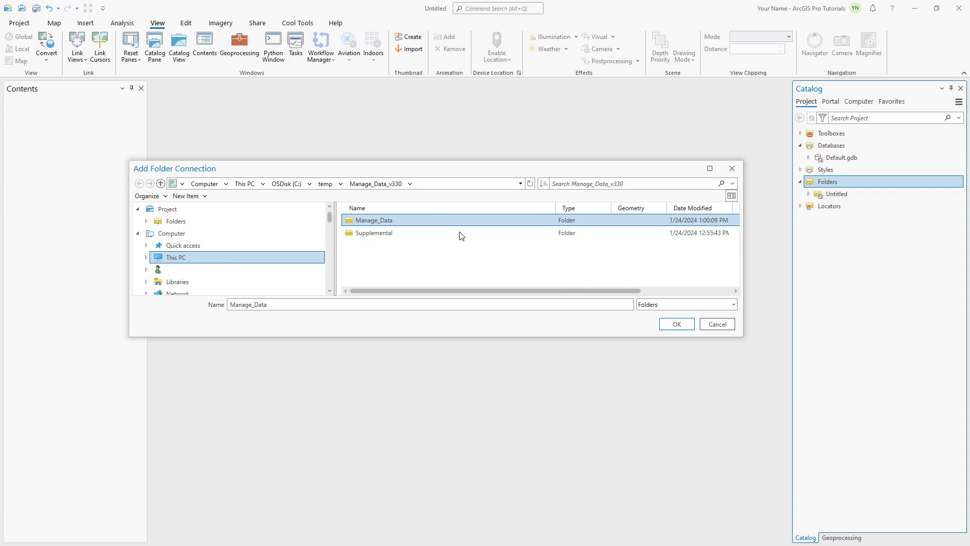
left_click(675, 323)
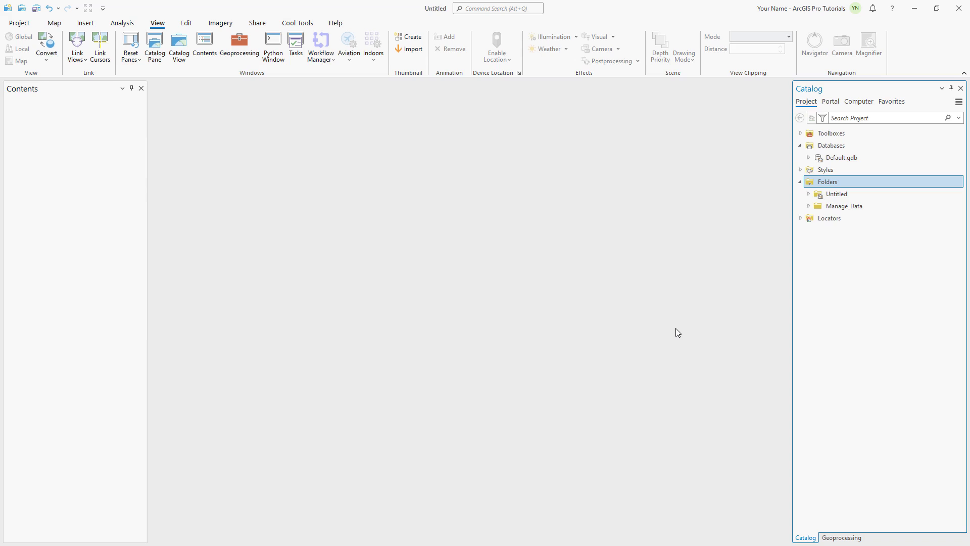
- Expand Manage_Data, its Historic and Water folders, and Boundaries.gdb in the Catalog
left_click(843, 206)
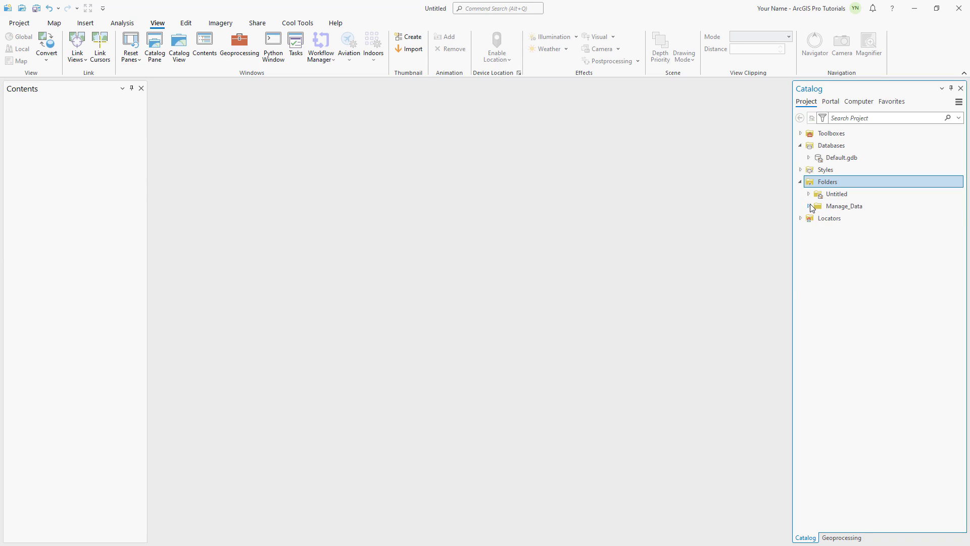
left_click(808, 206)
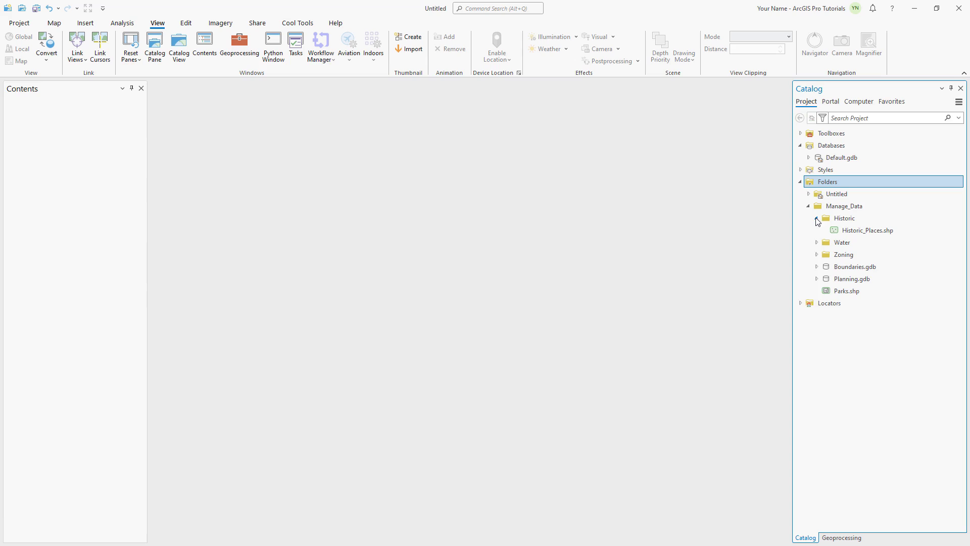
left_click(816, 242)
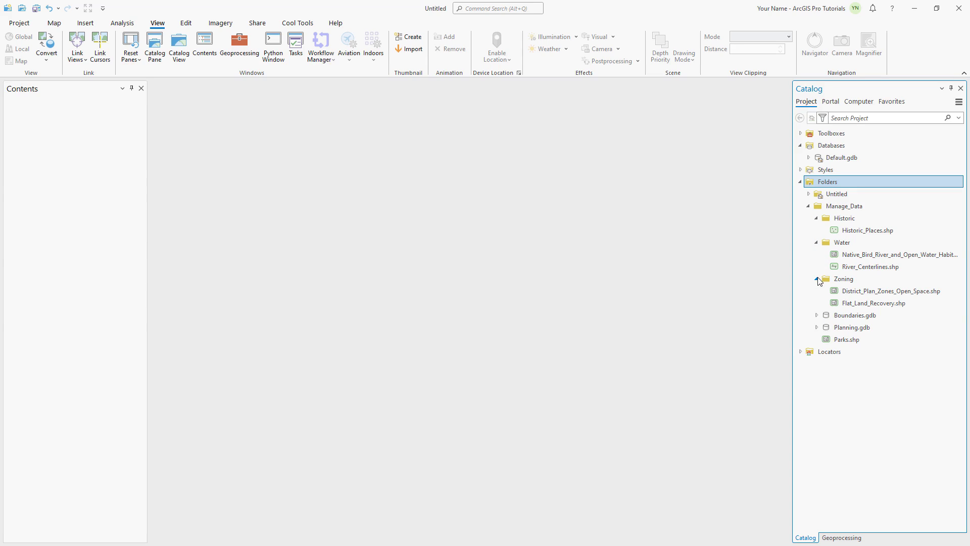
left_click(816, 315)
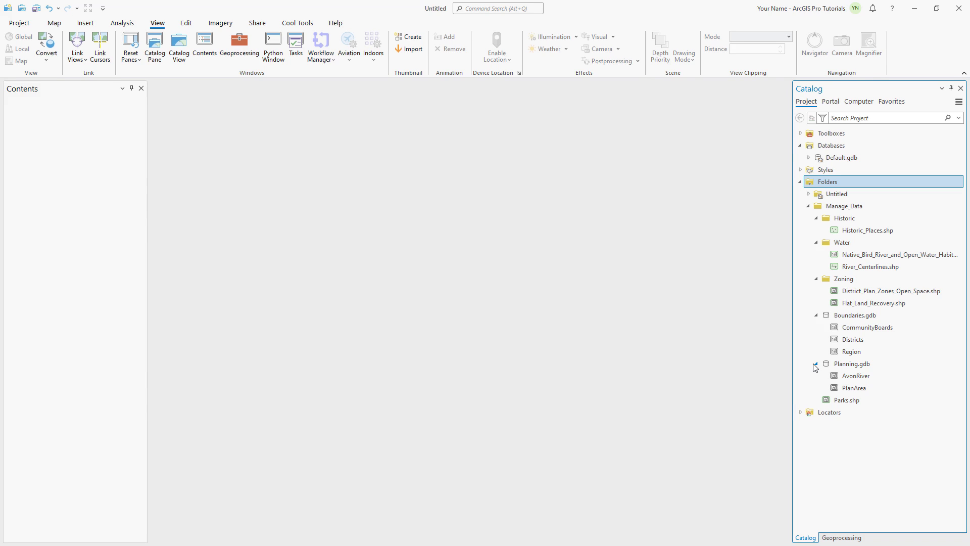
mouse_move(629, 266)
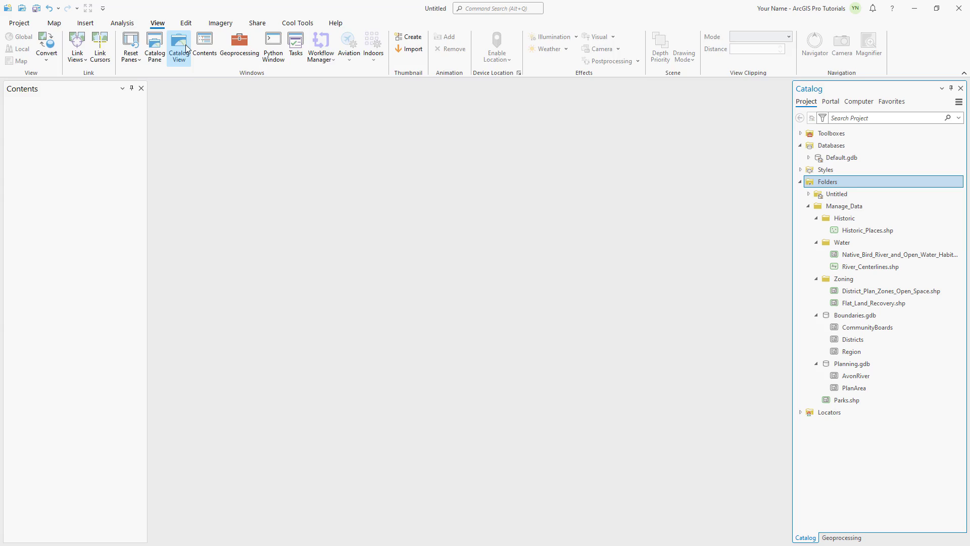
- Open a catalog view and browse Folders > Manage_Data > Planning.gdb to list AvonRiver and PlanArea
left_click(179, 47)
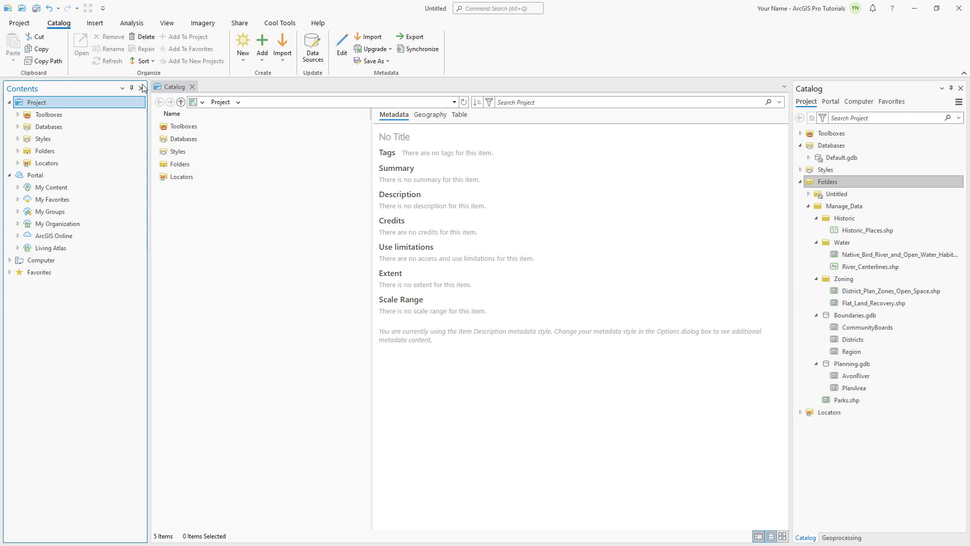
left_click(17, 150)
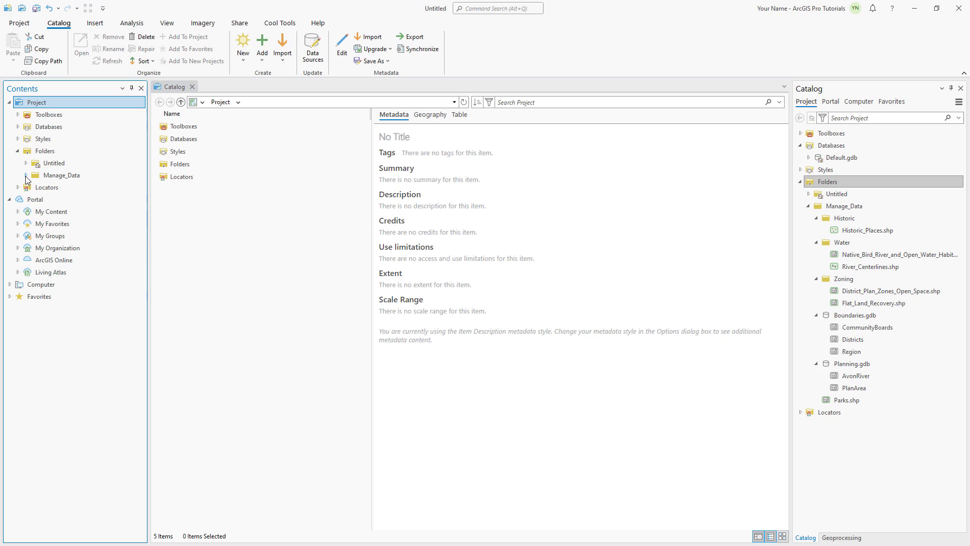
left_click(18, 175)
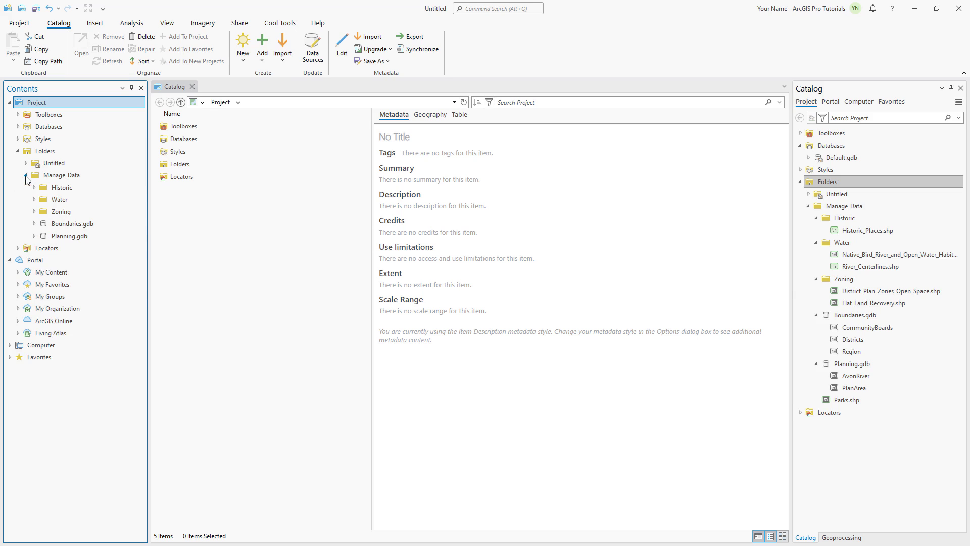
left_click(69, 235)
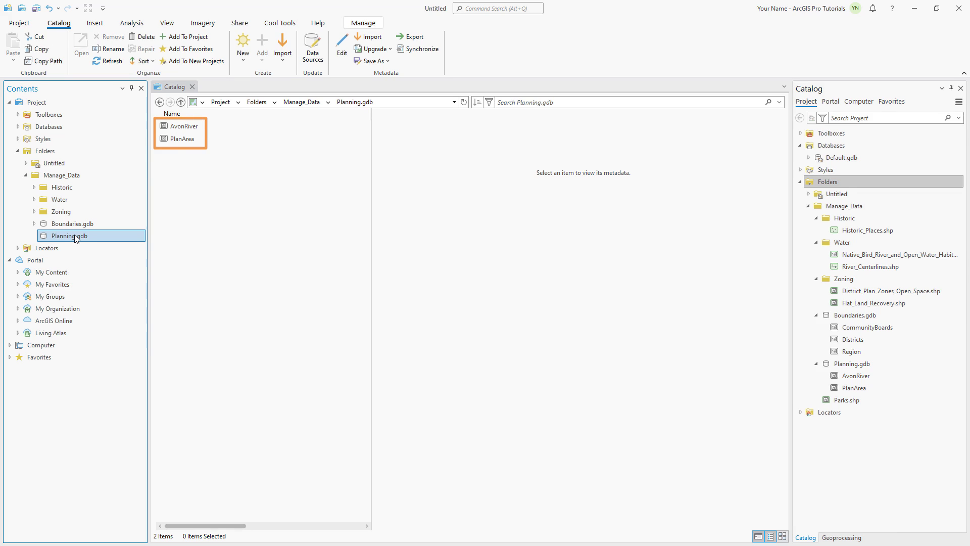
- Review PlanArea's metadata, preview its geography, and check the polygon's attribute pop-up
left_click(181, 138)
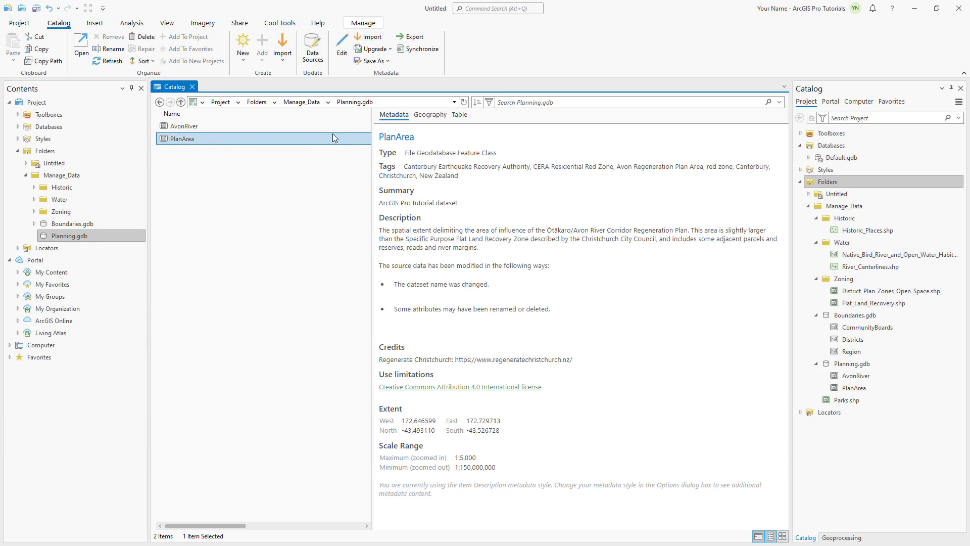
left_click(429, 114)
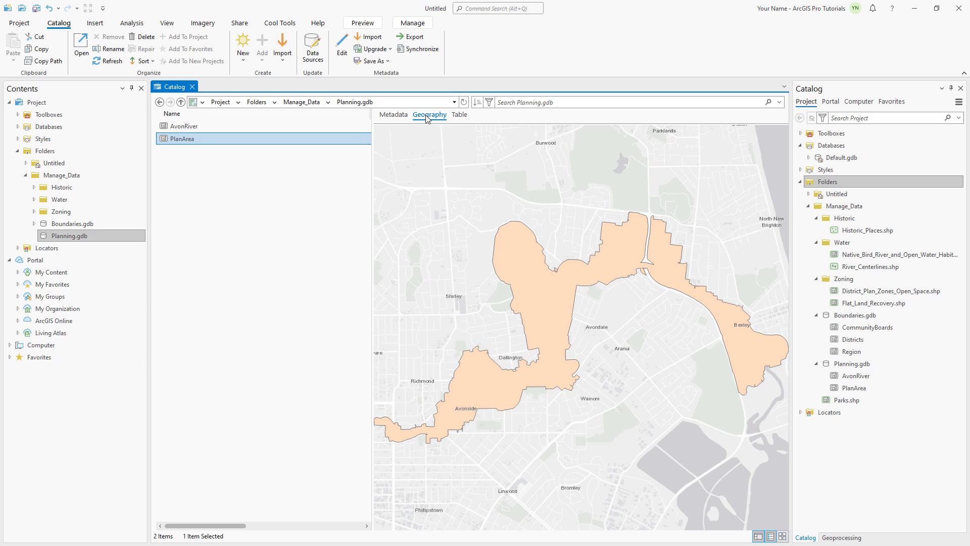
mouse_move(531, 294)
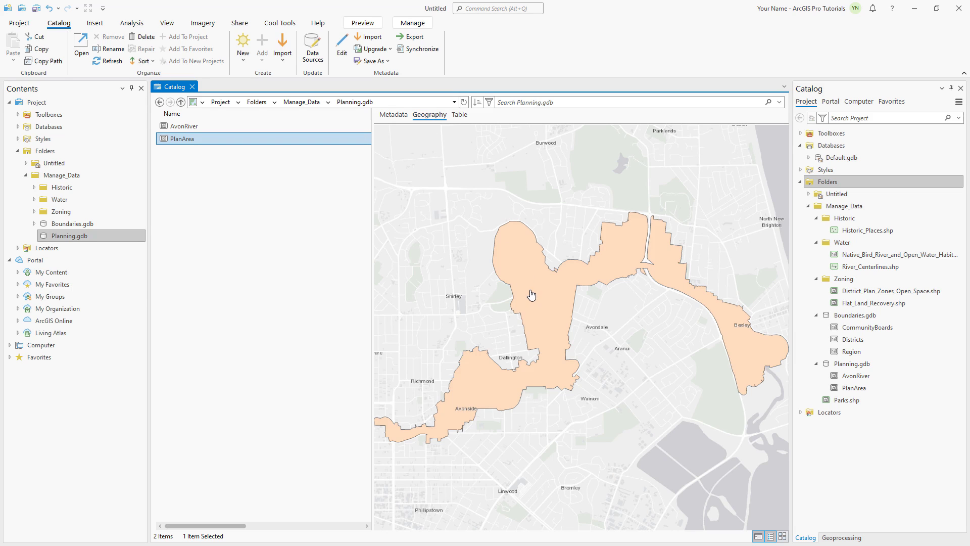
left_click(533, 294)
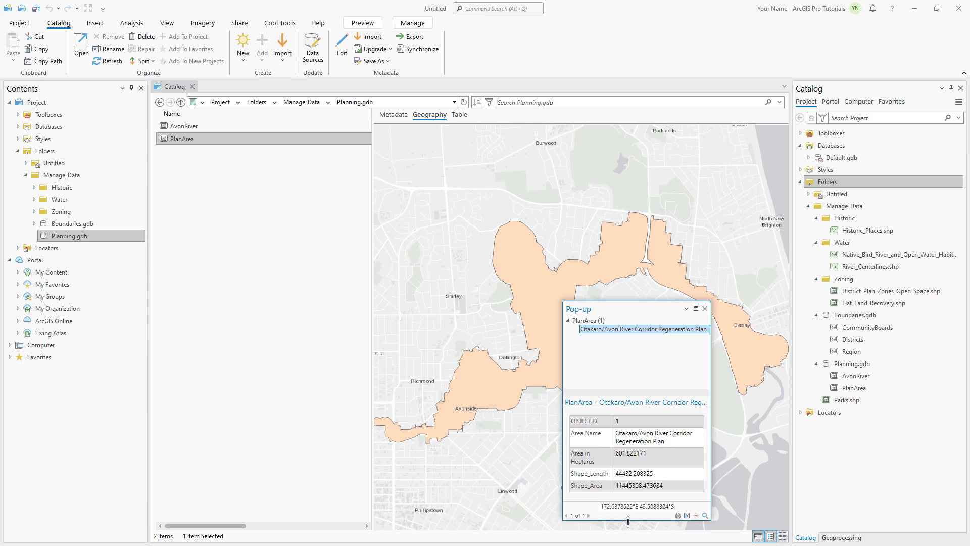
left_click(704, 309)
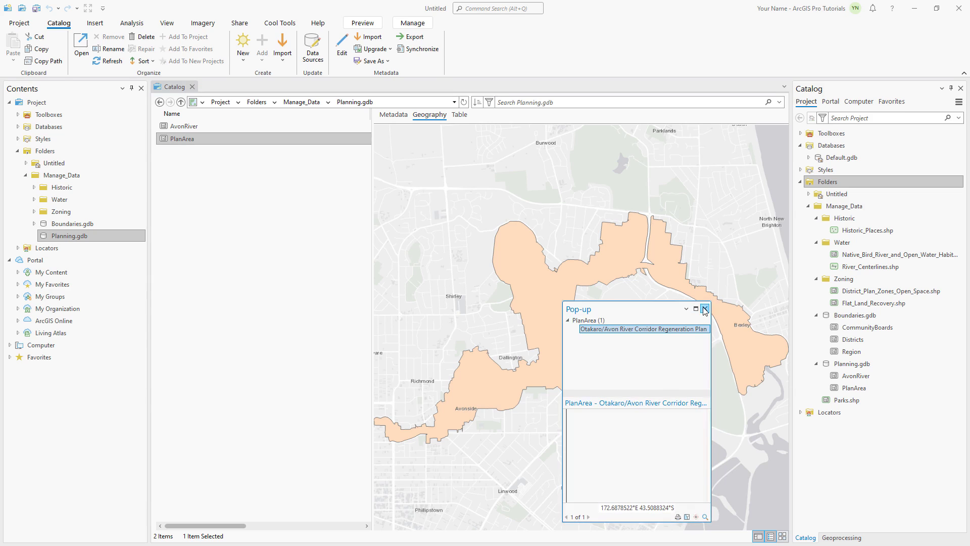
left_click(458, 114)
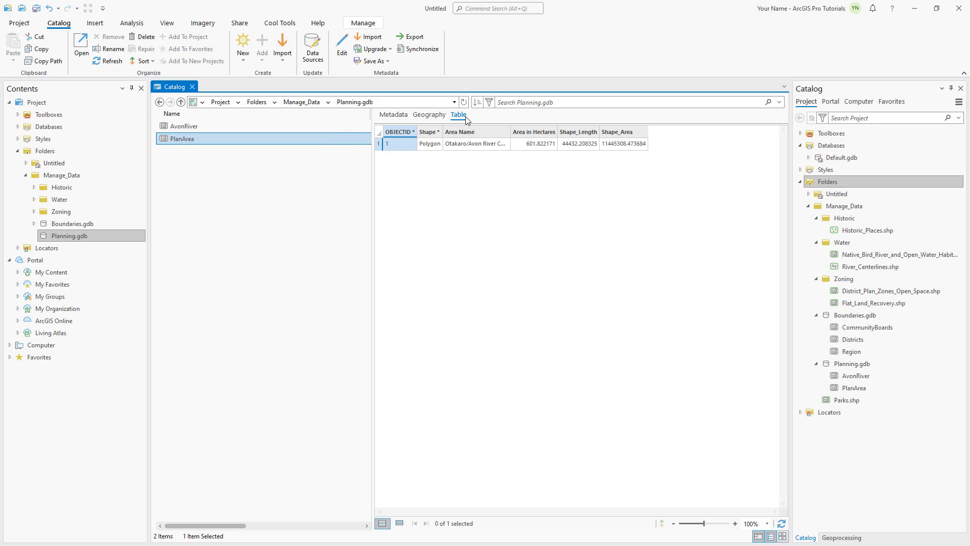
right_click(182, 138)
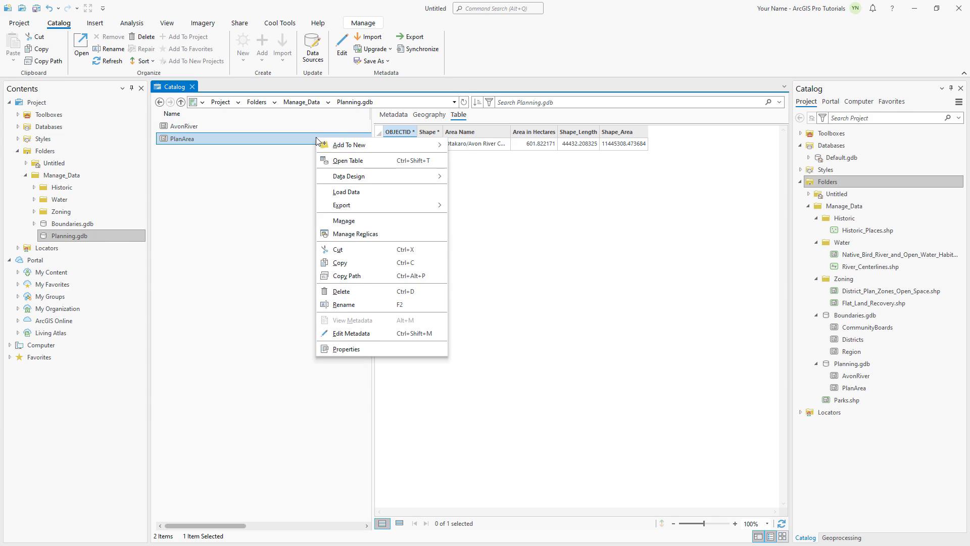
left_click(346, 348)
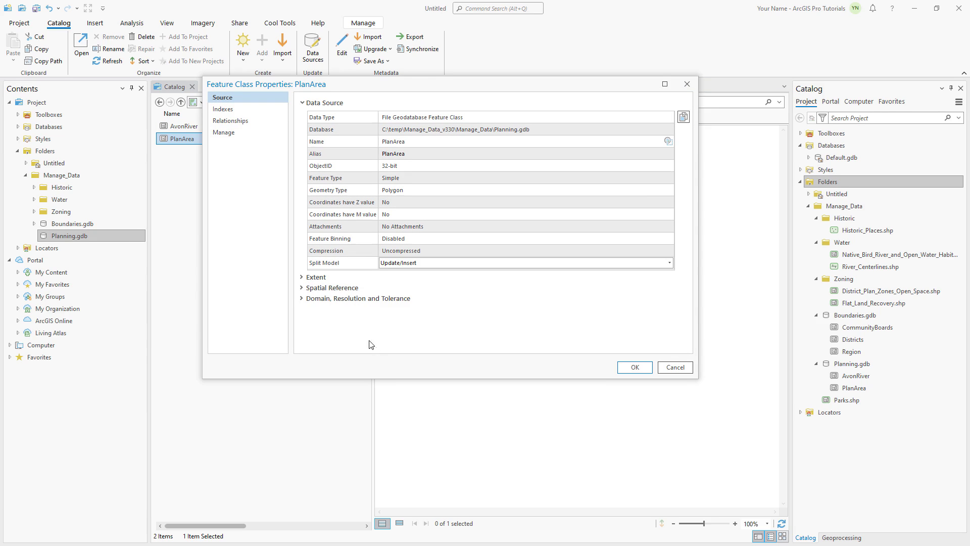
left_click(333, 287)
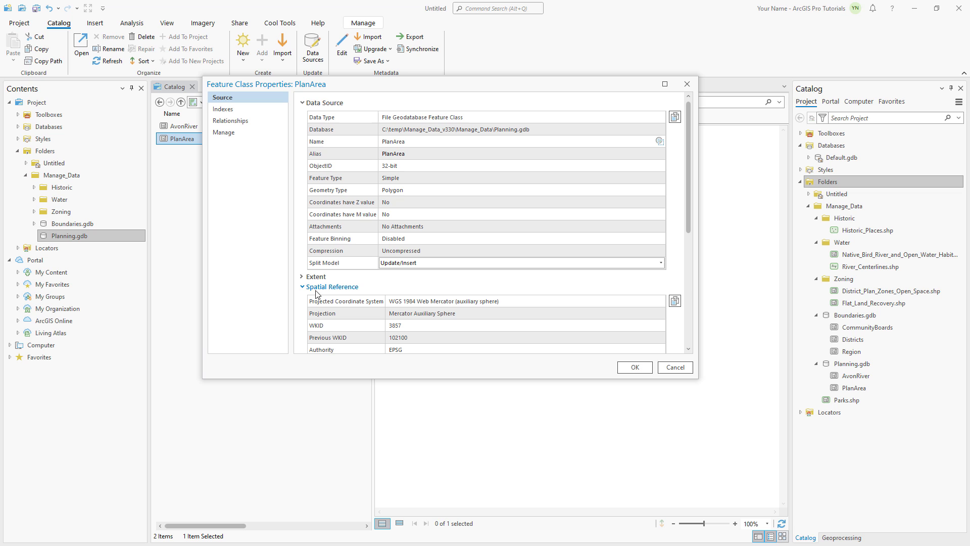
scroll("down", 3)
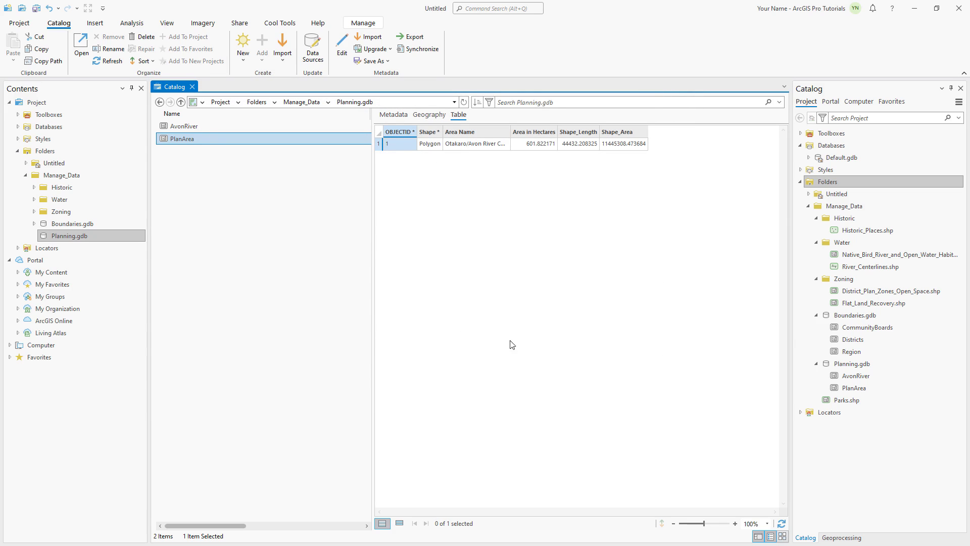
- Check that CommunityBoards in Boundaries.gdb uses NZGD 2000 New Zealand Transverse Mercator in Properties
left_click(69, 223)
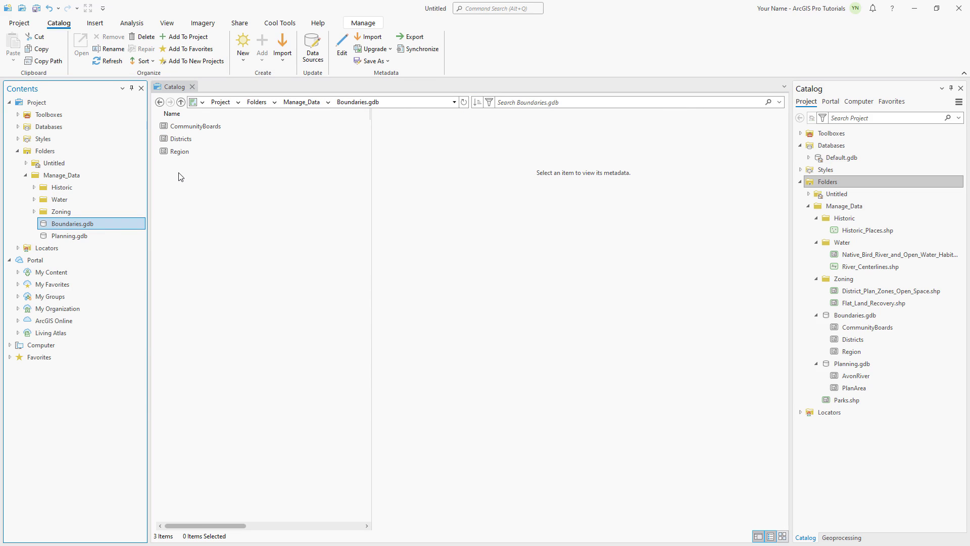
left_click(196, 127)
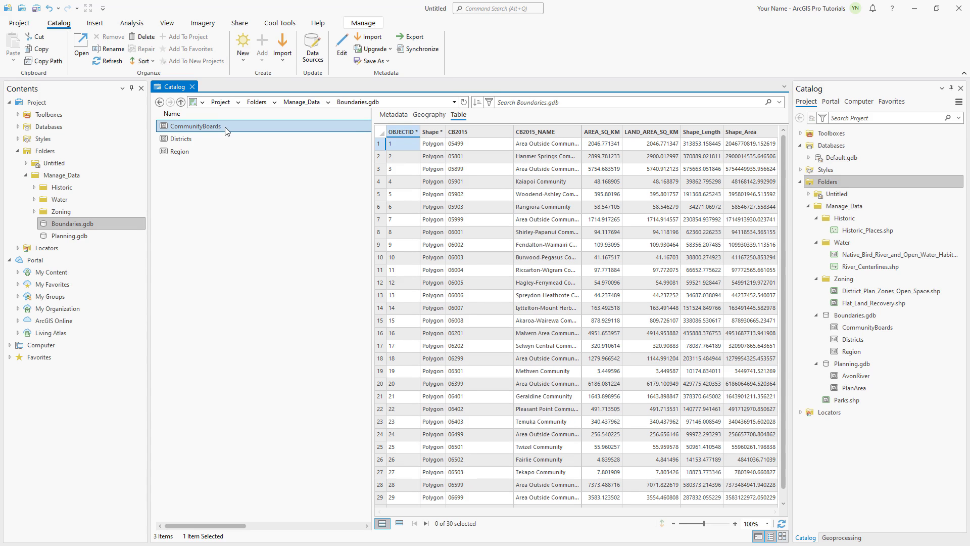
right_click(195, 126)
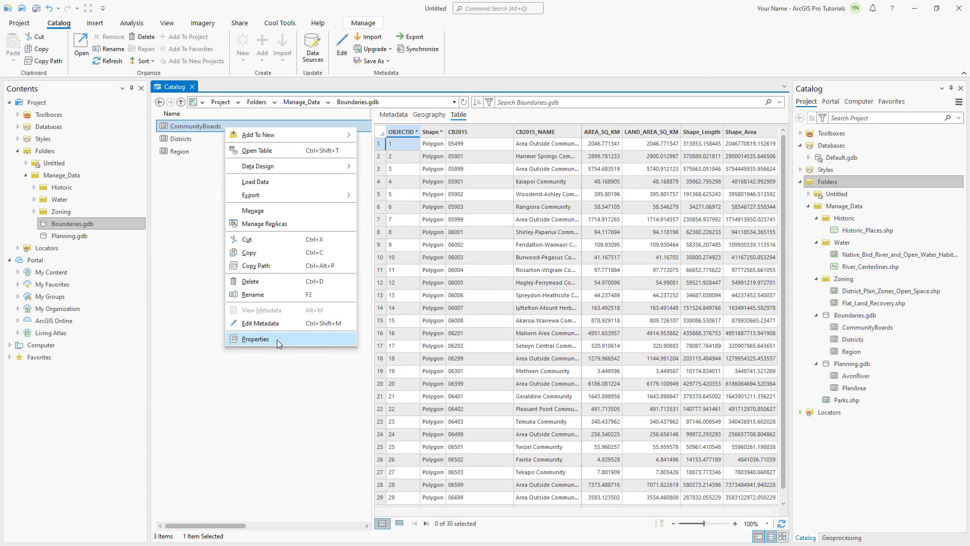
left_click(255, 338)
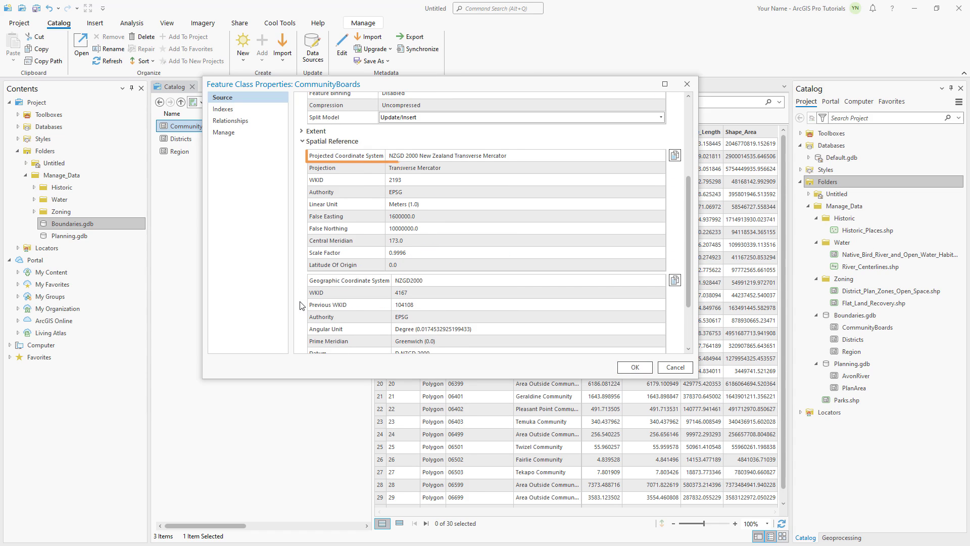
left_click(449, 155)
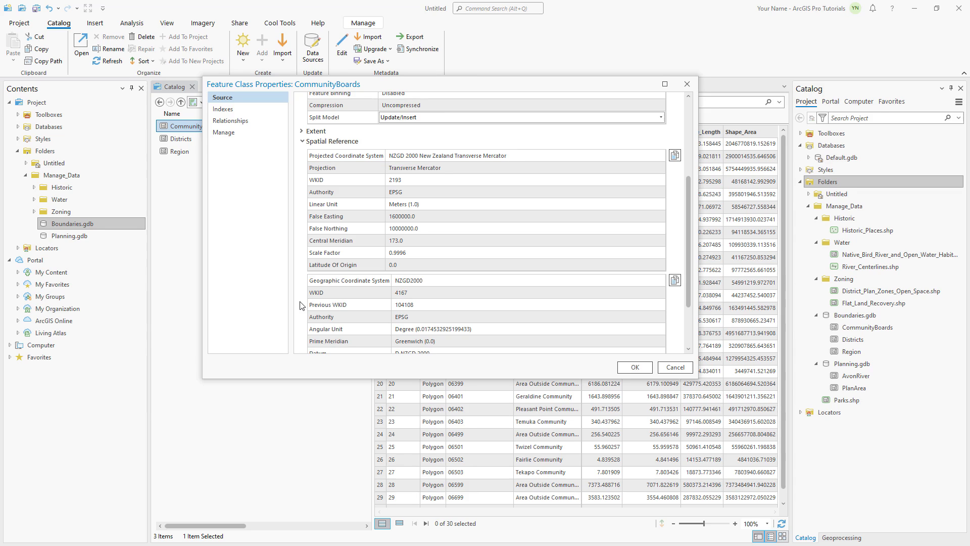
mouse_move(531, 361)
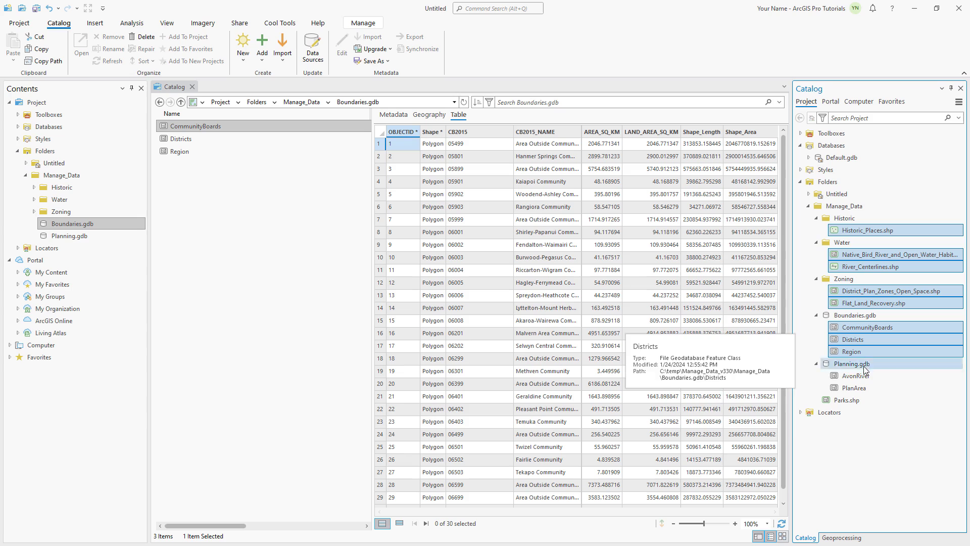
- Add the selected datasets to a new map and begin renaming it Starting Data
right_click(857, 388)
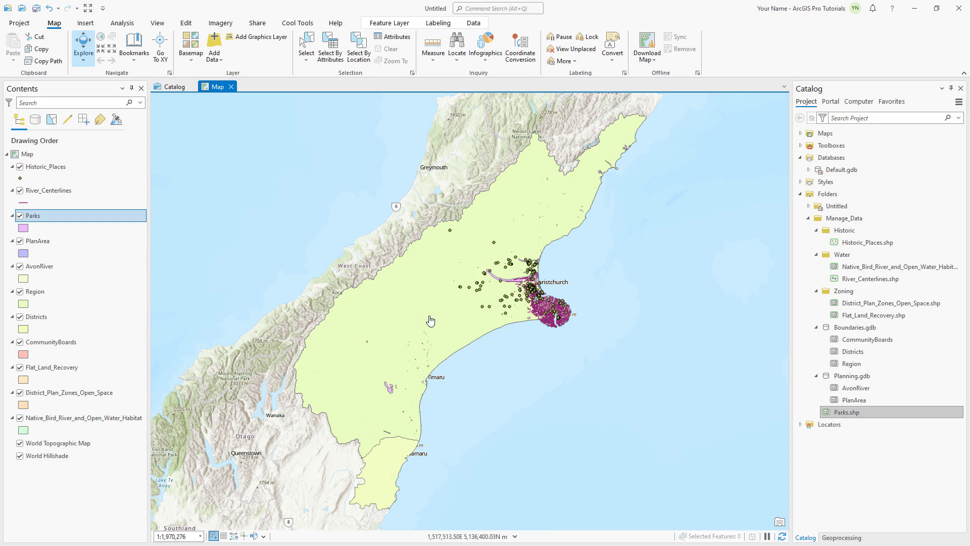
double_click(28, 153)
type("Starting Data")
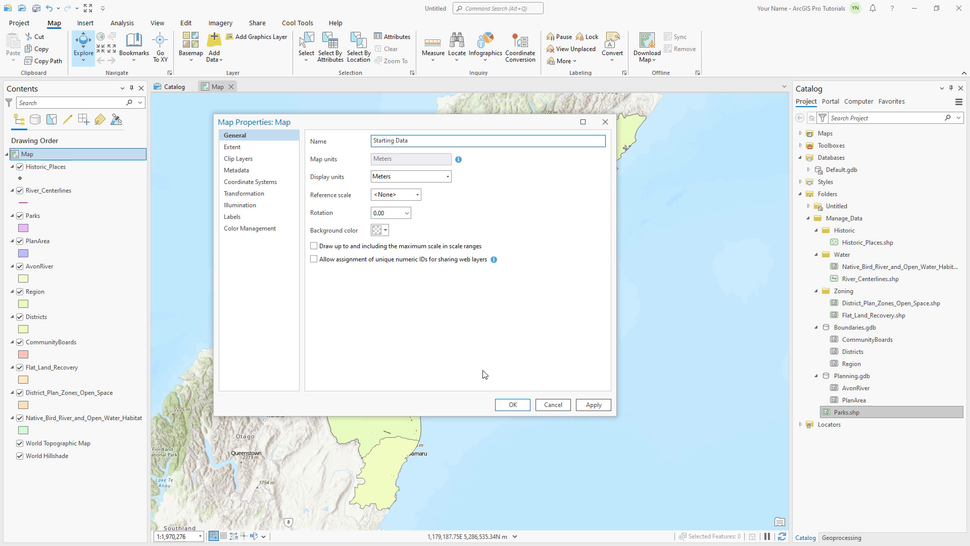
left_click(510, 404)
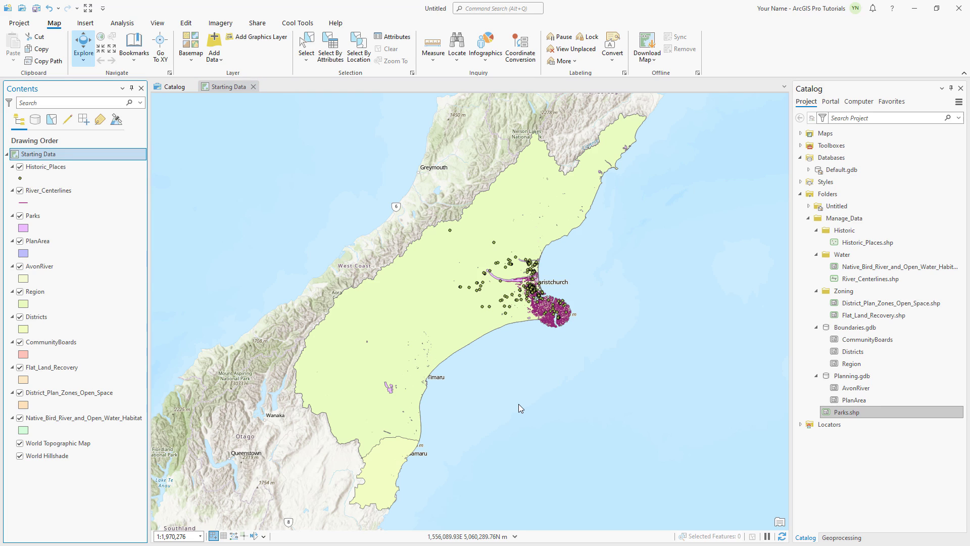
mouse_move(469, 400)
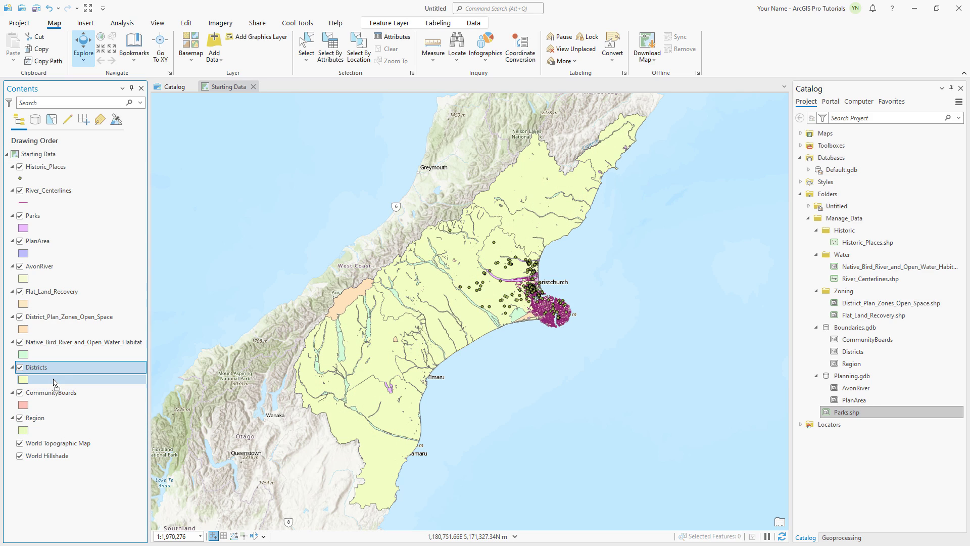
mouse_move(62, 263)
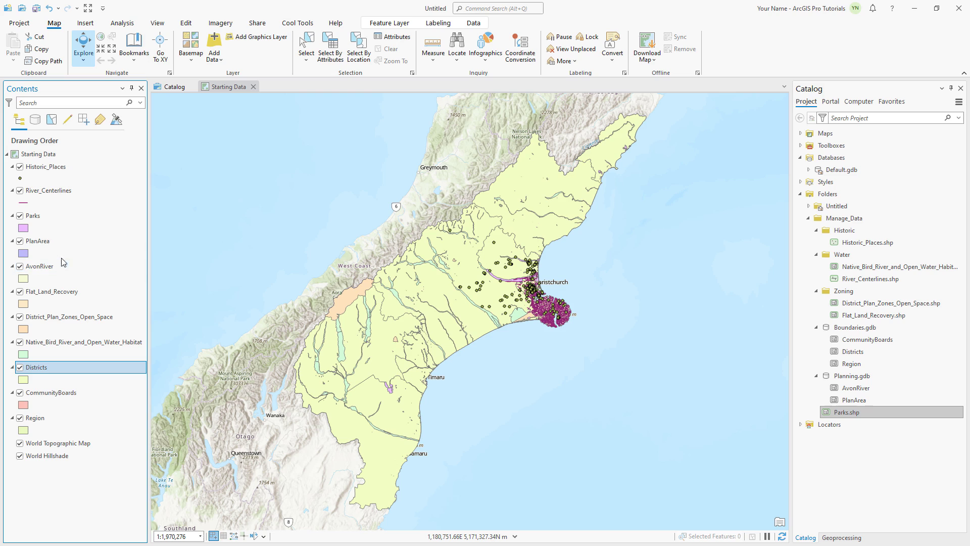
- Zoom the map to the PlanArea layer, then bring up Add Data on Living Atlas
right_click(36, 241)
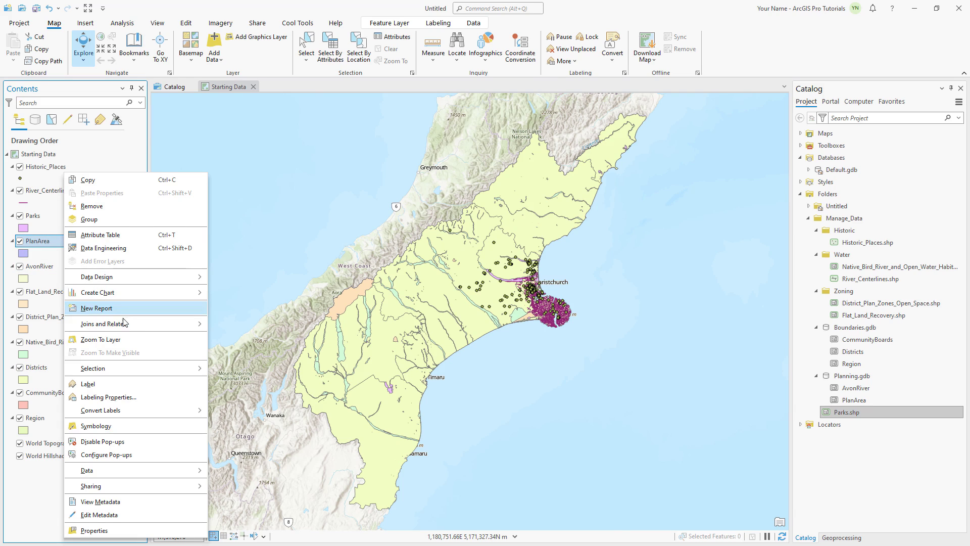
left_click(100, 339)
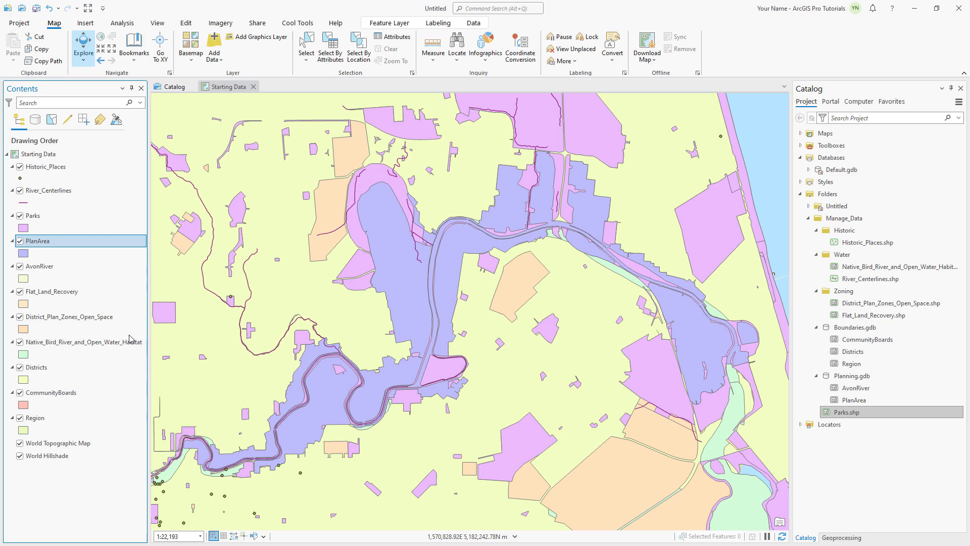
left_click(204, 535)
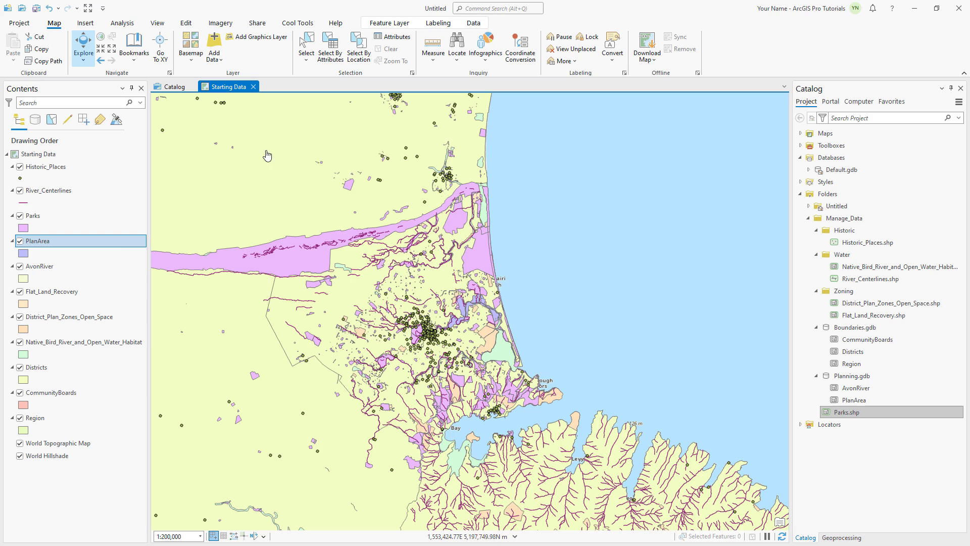
left_click(213, 44)
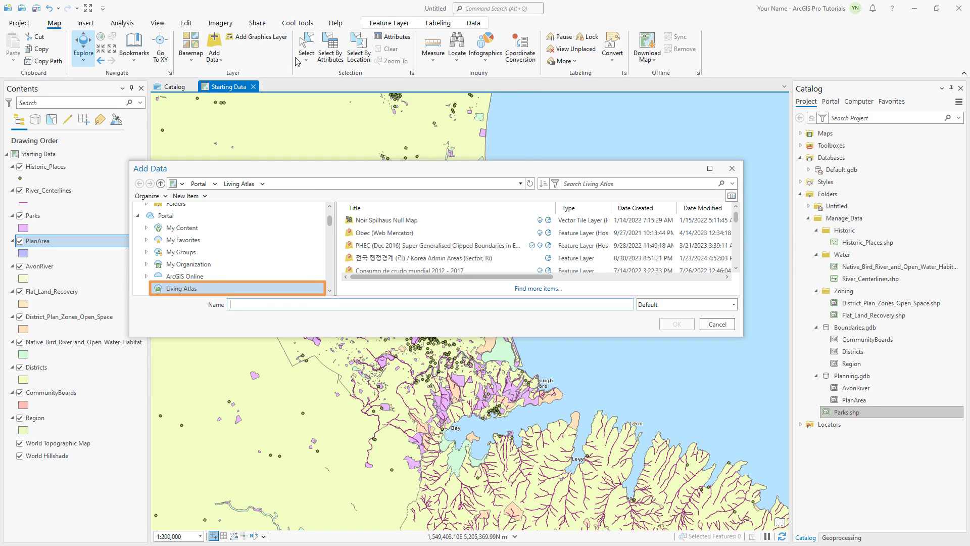
- Search Living Atlas for 'New Zealand urban area' and add NZ Urban Rural Indicator Areas - Current
type("New Zealand urban area")
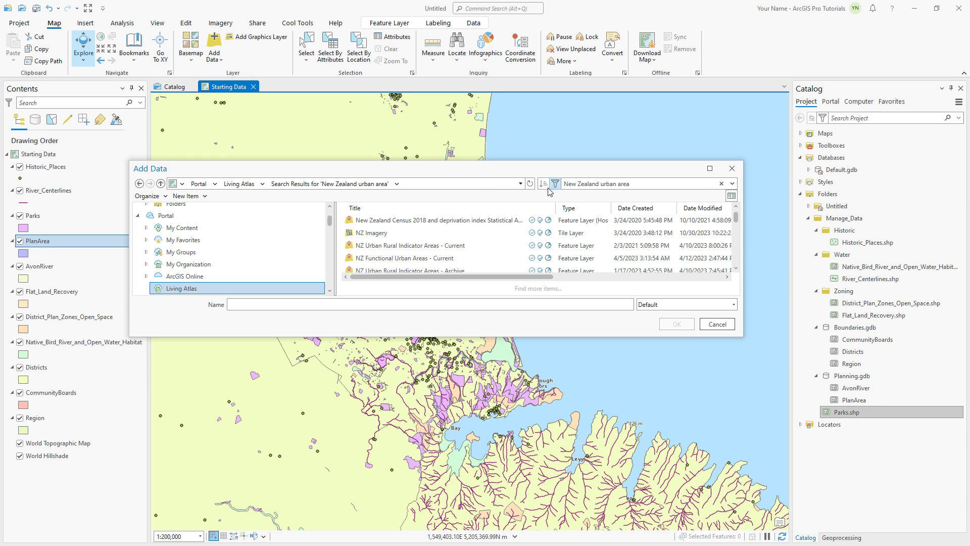
left_click(402, 245)
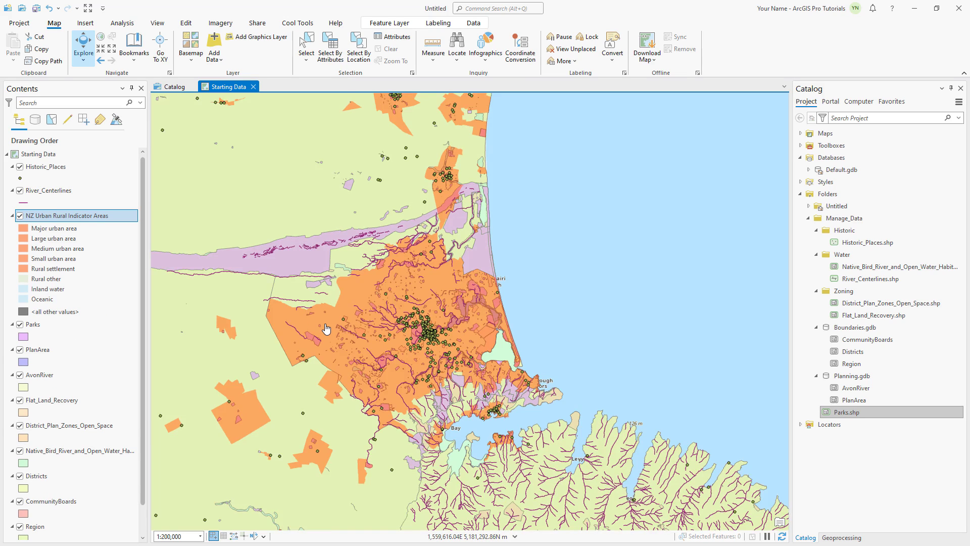
scroll("up", 3)
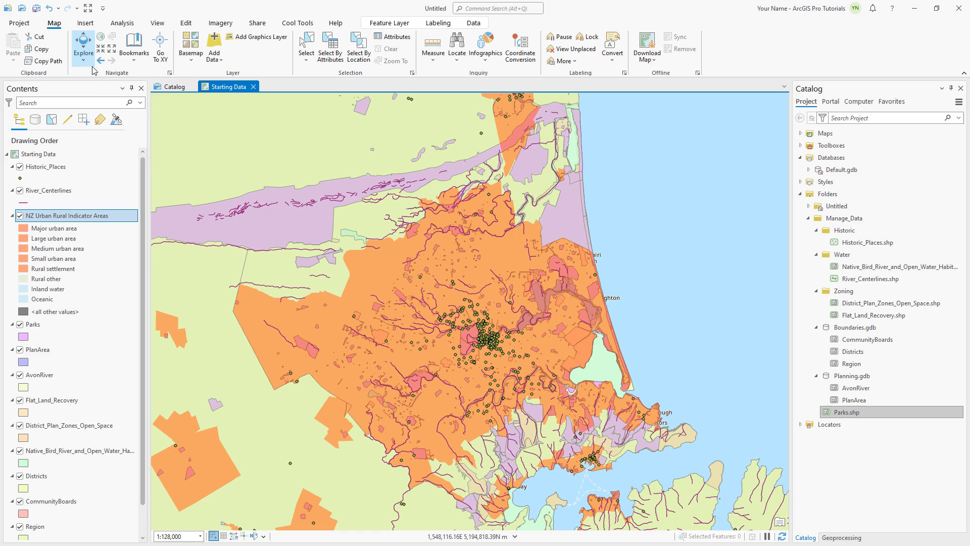
- Identify the Christchurch urban polygon and rename the indicator layer to Urban Area
left_click(92, 55)
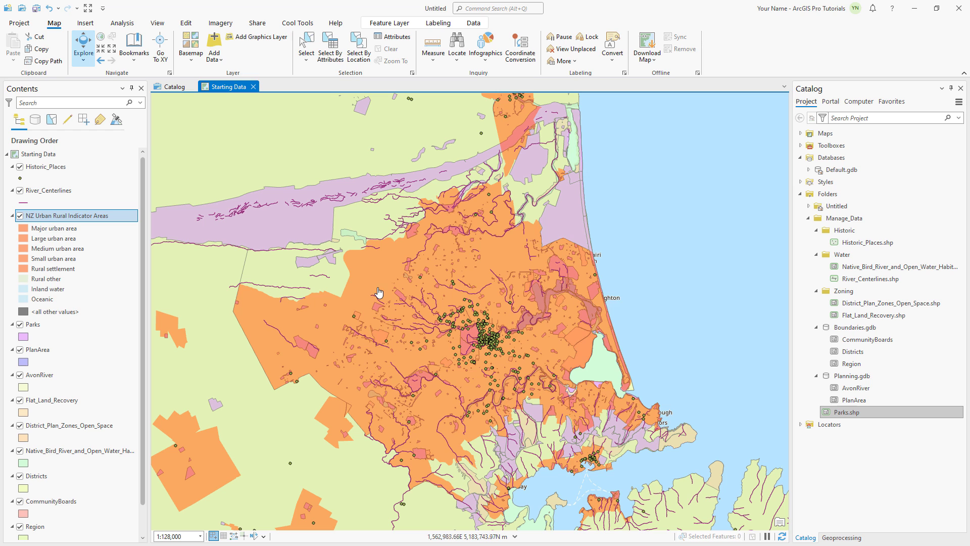
left_click(379, 291)
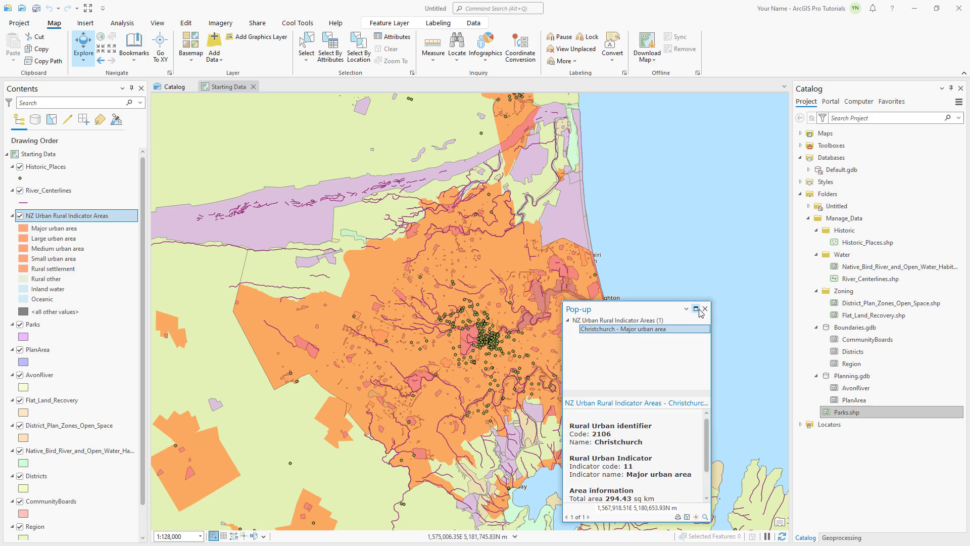
double_click(66, 215)
type("Urban Area")
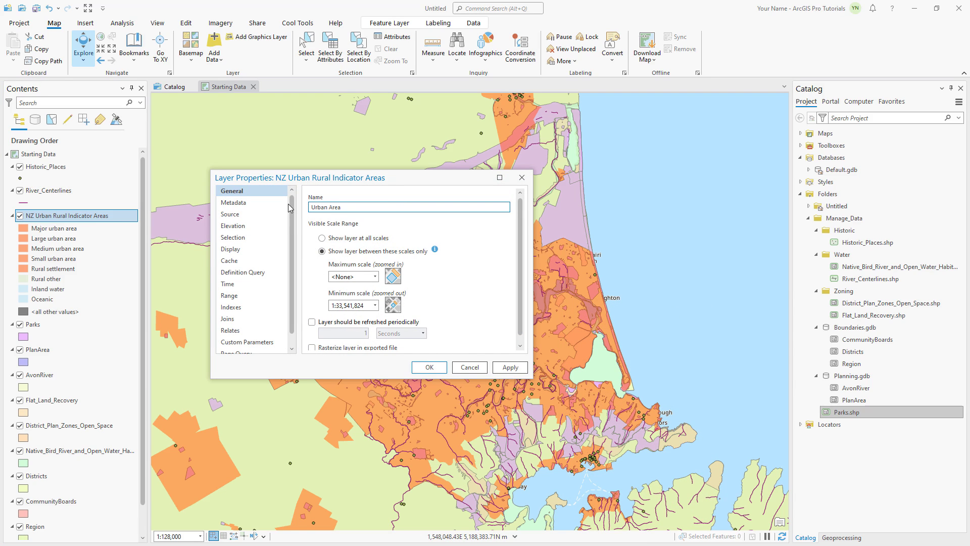
left_click(428, 367)
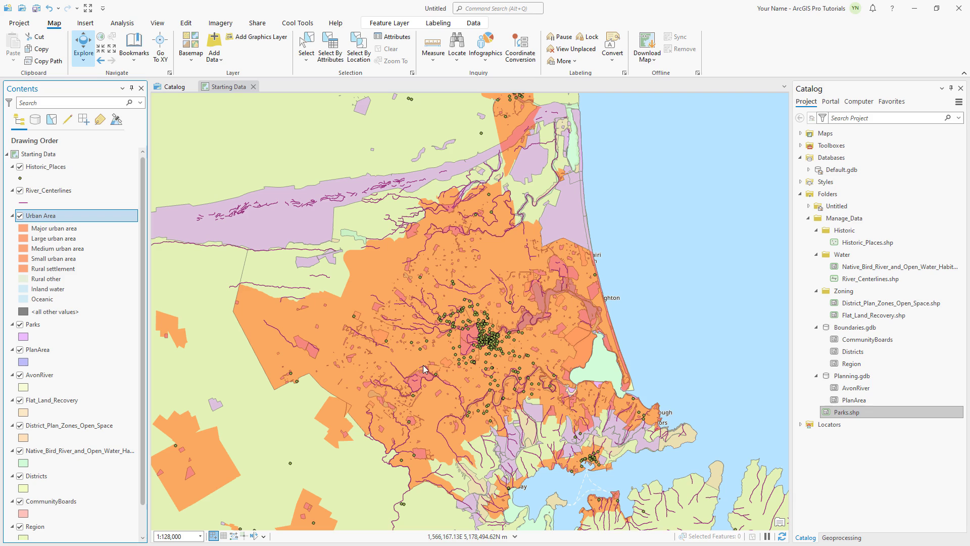
- From Catalog Databases, create folder ChristchurchRenewal and save ChristchurchData geodatabase inside it
left_click(83, 47)
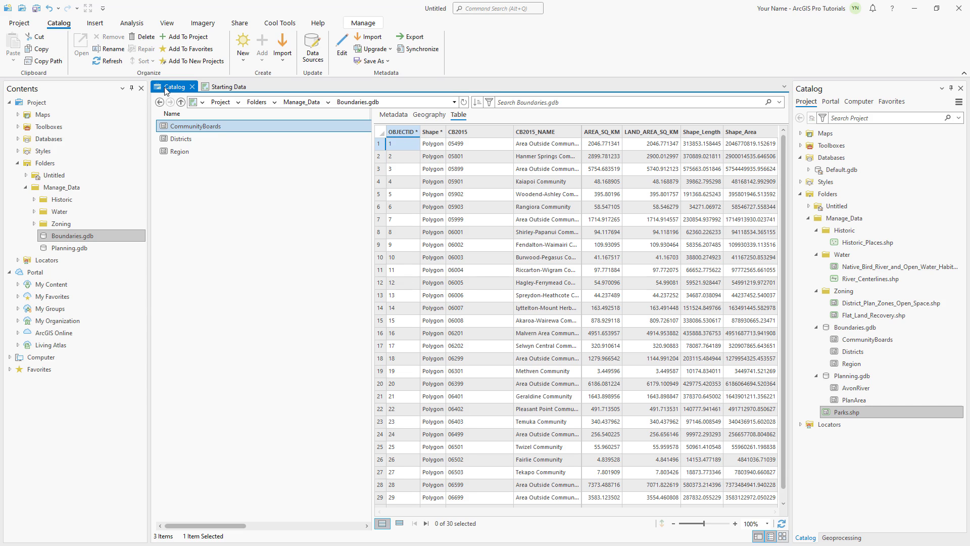
right_click(49, 138)
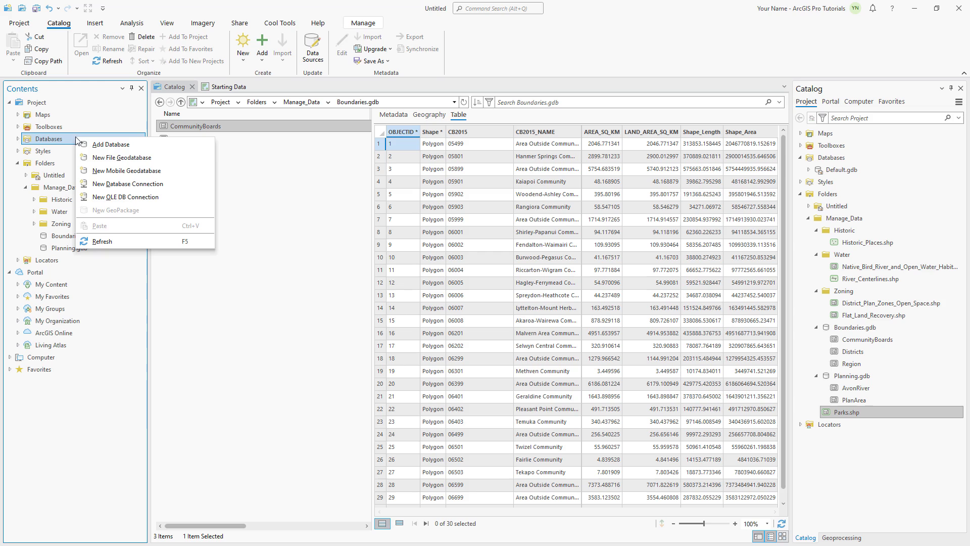
left_click(123, 157)
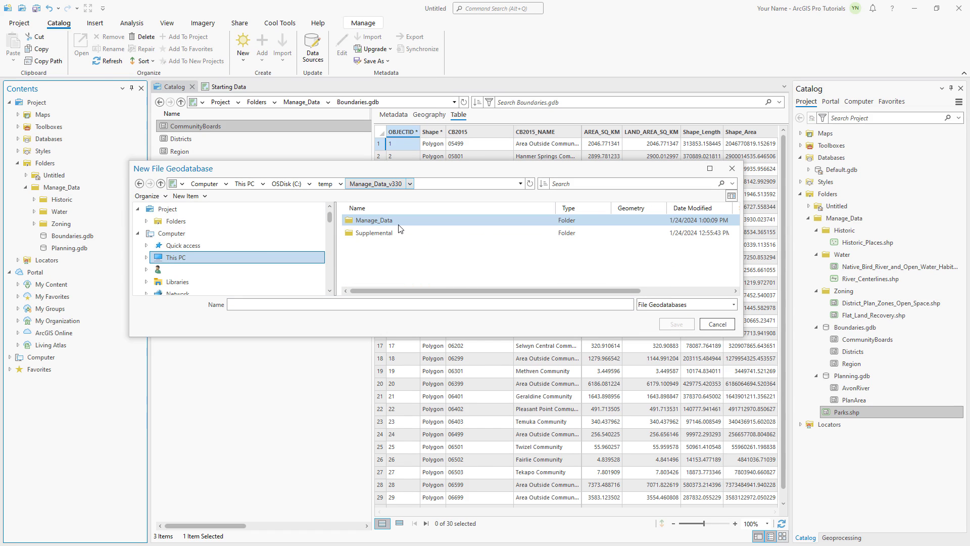
left_click(186, 196)
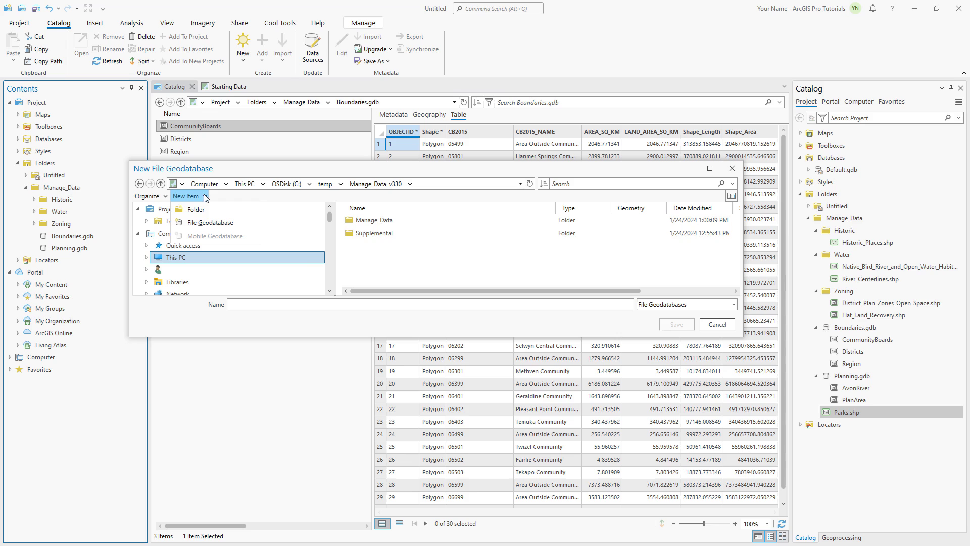
left_click(195, 209)
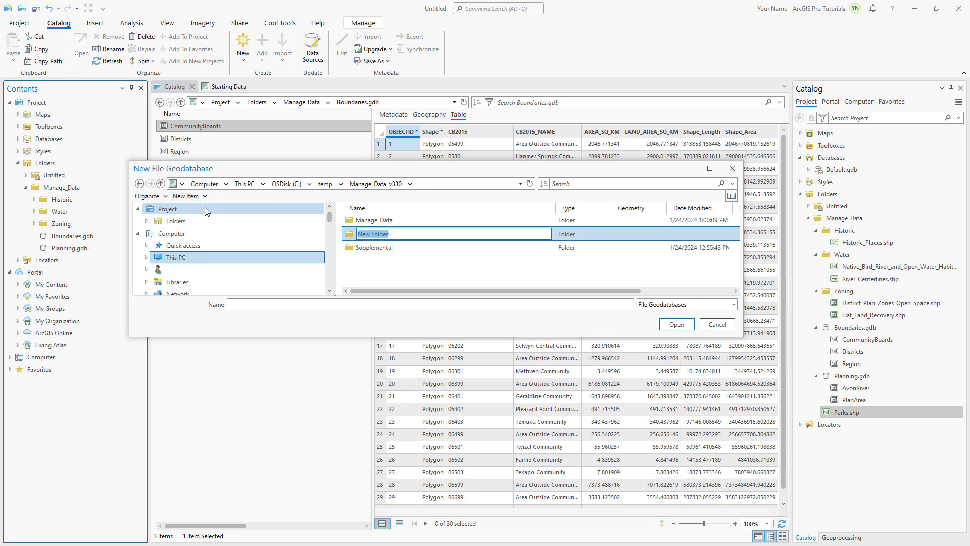
type("ChristchurchRenewal")
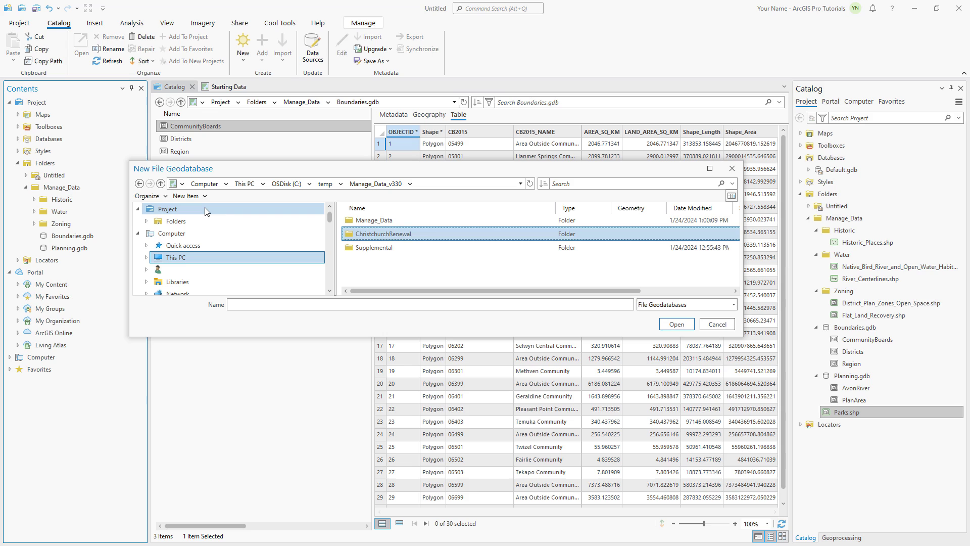
double_click(382, 234)
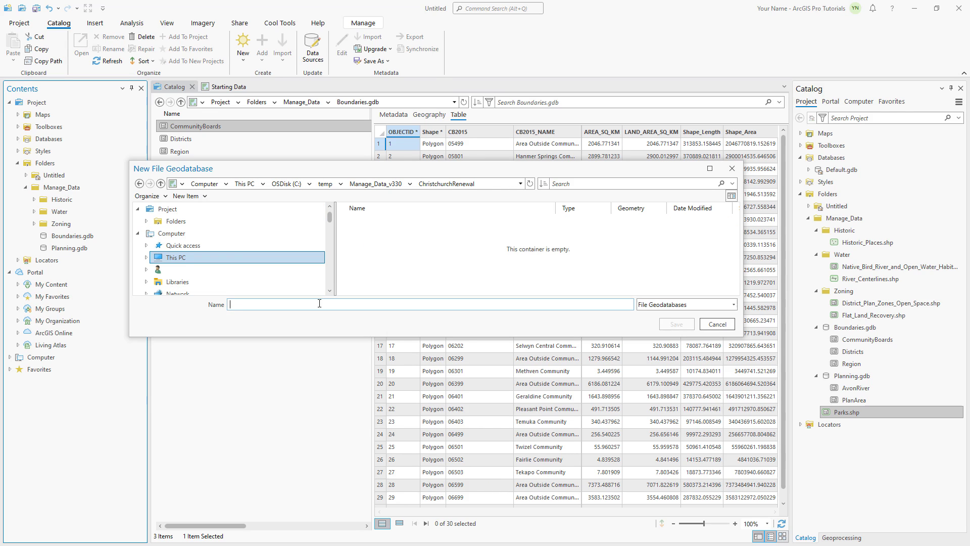
type("ChristchurchData")
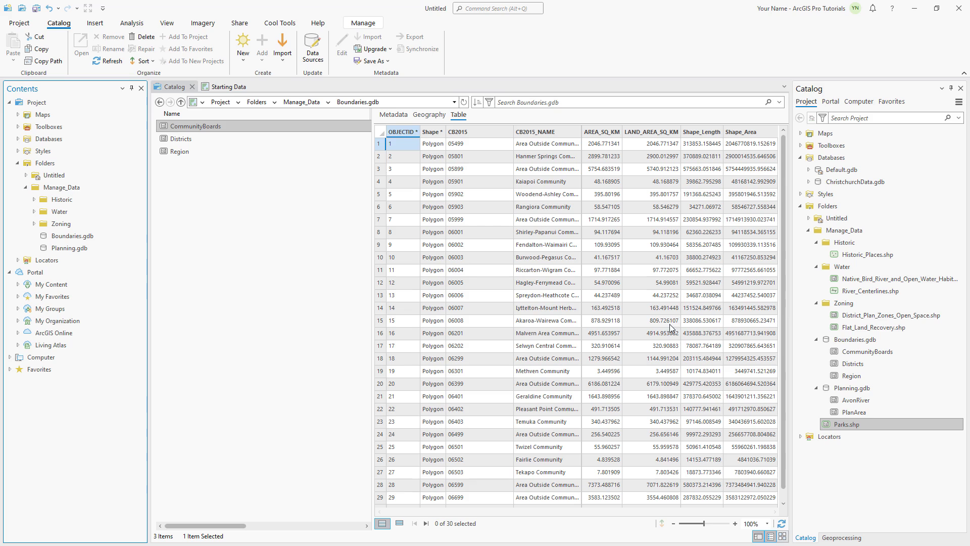
- Expand Databases, open the empty ChristchurchData.gdb, and show the Manage tab
left_click(19, 139)
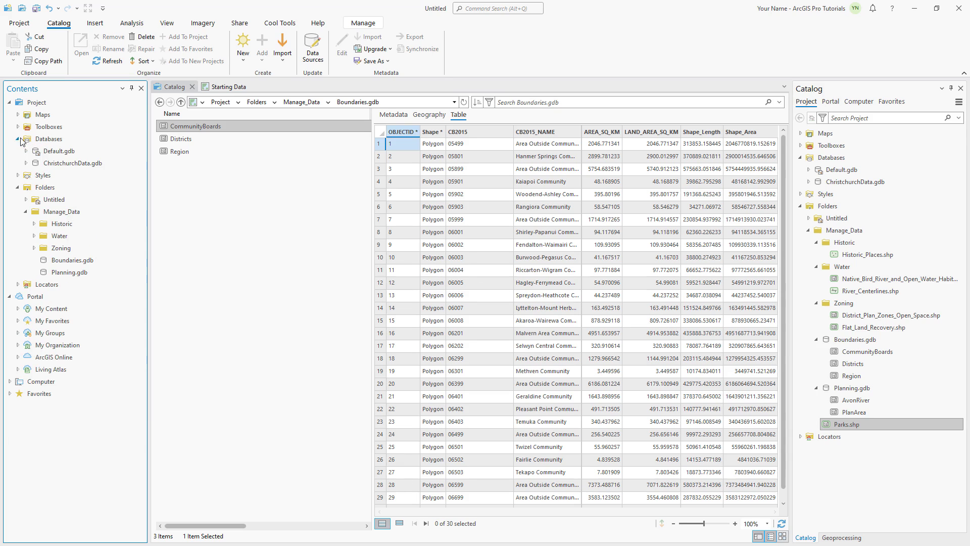
left_click(72, 163)
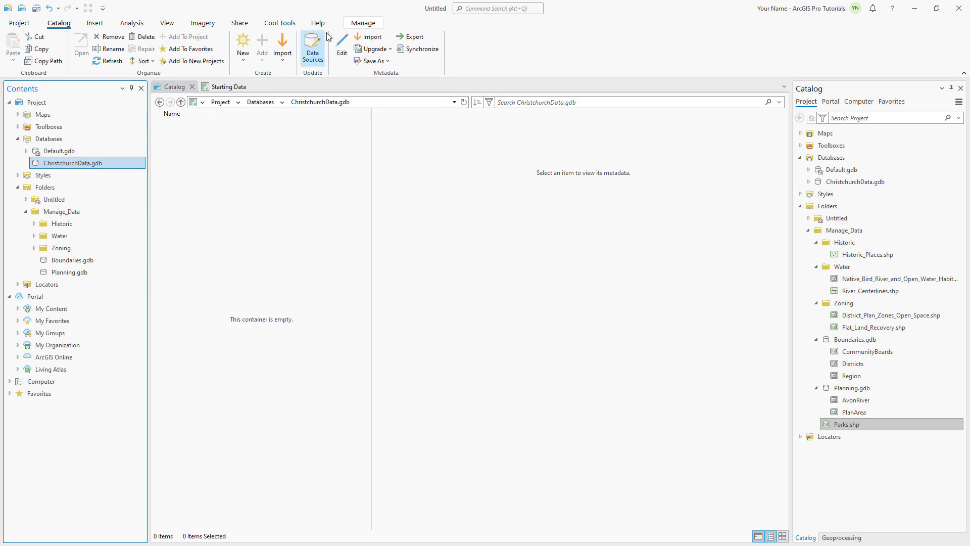
left_click(362, 22)
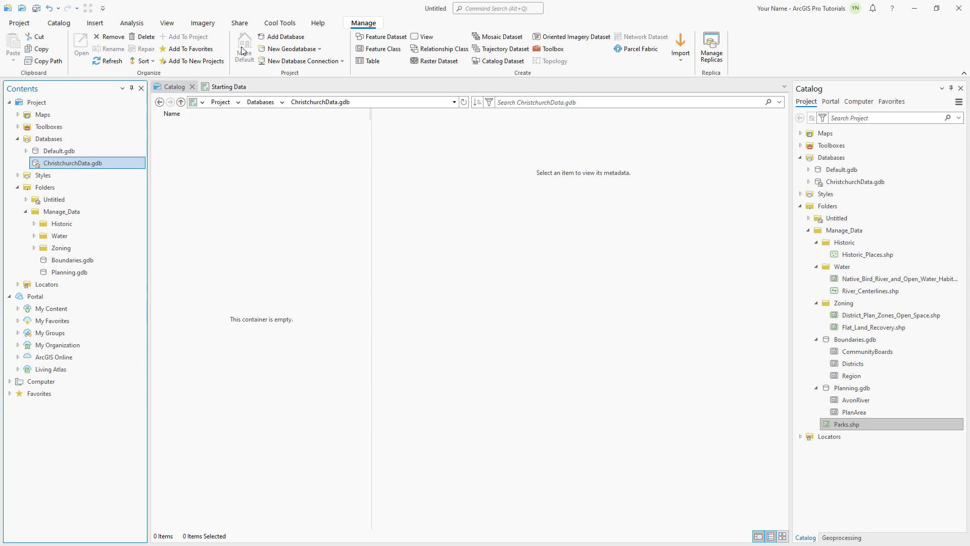
- On Starting Data, make Urban Area the only selectable layer and select the Christchurch polygon
left_click(226, 86)
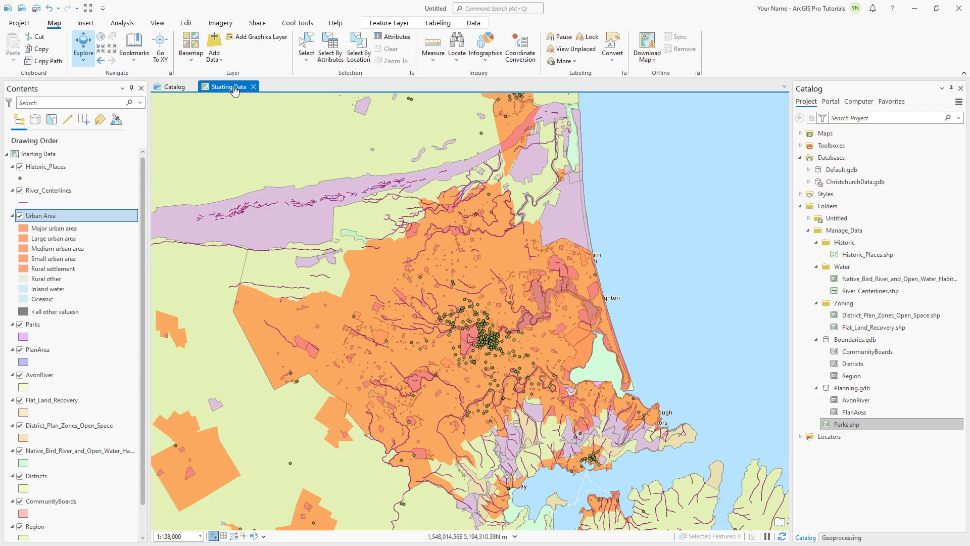
right_click(41, 215)
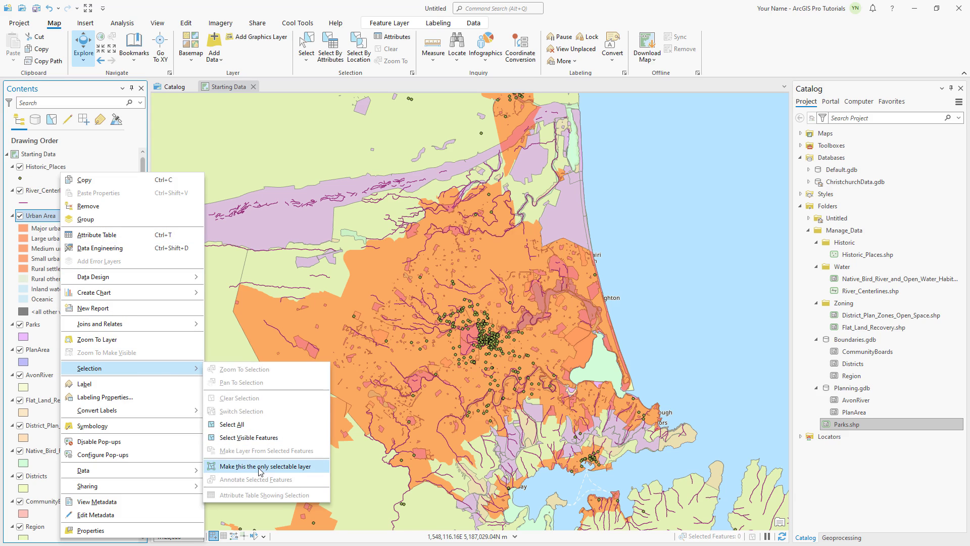
left_click(257, 466)
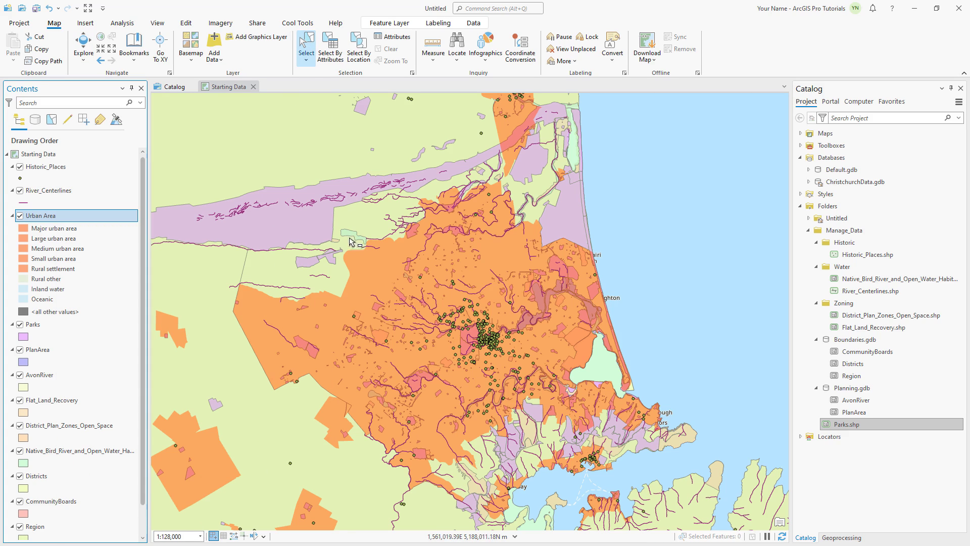
left_click(629, 466)
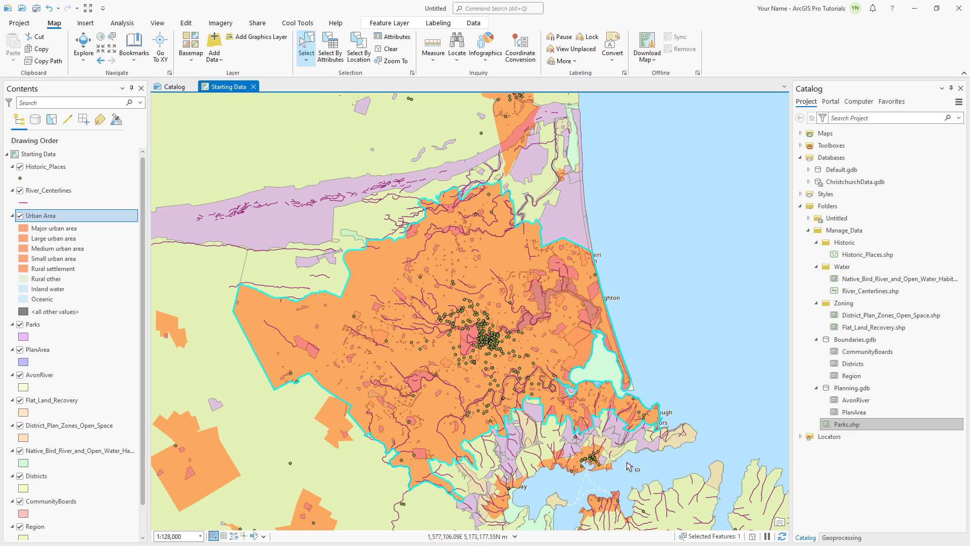
- Start a batch Pairwise Clip with outputs not added to an open map
left_click(841, 537)
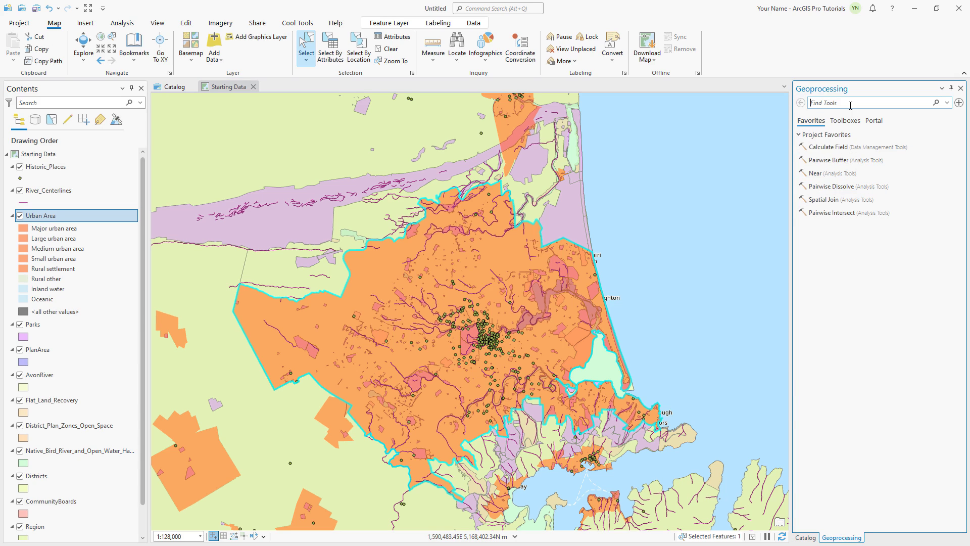
type("pairwise clip")
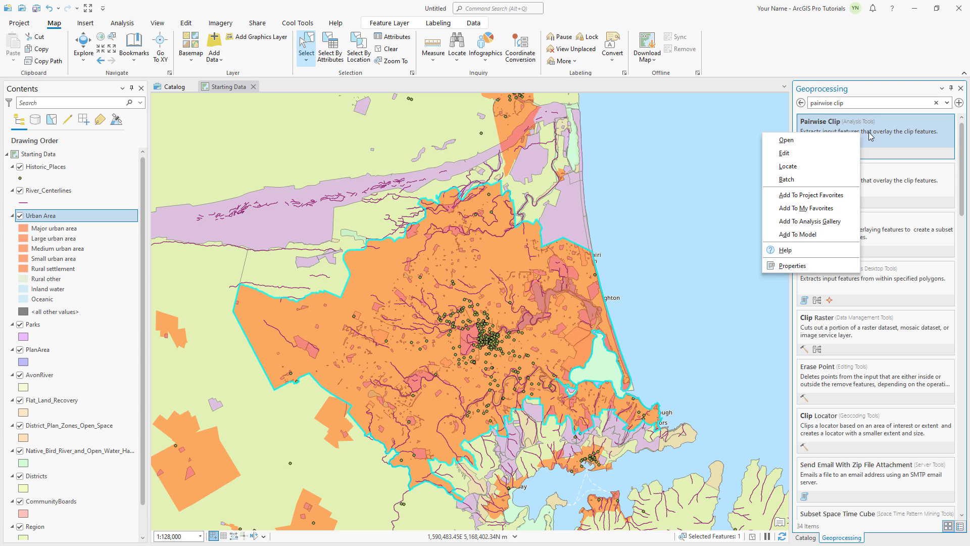
left_click(786, 180)
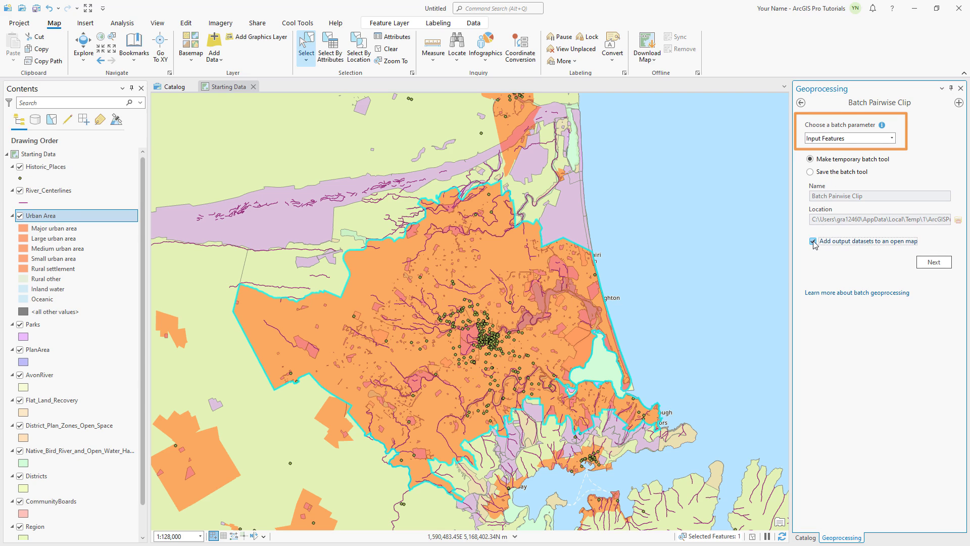
left_click(812, 240)
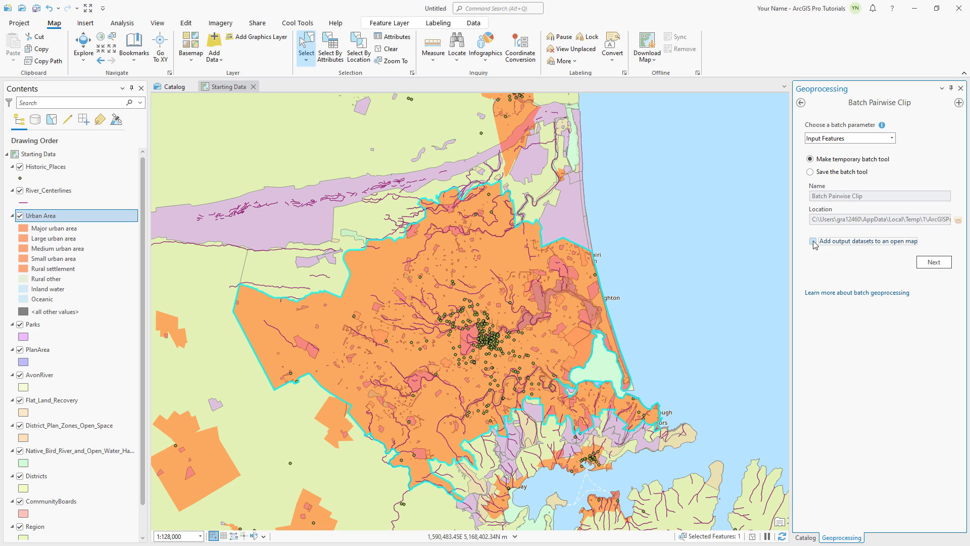
left_click(813, 242)
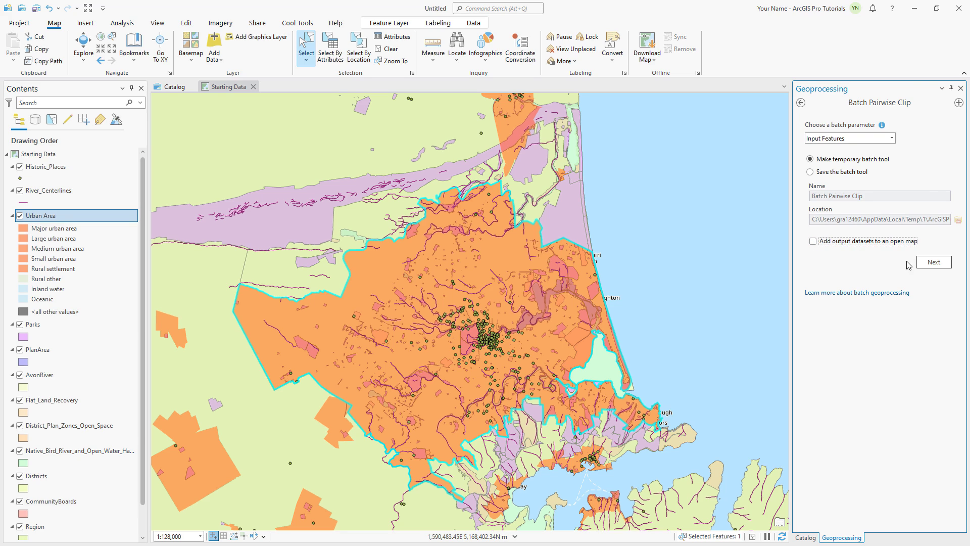
left_click(932, 262)
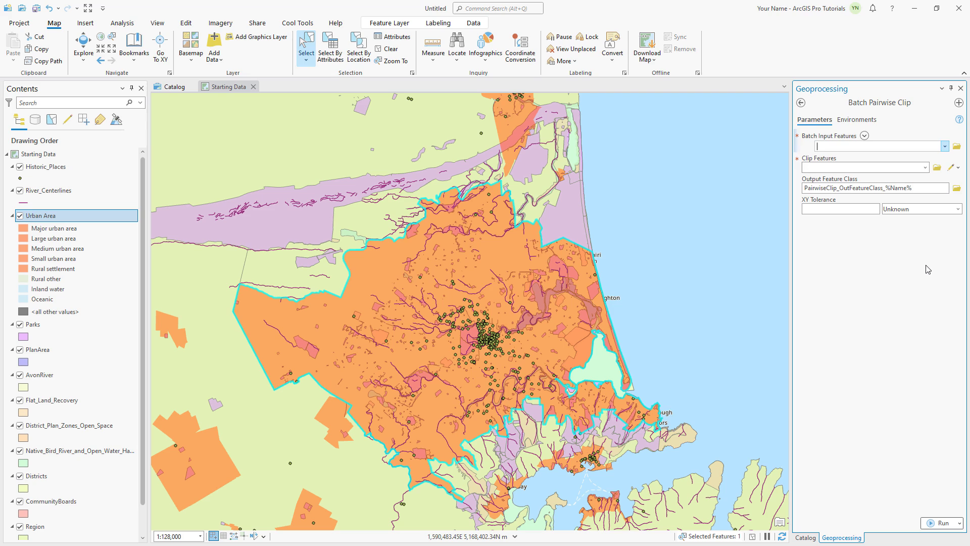
- Batch the nine layers AvonRiver through Urban Area, clipping to Urban Area with %Name% outputs
left_click(876, 146)
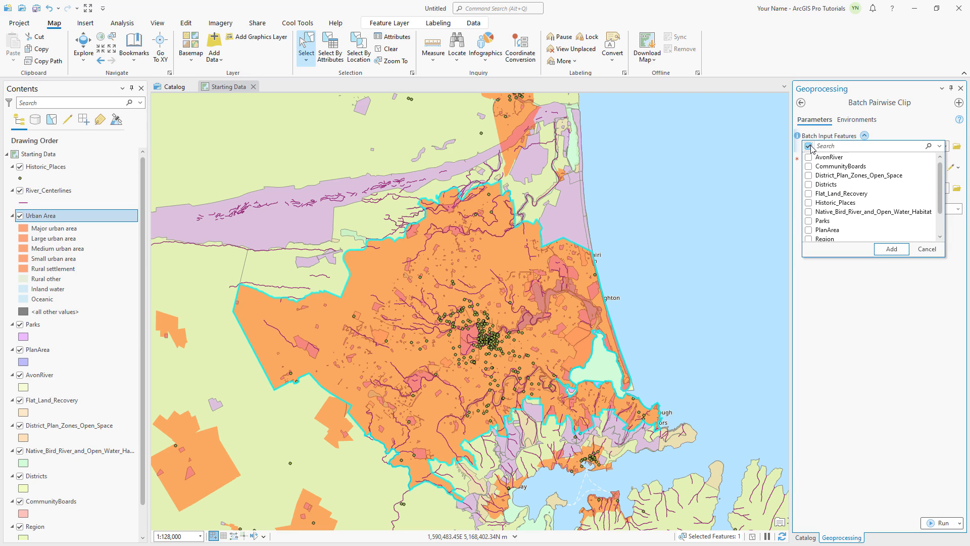
left_click(809, 146)
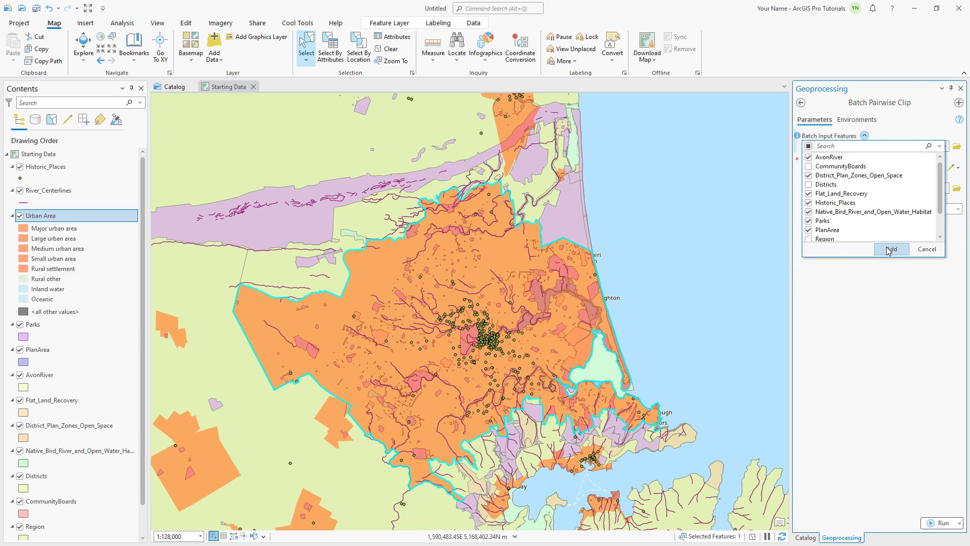
left_click(890, 248)
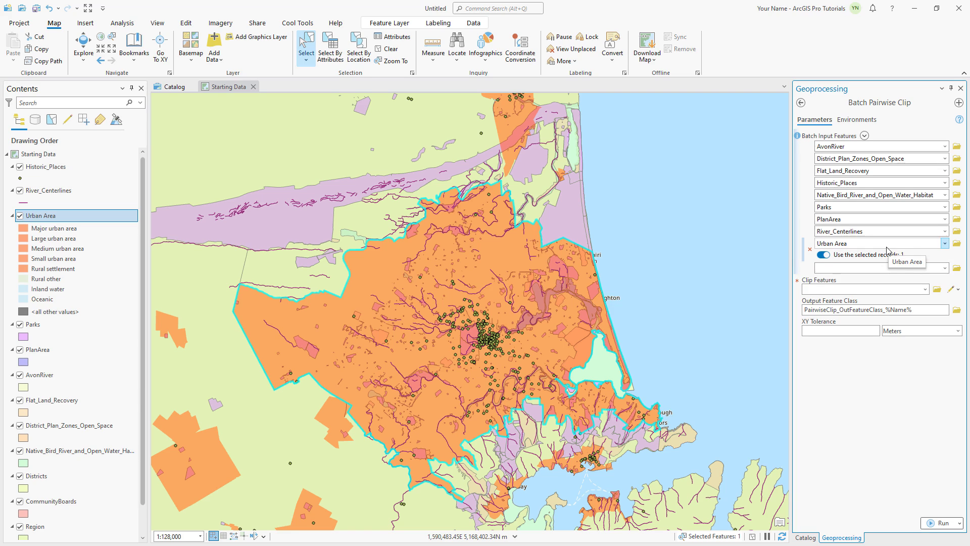
left_click(923, 289)
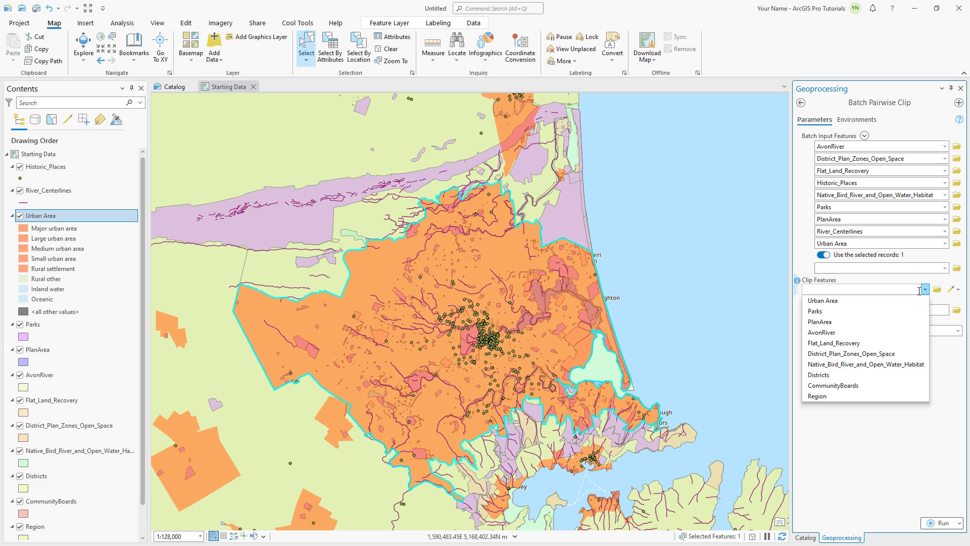
left_click(823, 300)
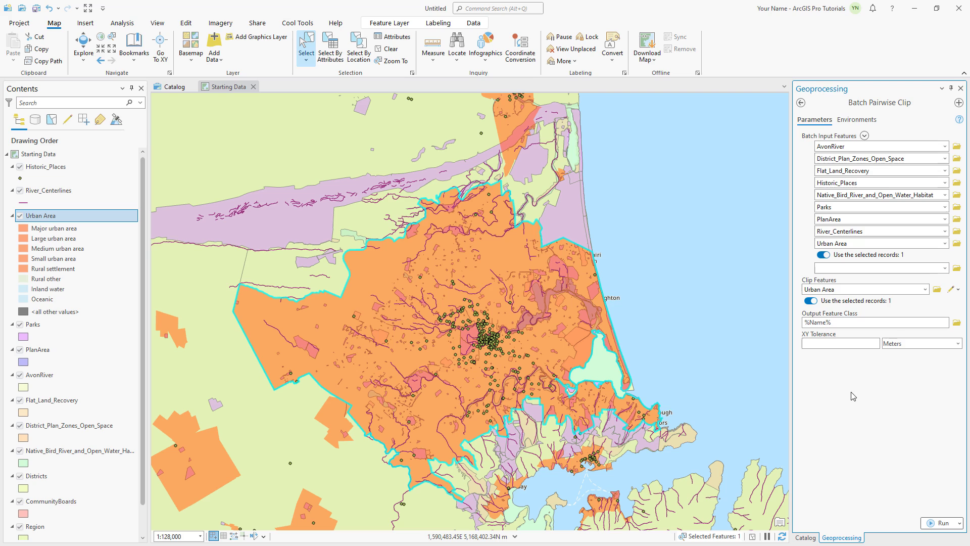
- Set the output coordinate system to NZGD 2000 New Zealand Transverse Mercator
left_click(857, 119)
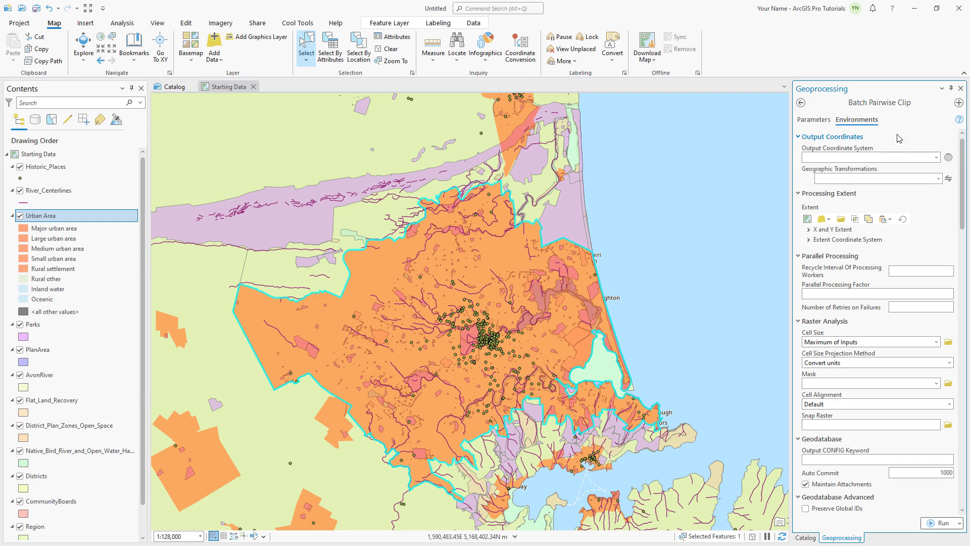
left_click(948, 157)
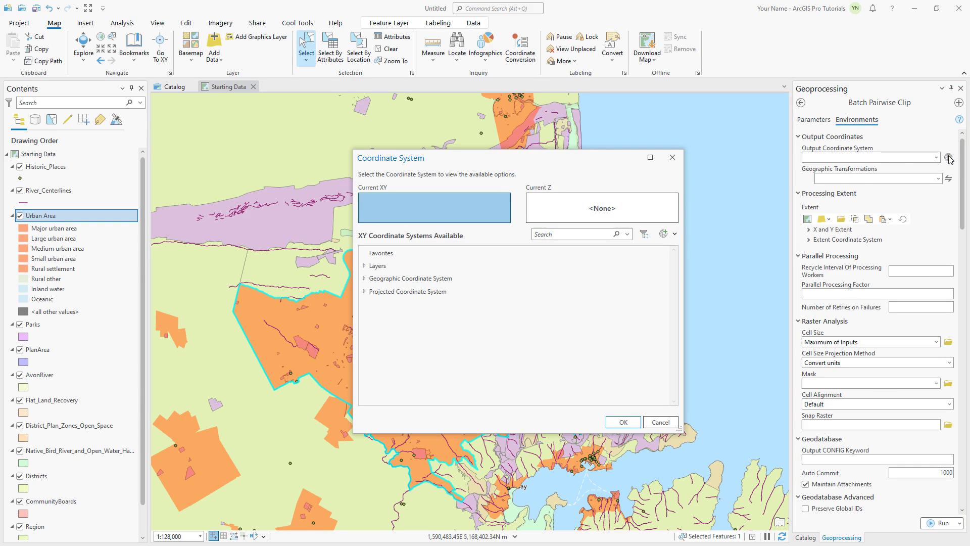
left_click(365, 265)
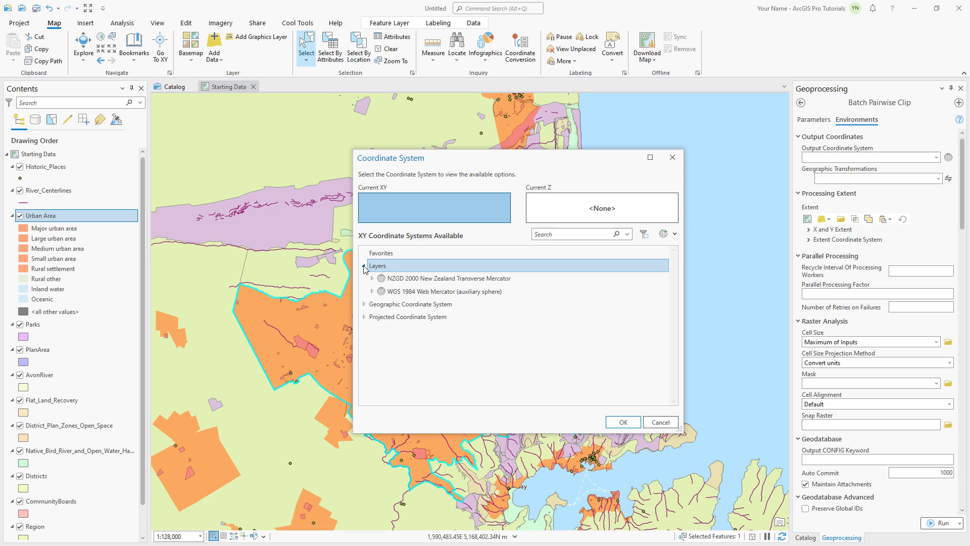
left_click(444, 279)
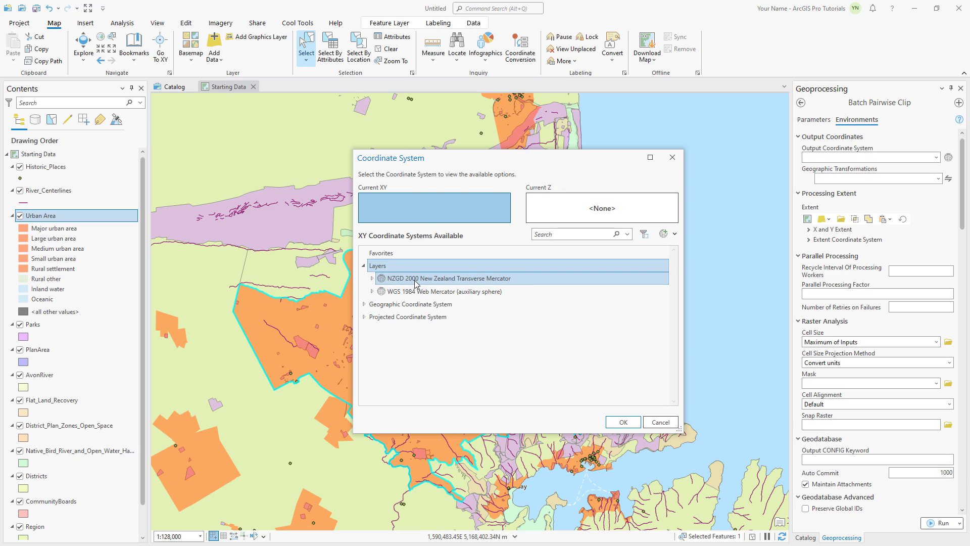
left_click(457, 278)
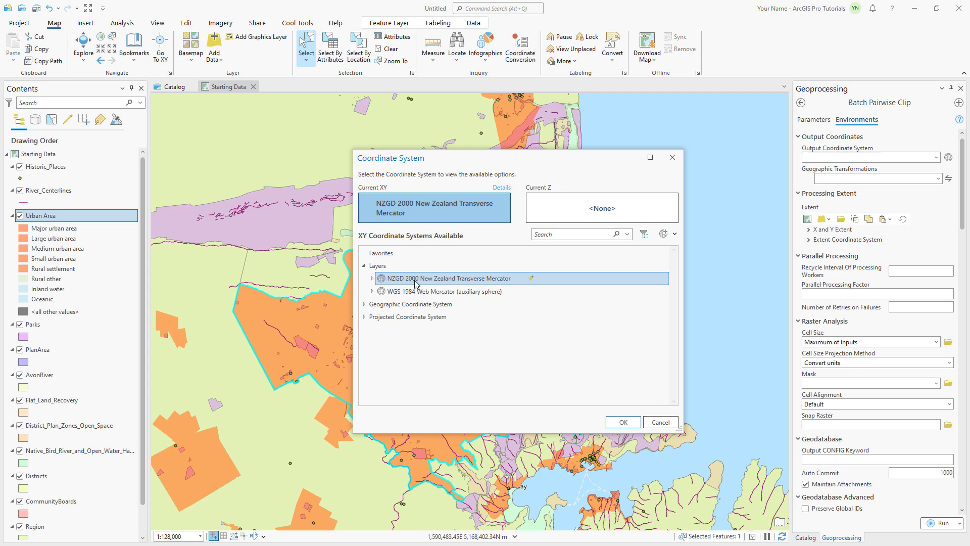
left_click(622, 421)
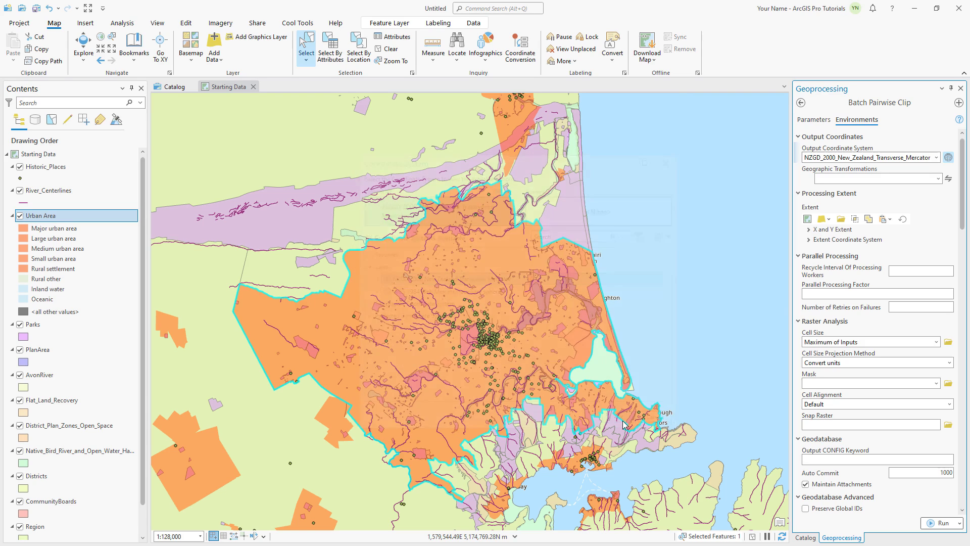
- Enter transformation NZGD_2000_To_WGS_1984_1 and run the batch clip
left_click(874, 179)
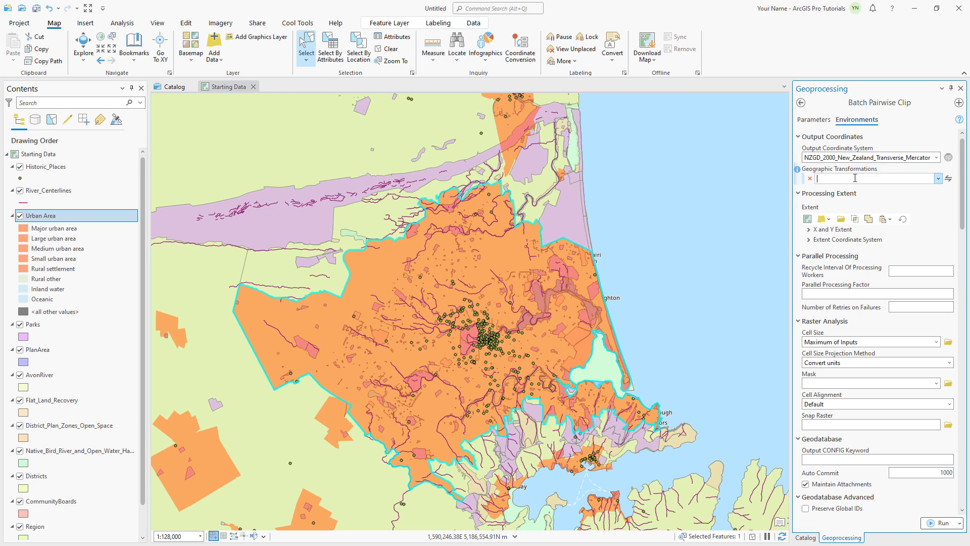
type("NZGD_2000_To_WGS_1984_1")
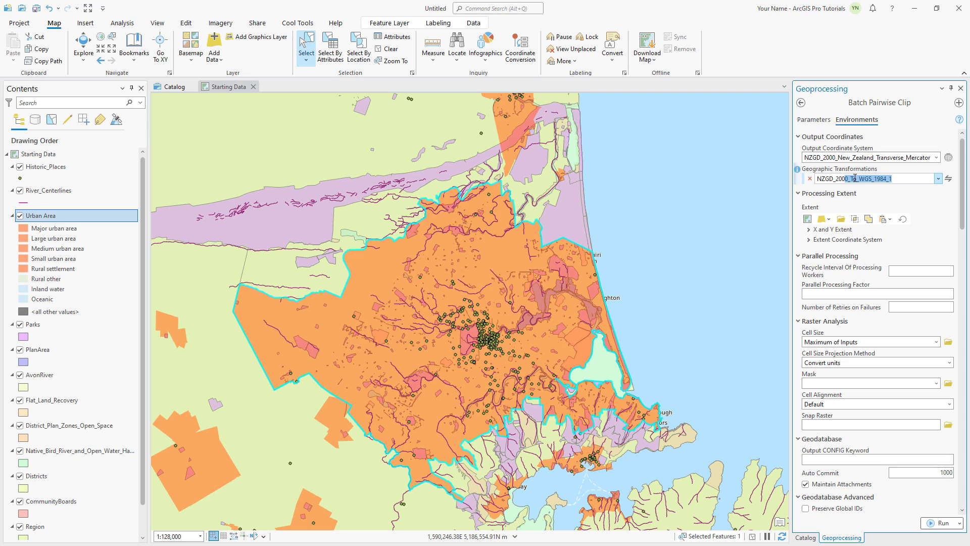
left_click(936, 179)
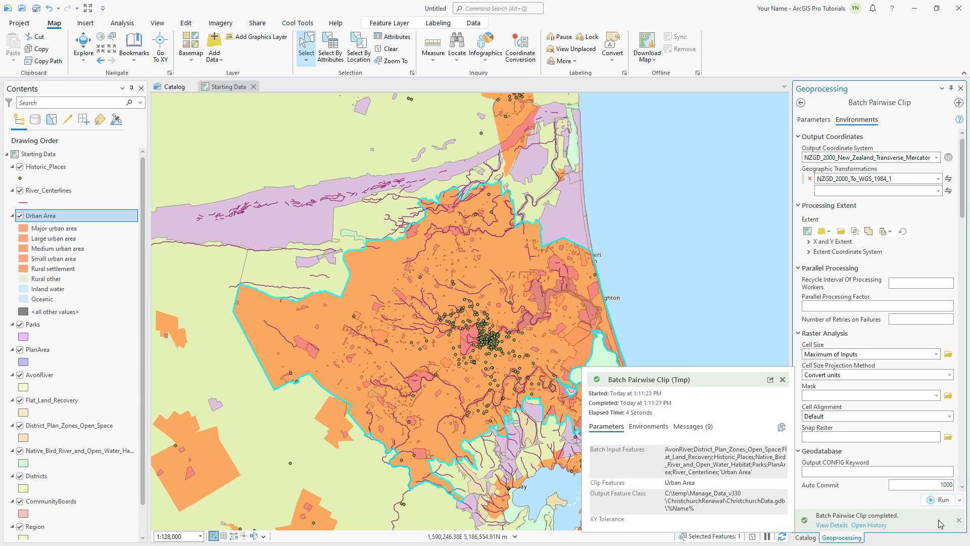
left_click(174, 86)
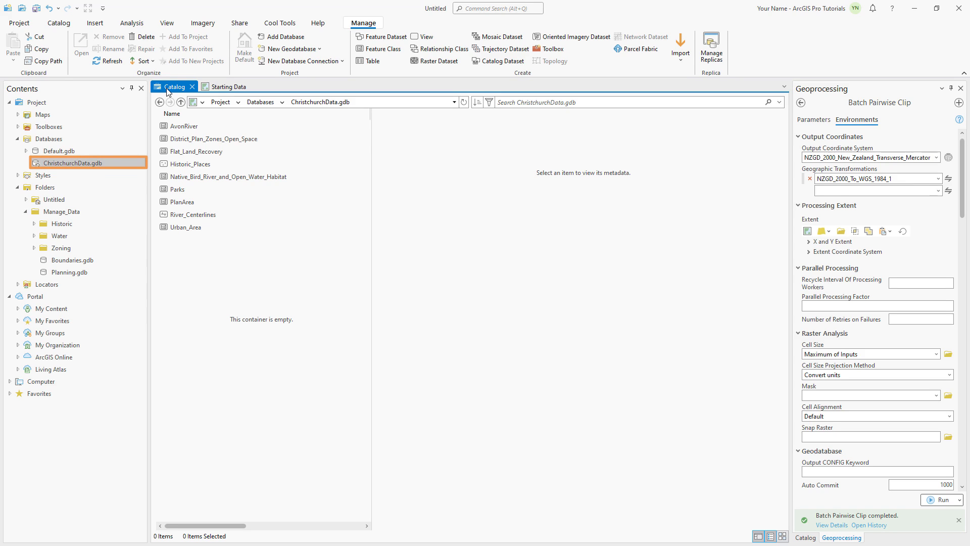
- Check PlanArea's properties show NZGD 2000 New Zealand Transverse Mercator spatial reference
right_click(183, 201)
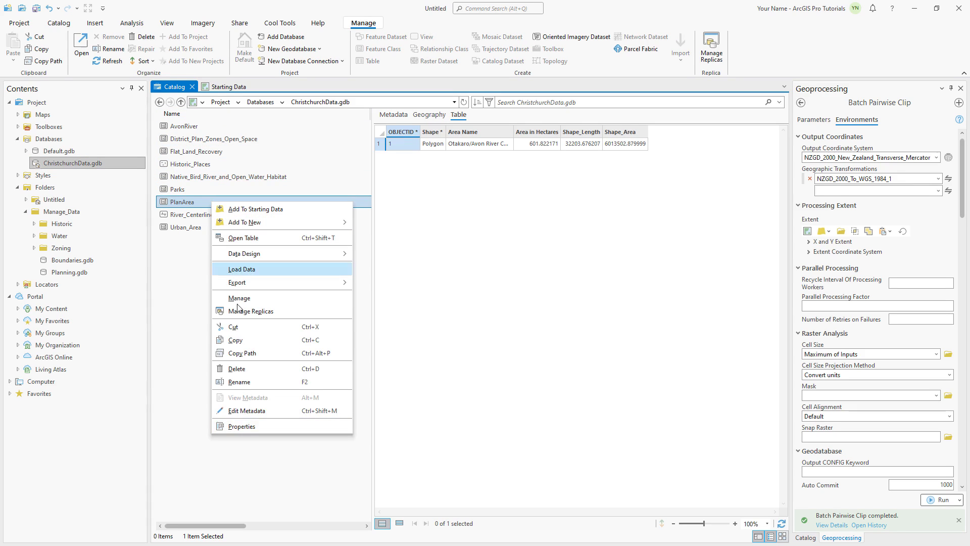
left_click(240, 425)
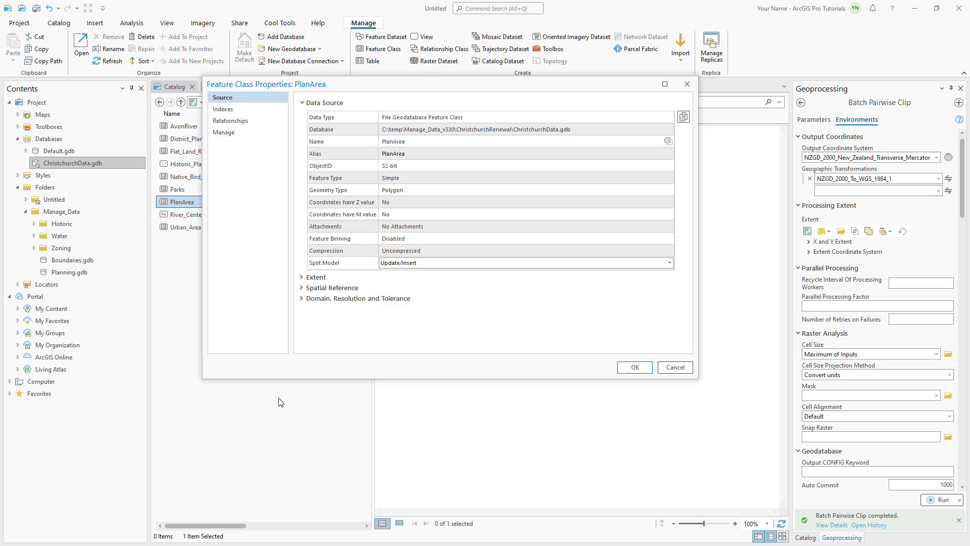
left_click(303, 287)
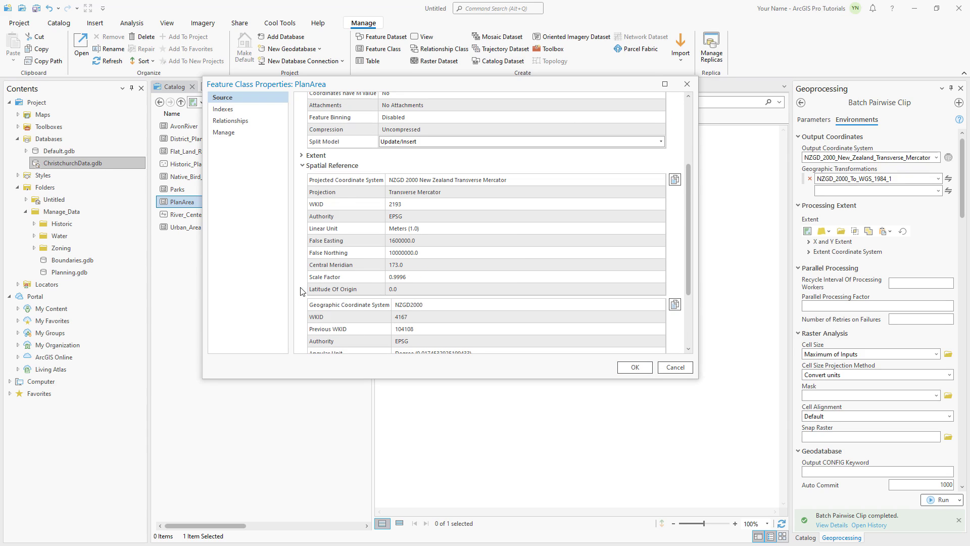
left_click(634, 367)
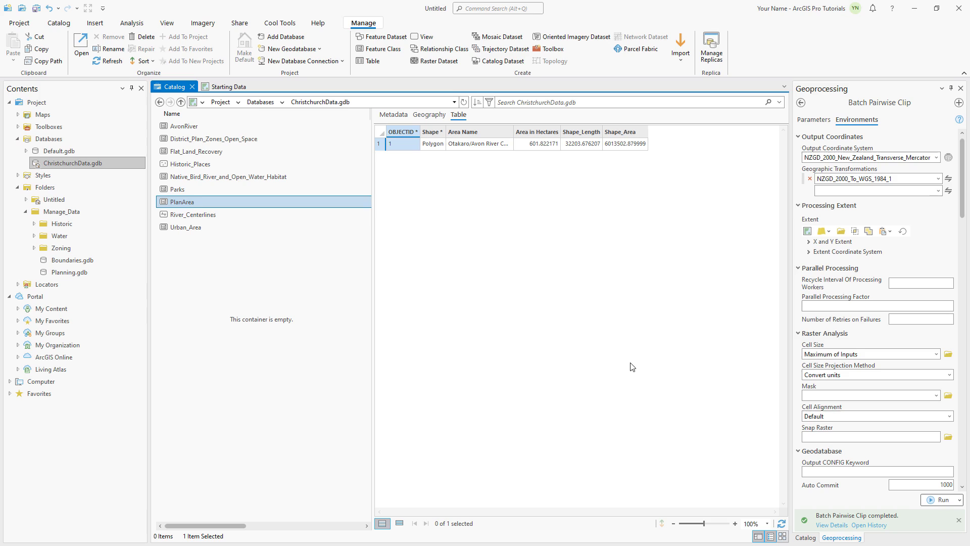
- Select all nine clipped outputs, AvonRiver to Urban_Area, and add them to new map Final Data
left_click(185, 125)
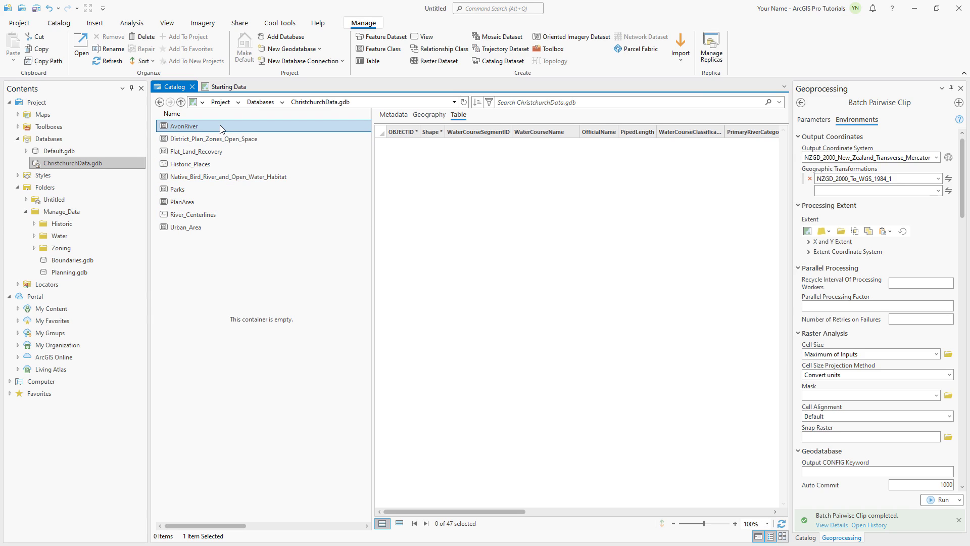
left_click(192, 226)
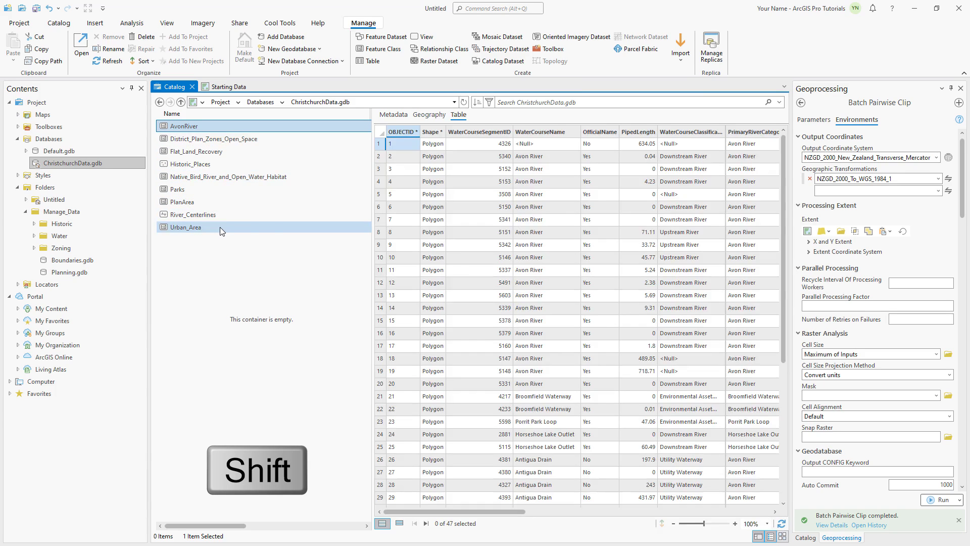
left_click(186, 227)
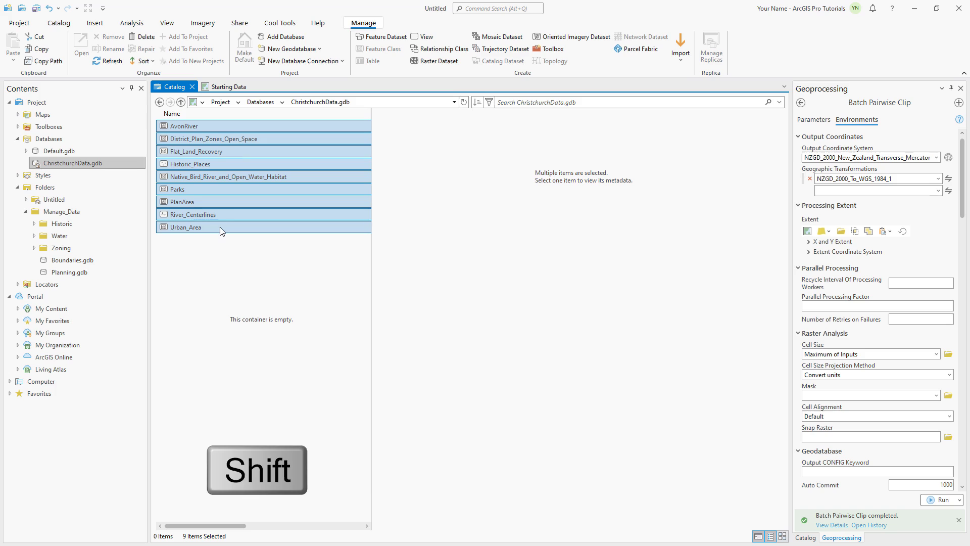
right_click(215, 138)
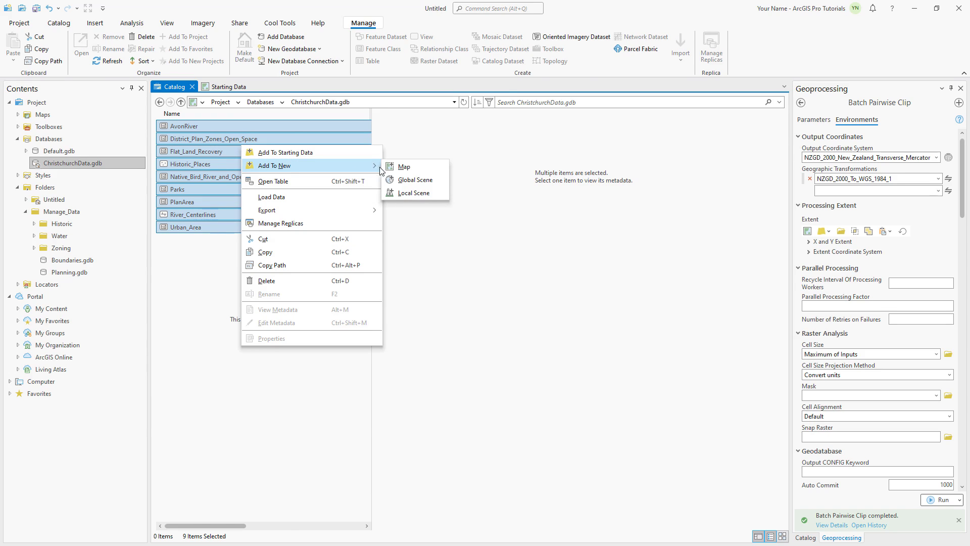
left_click(403, 166)
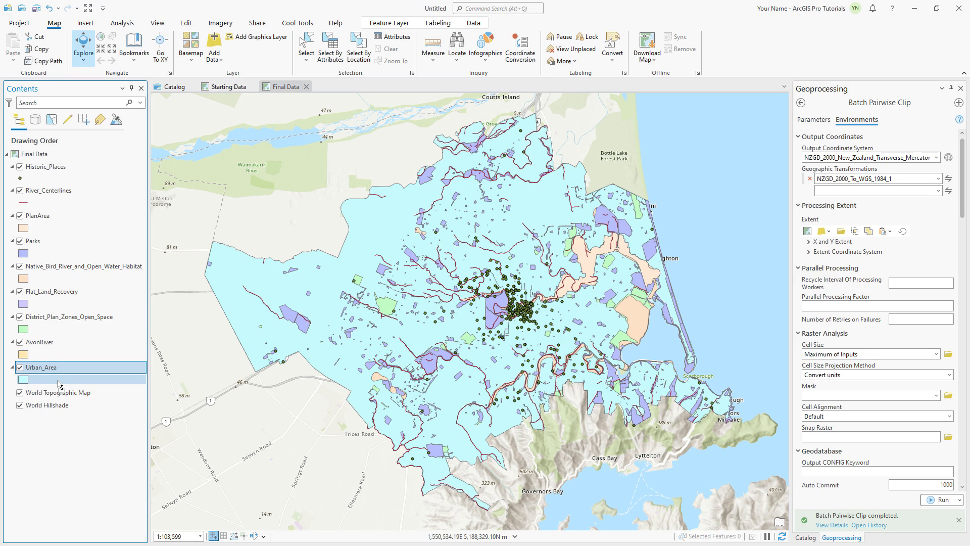
- Copy Districts and CommunityBoards from Starting Data and paste them into Final Data
left_click(226, 86)
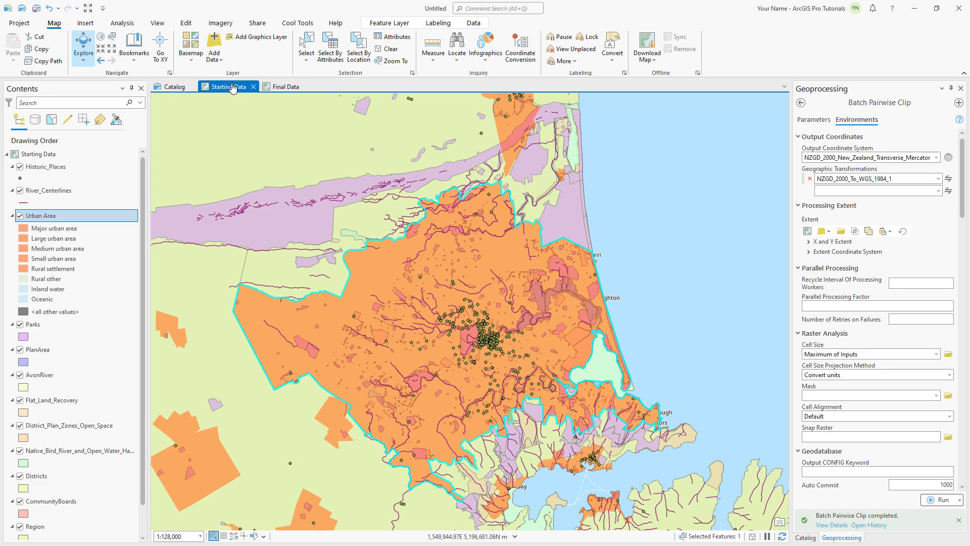
key("ctrl")
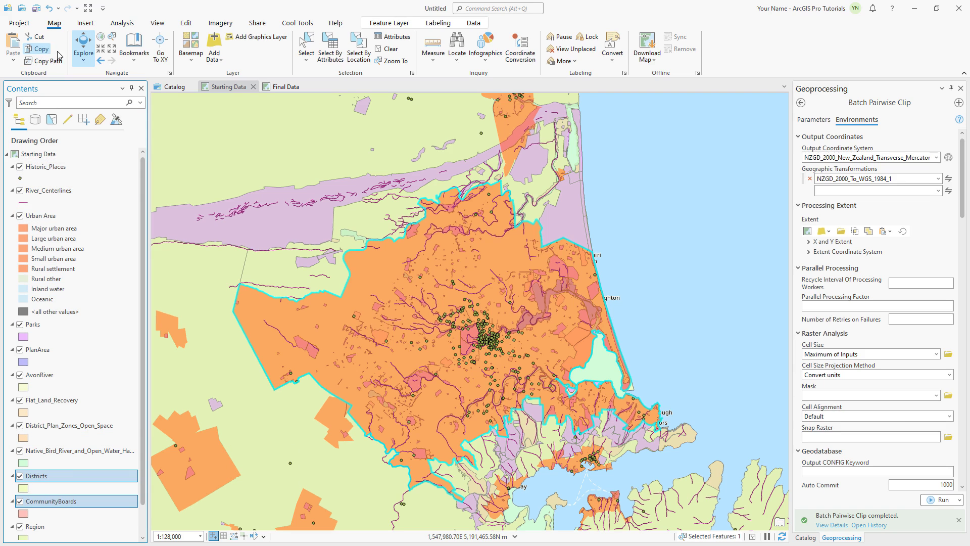
left_click(285, 86)
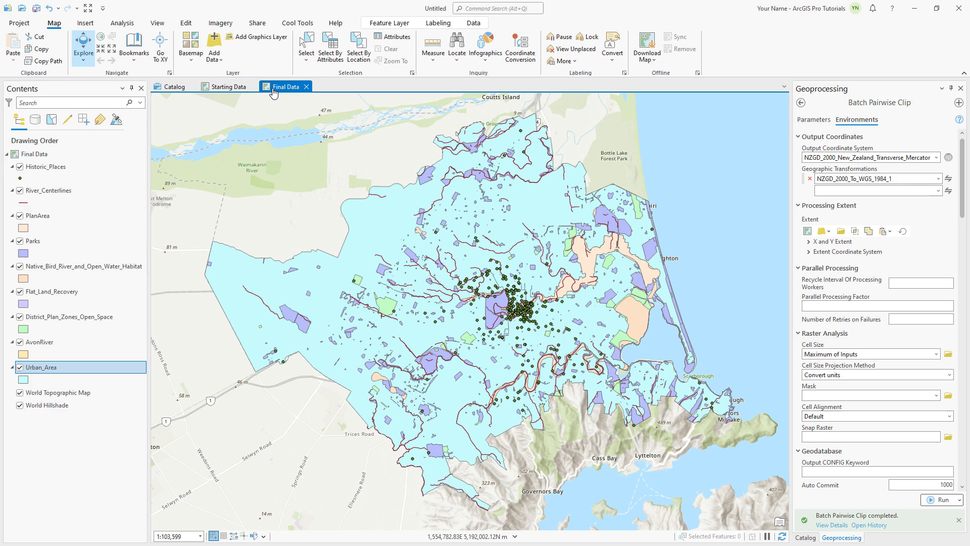
left_click(35, 154)
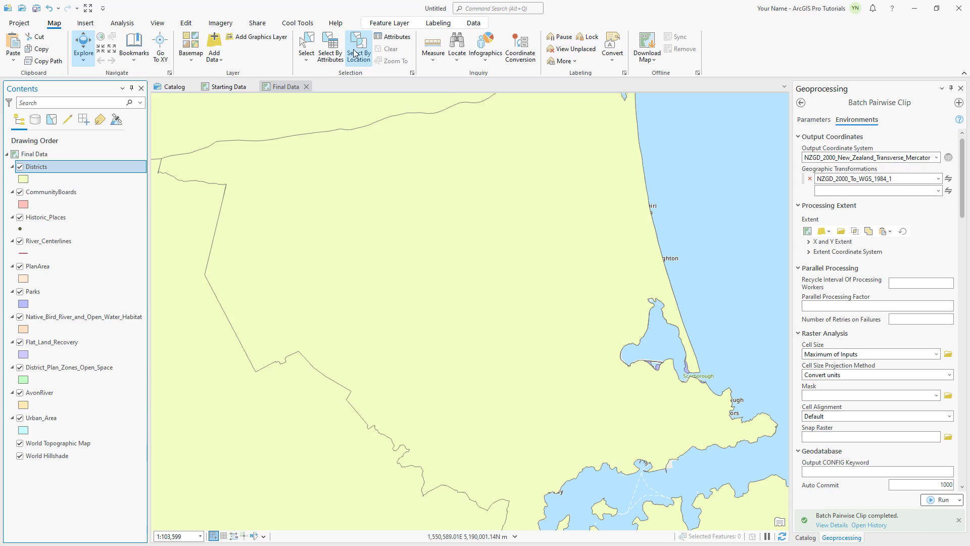
- Select the Districts and CommunityBoards features that intersect the selecting layer, selecting 10 features
left_click(358, 45)
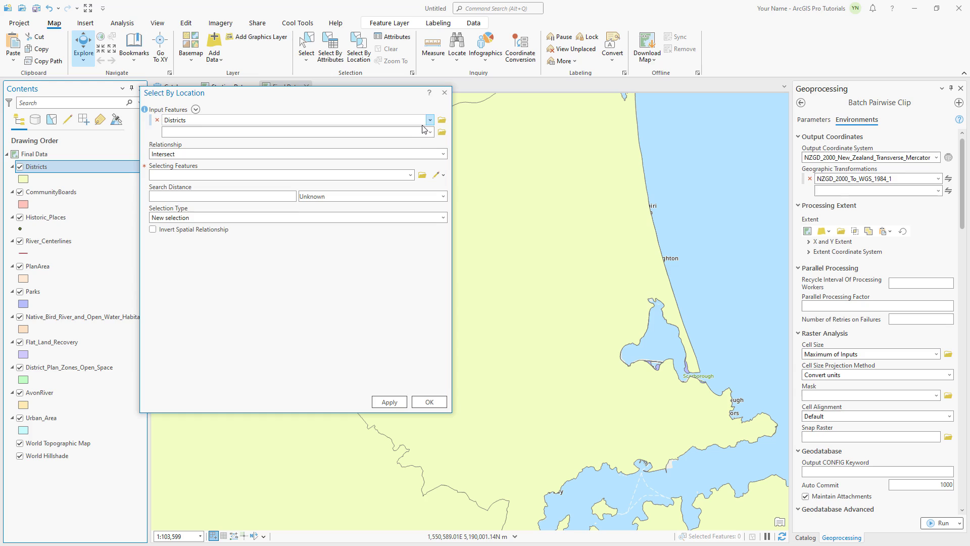
left_click(429, 132)
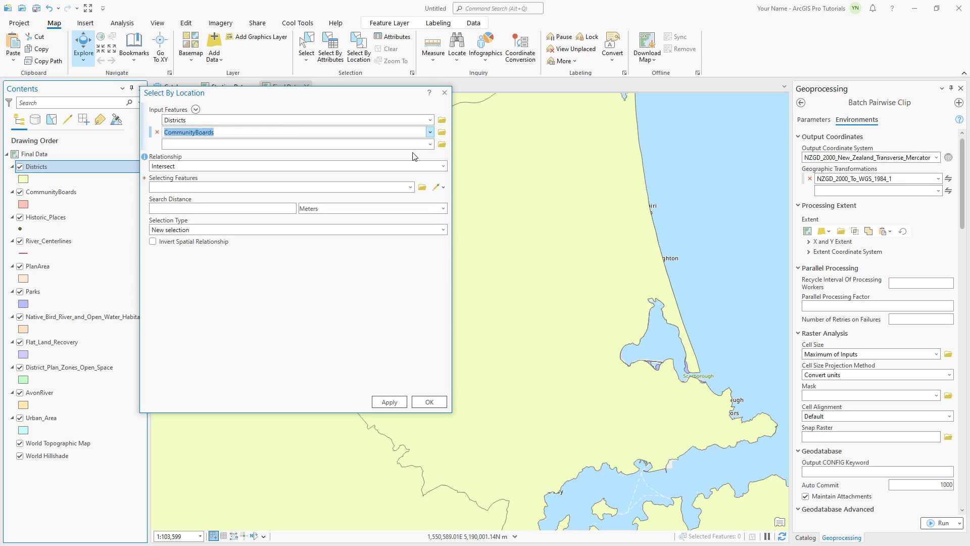
left_click(294, 120)
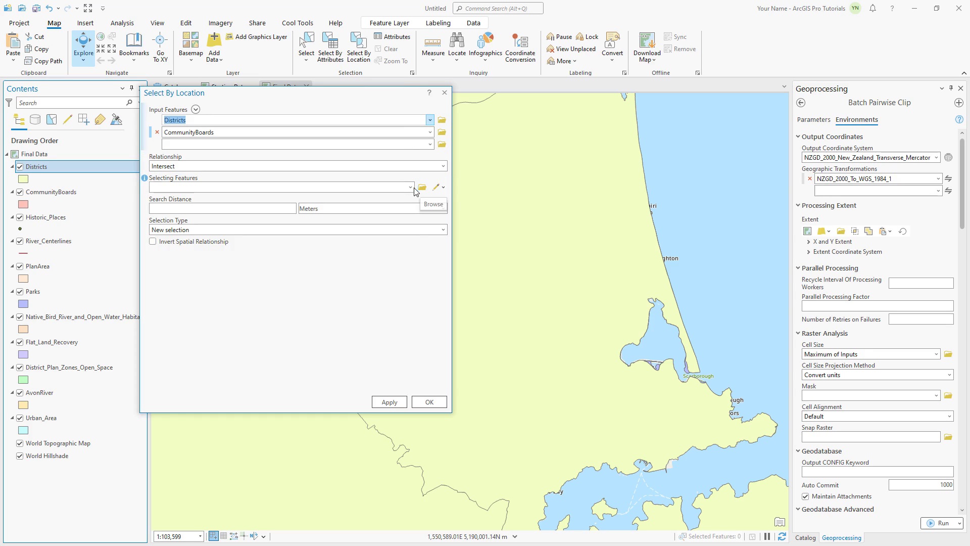
left_click(409, 187)
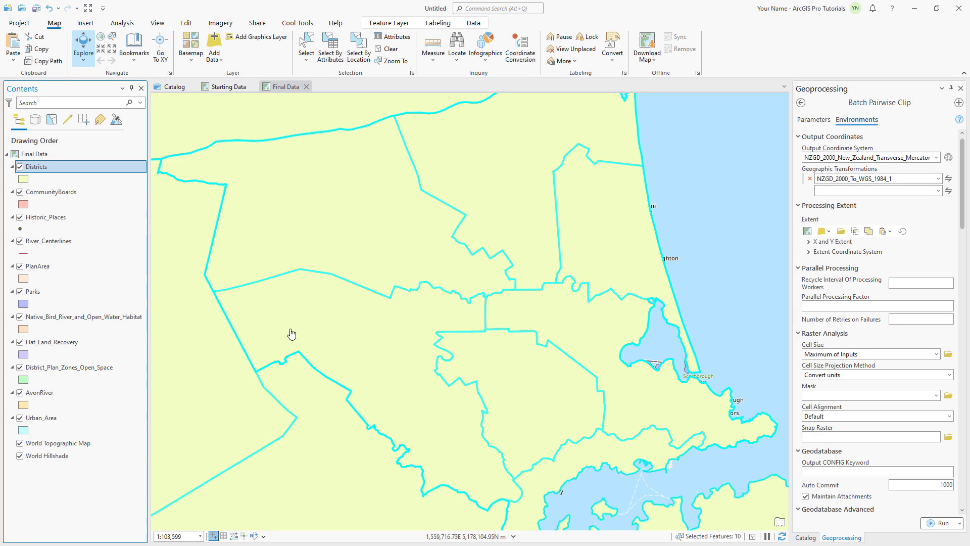
- Zoom to the selection, confirm 2 Districts and 8 CommunityBoards are selected, and close Starting Data
right_click(38, 166)
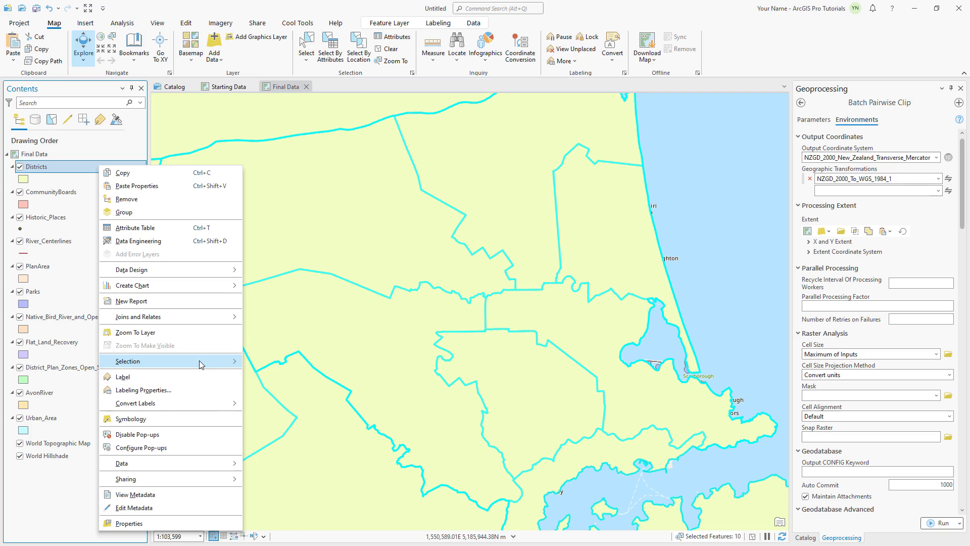
left_click(135, 332)
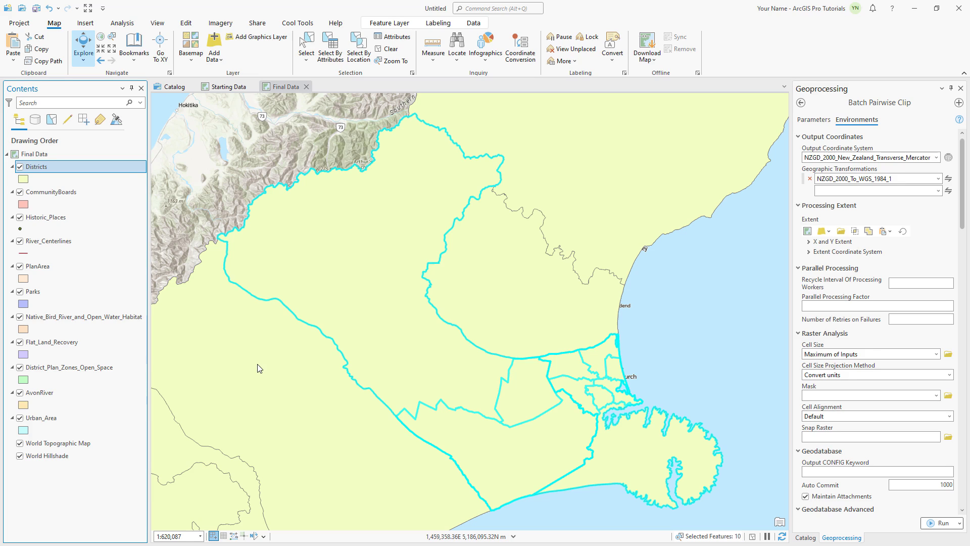
left_click(52, 119)
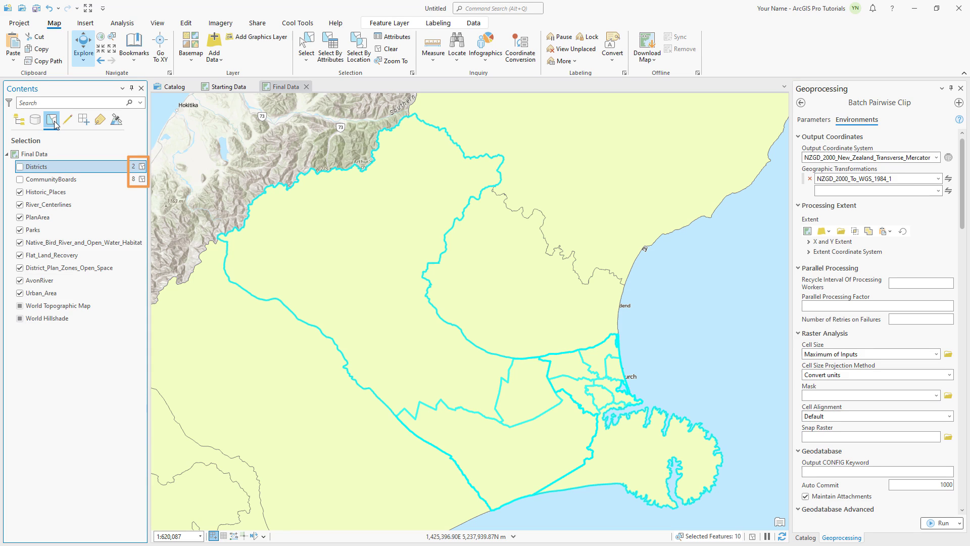
left_click(20, 120)
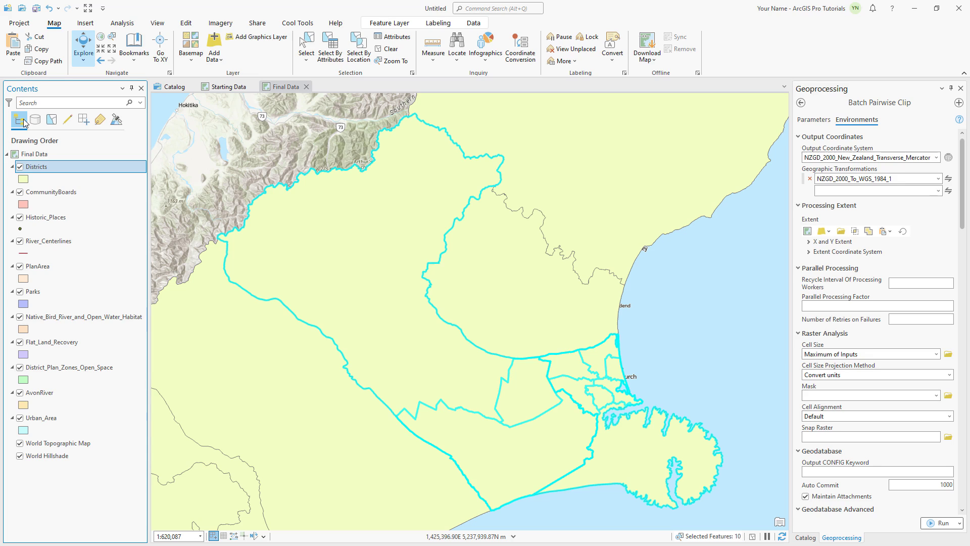
left_click(227, 85)
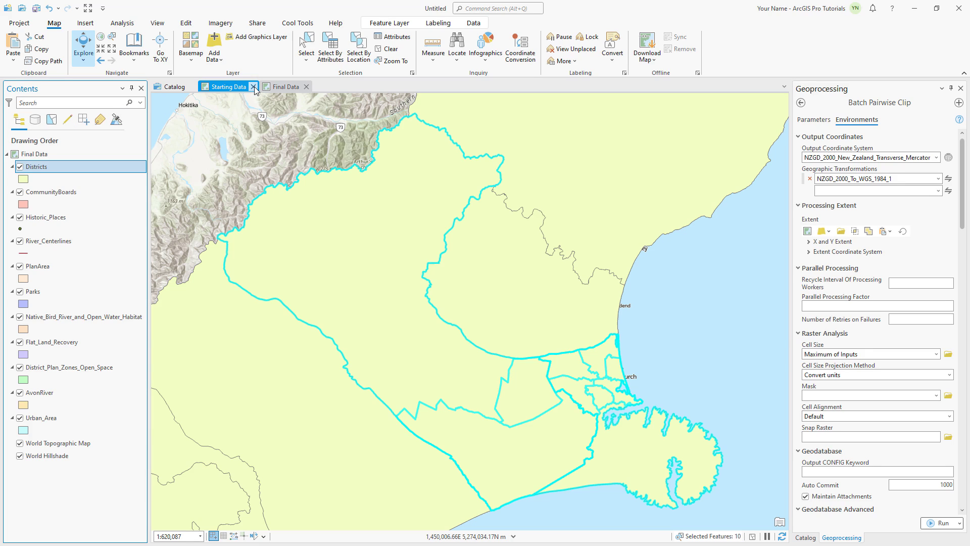
left_click(253, 86)
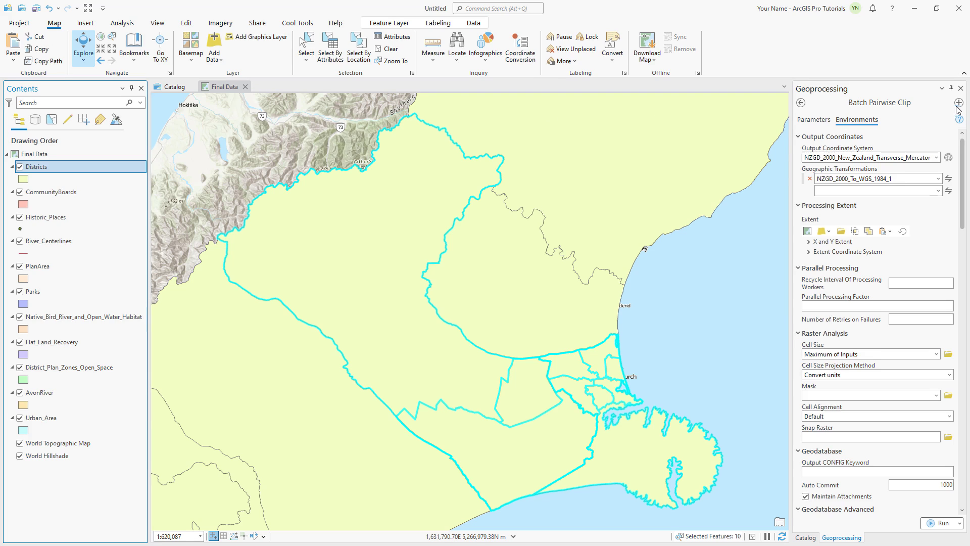
- Batch-copy the selected CommunityBoards and Districts records with outputs named %Name%, hiding the original CommunityBoards
left_click(801, 103)
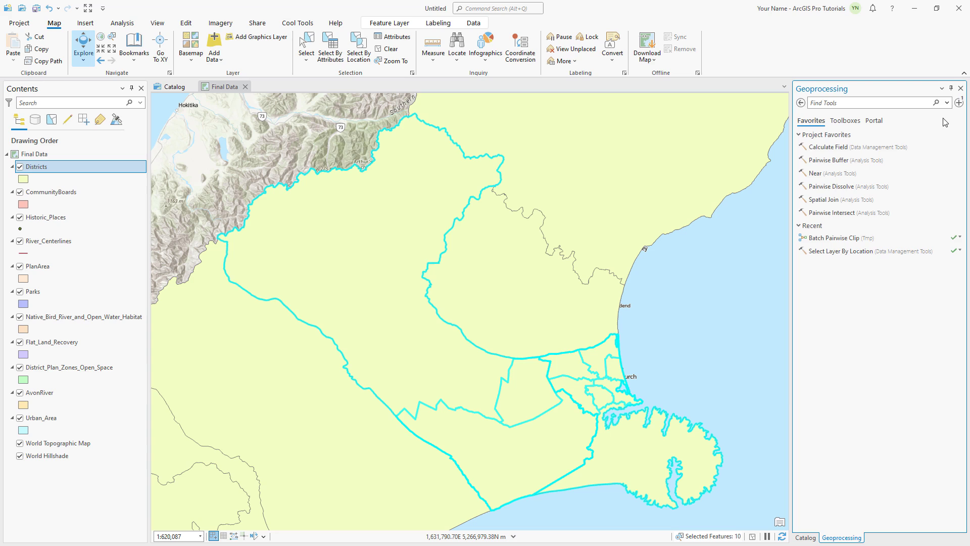
type("copy fea")
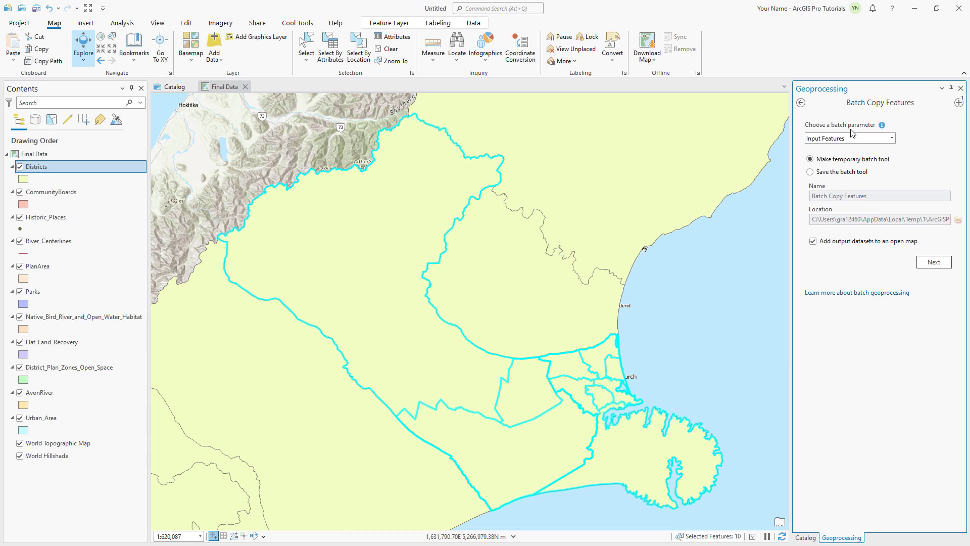
mouse_move(898, 224)
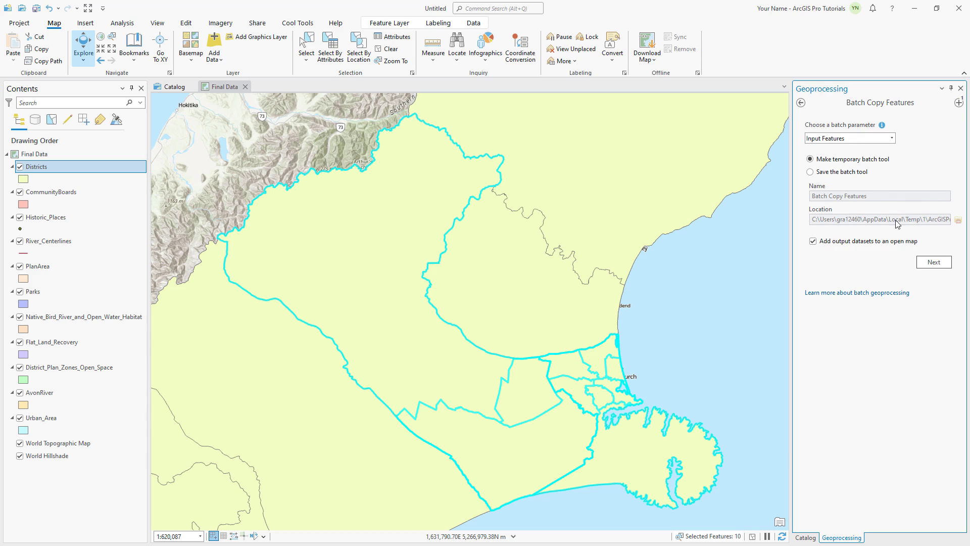
left_click(933, 261)
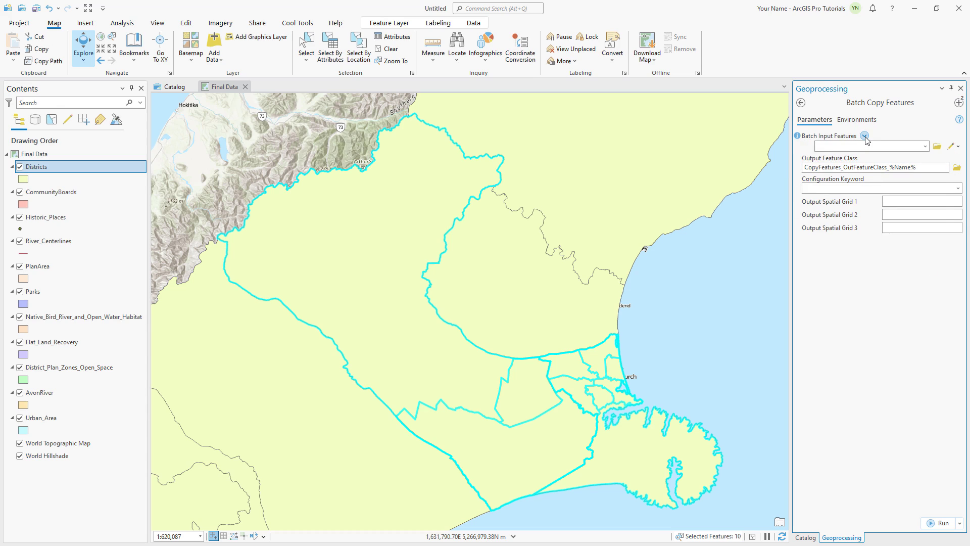
left_click(865, 137)
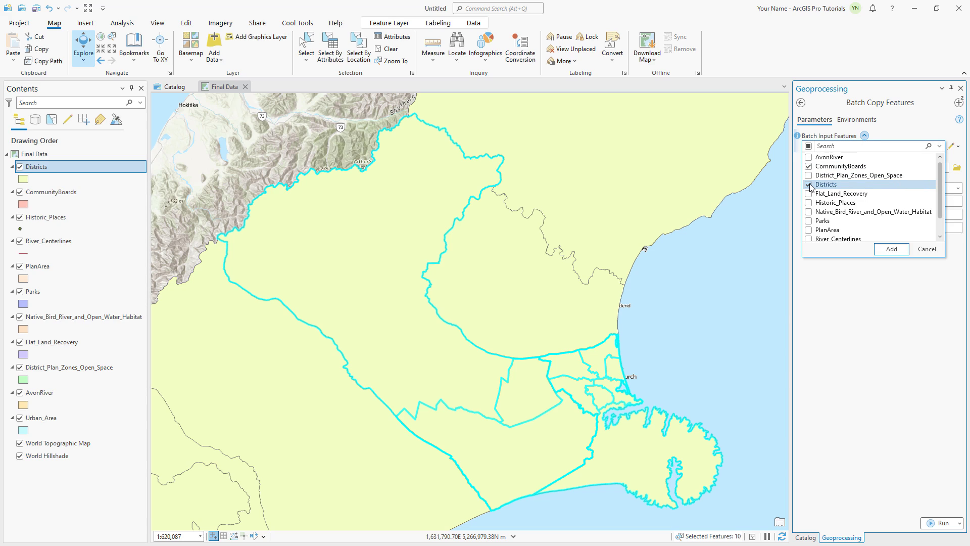
left_click(891, 249)
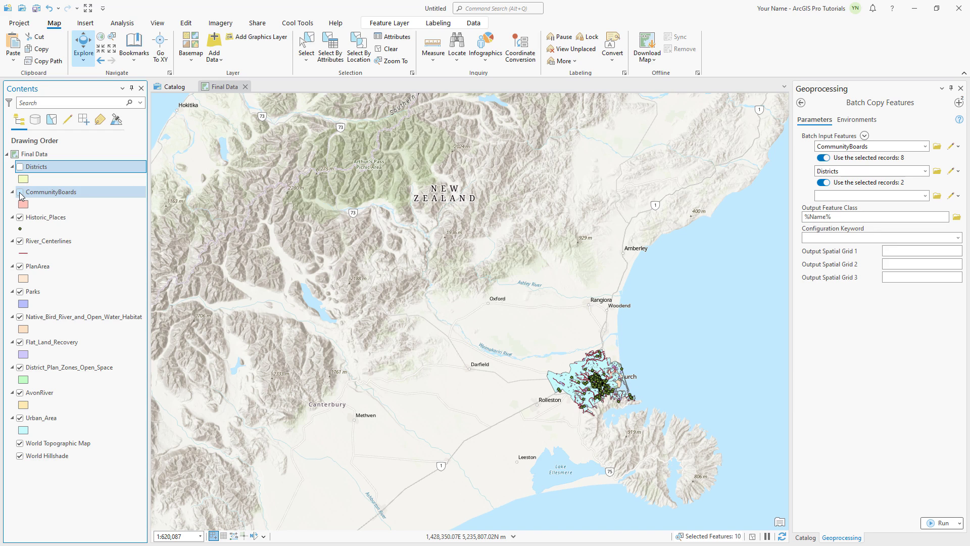
left_click(19, 192)
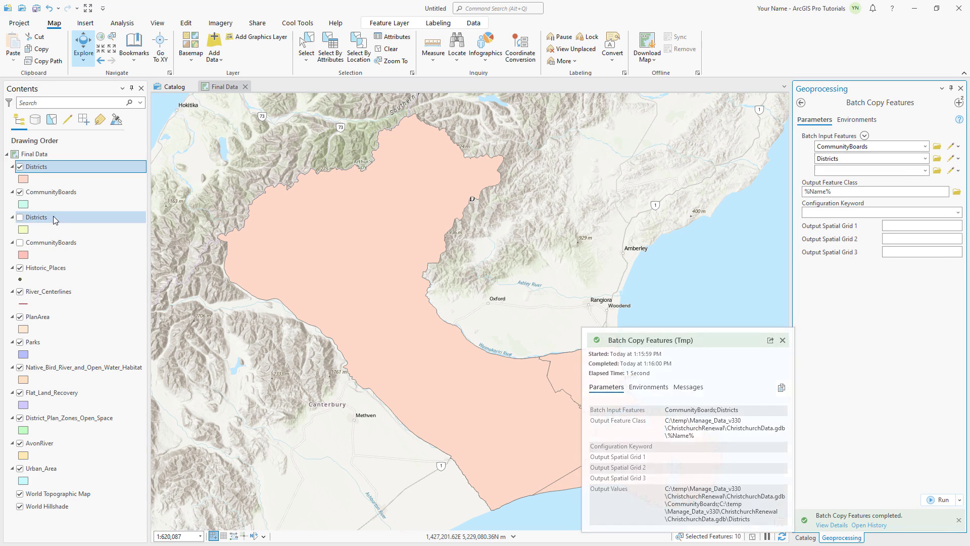
- Remove the original Districts layer, place the copies below Urban_Area, and check ChristchurchData.gdb
right_click(36, 217)
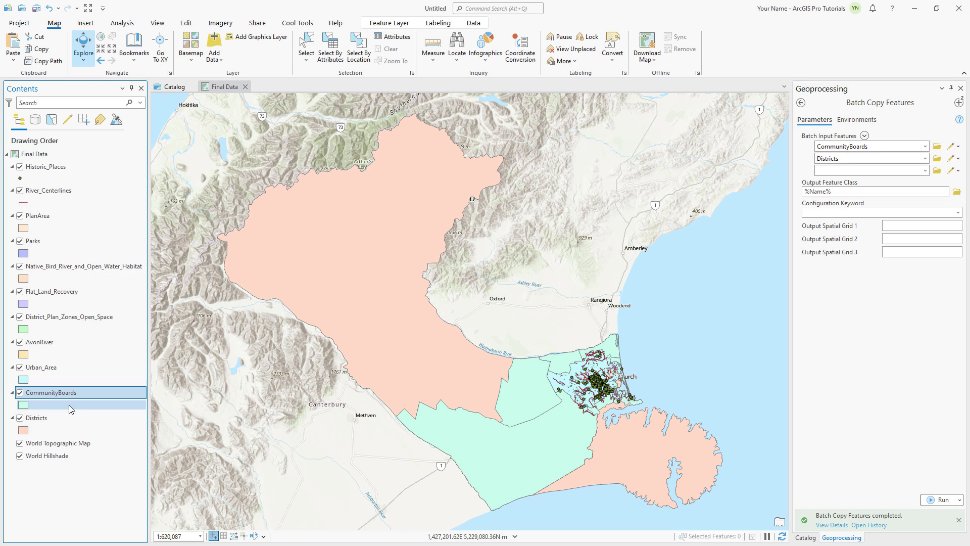
left_click(175, 86)
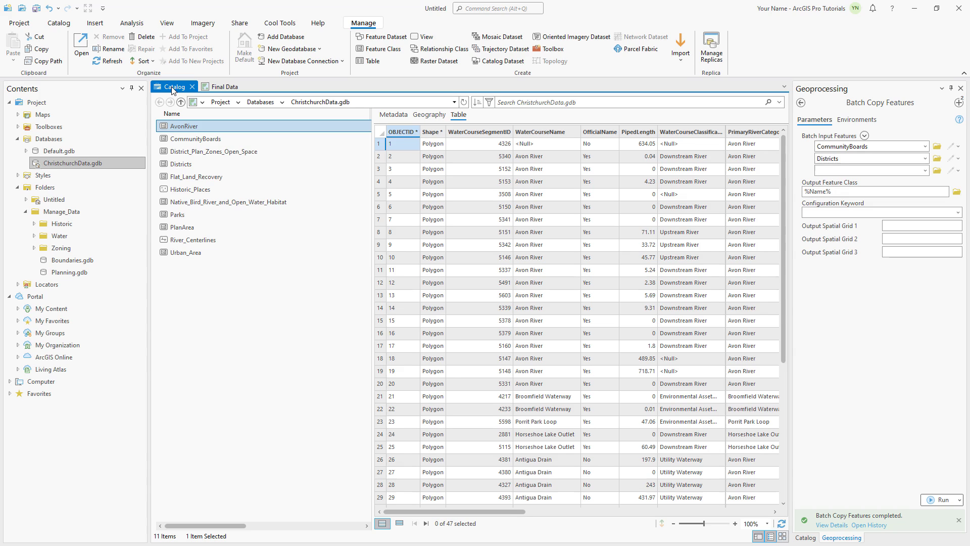
left_click(19, 22)
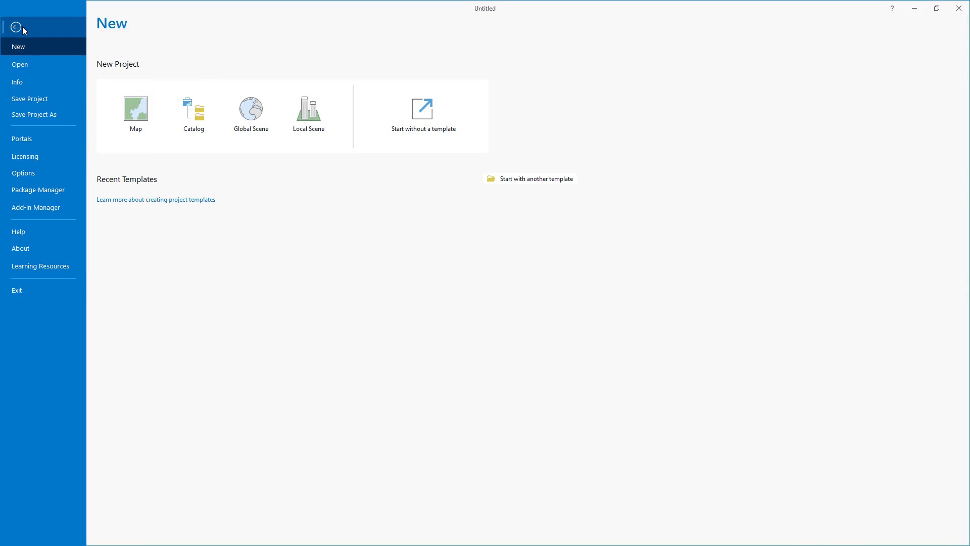
left_click(16, 27)
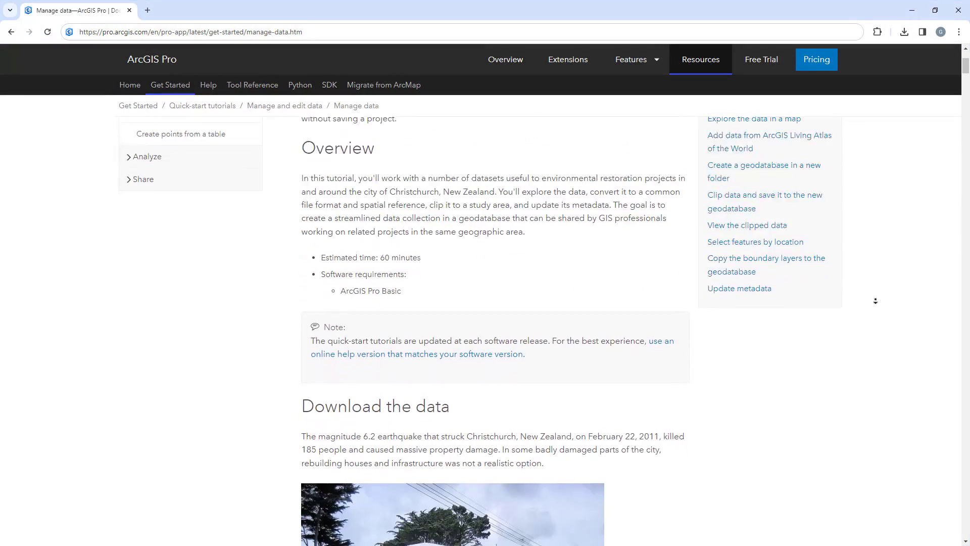
scroll("down", 3)
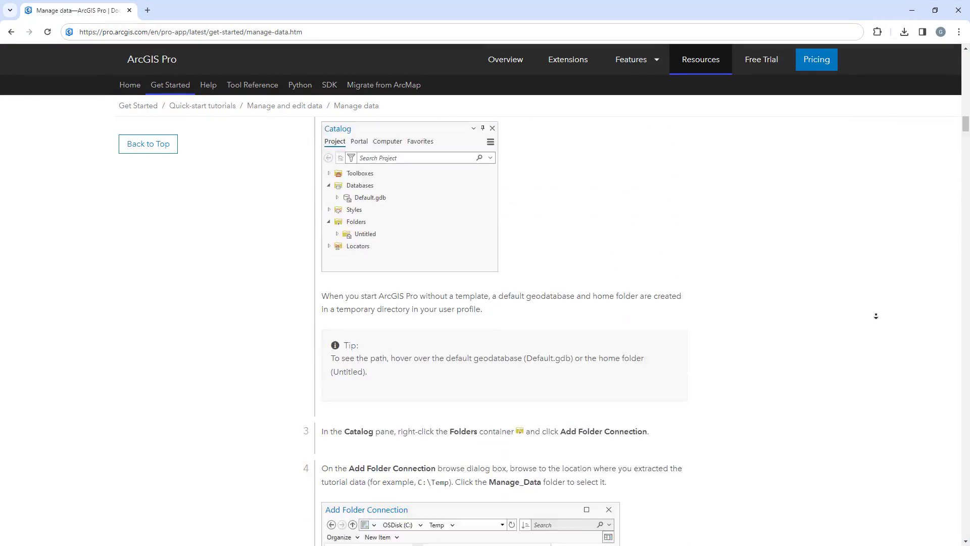